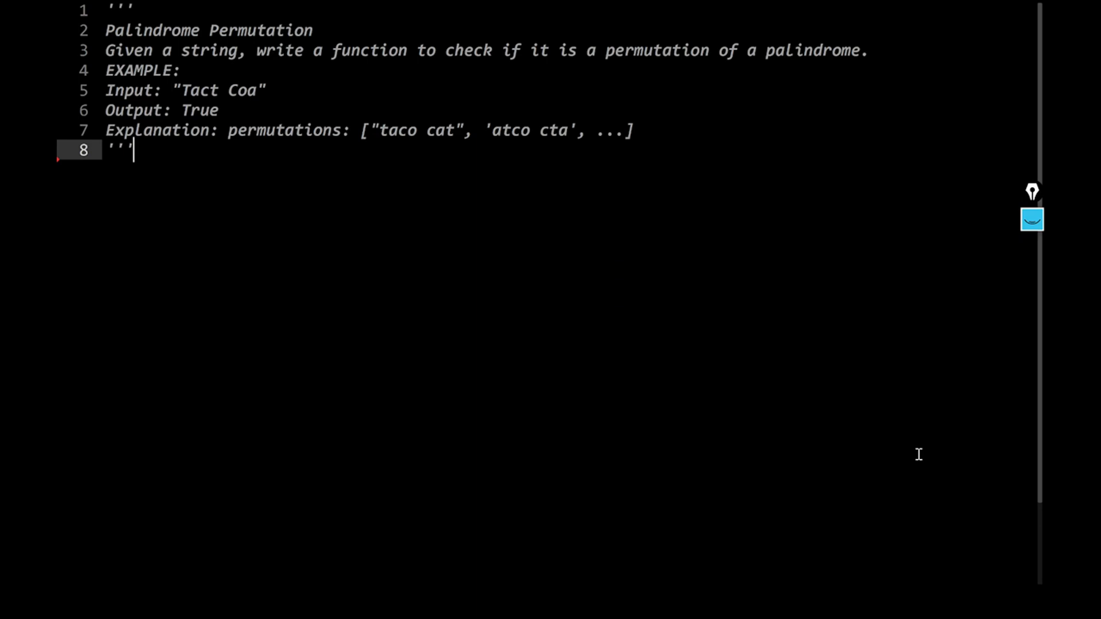
{"action": "mouse_move", "coordinate": [646, 270]}
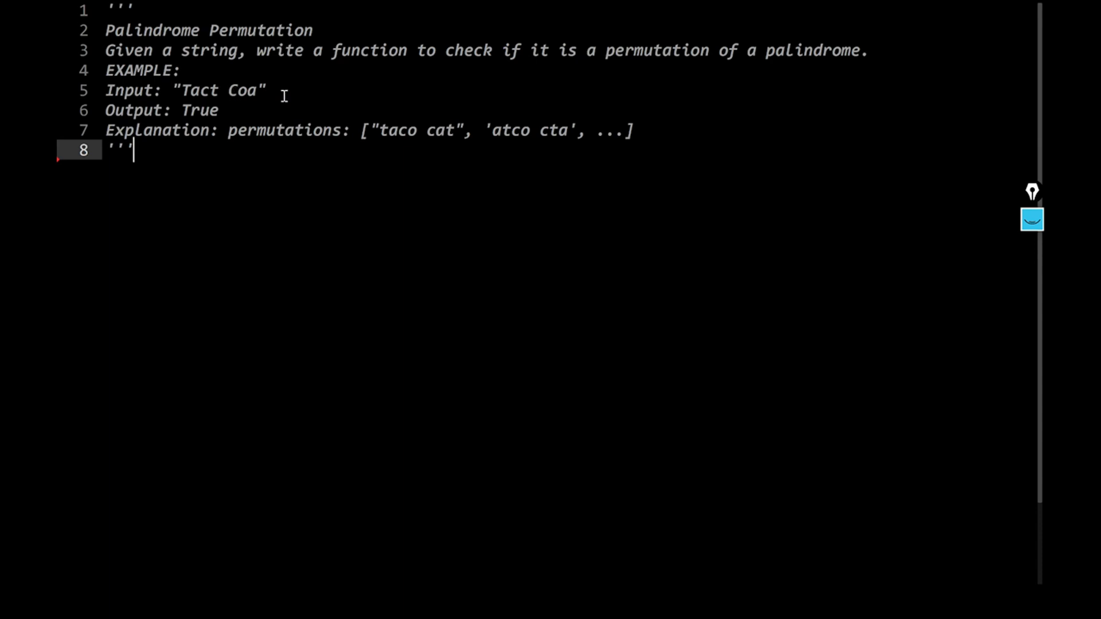
{"action": "mouse_move", "coordinate": [410, 148]}
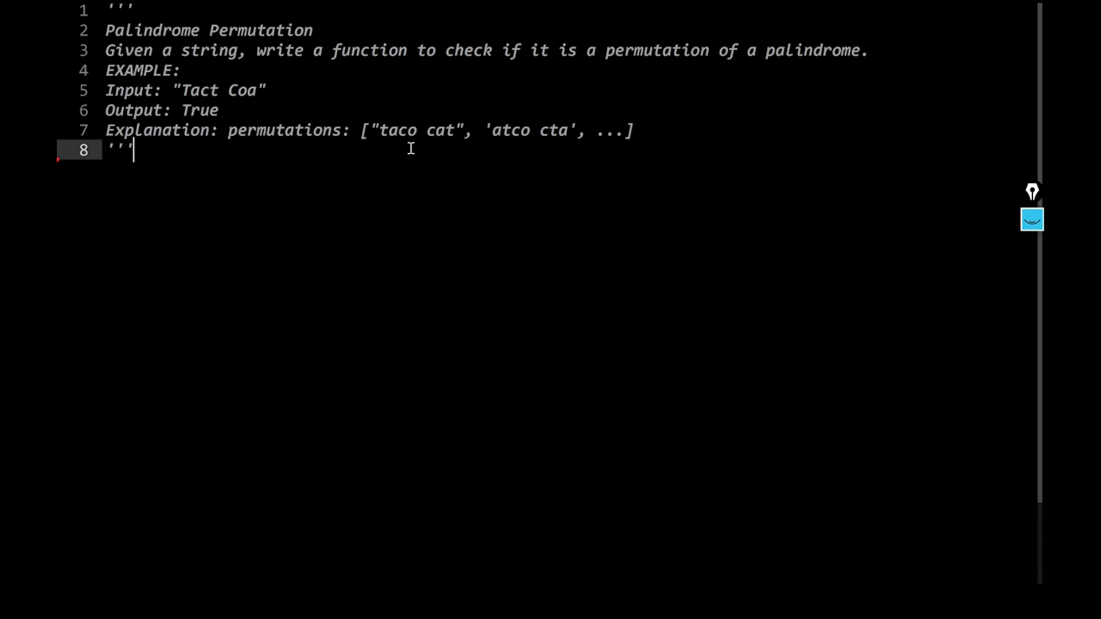
{"action": "mouse_move", "coordinate": [513, 150]}
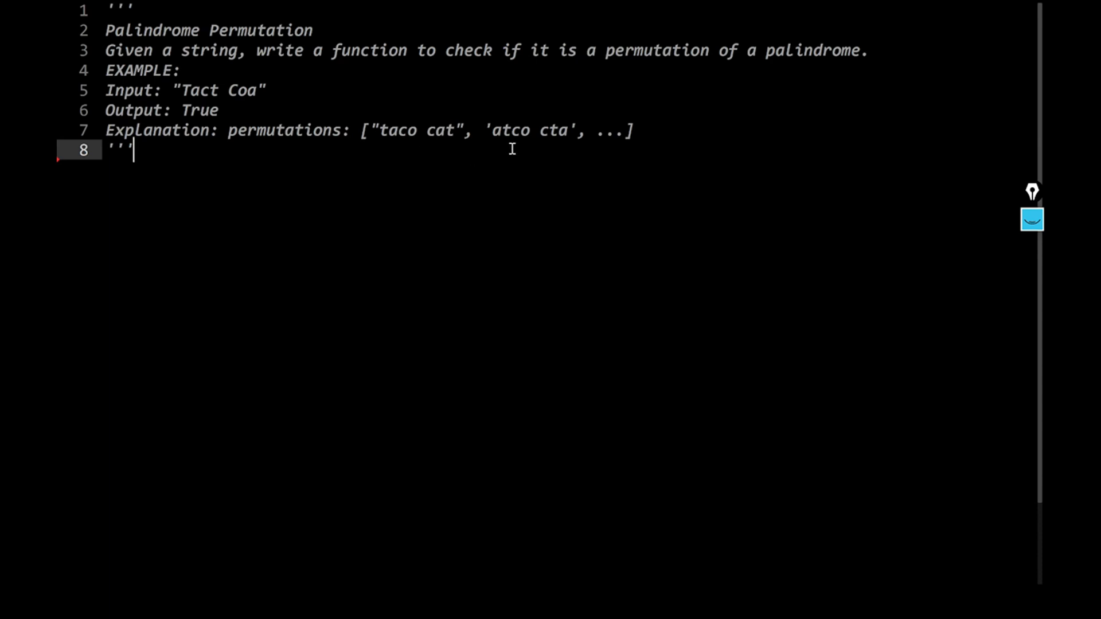
{"action": "mouse_move", "coordinate": [545, 143]}
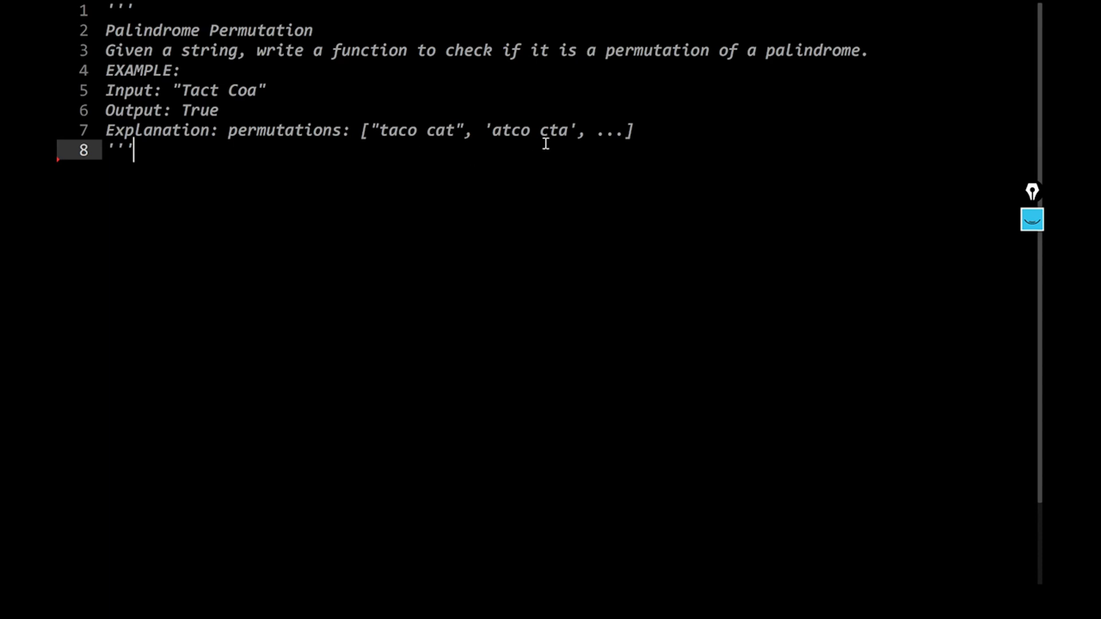
{"action": "mouse_move", "coordinate": [520, 170]}
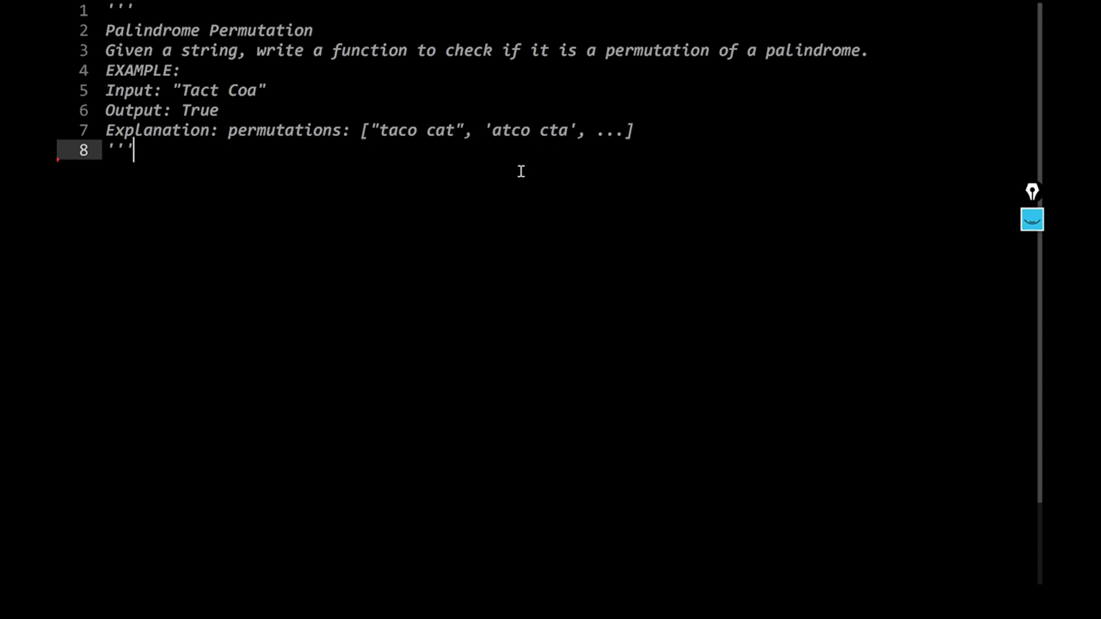
{"action": "mouse_move", "coordinate": [397, 133]}
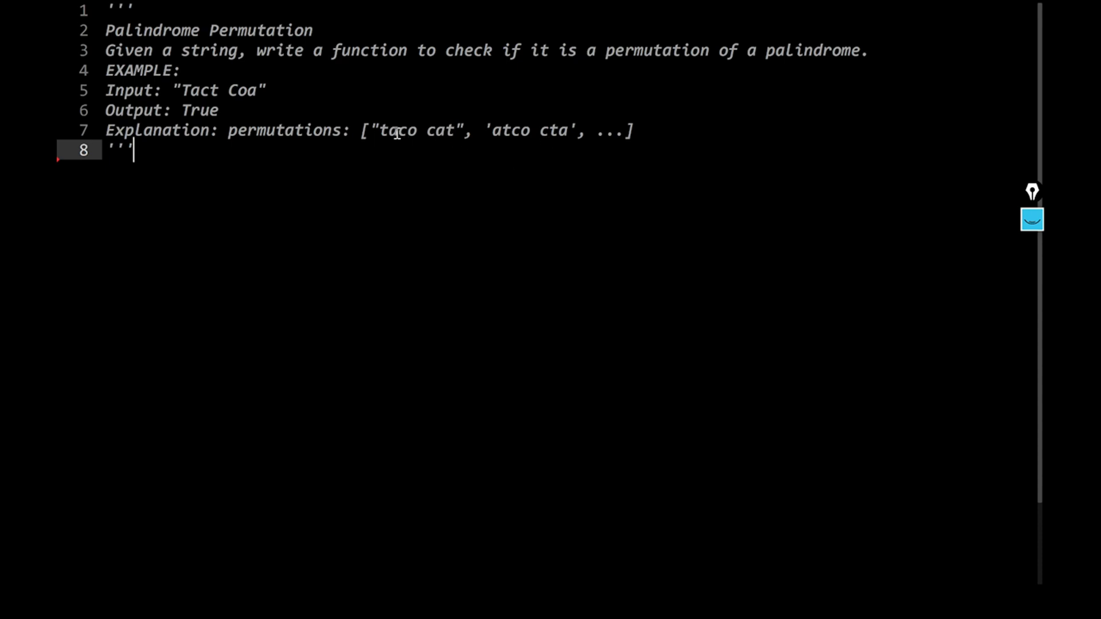
- With the annotation pen, handwrite racecar below the problem with arrows showing it reads both ways
{"action": "double_click", "coordinate": [437, 131]}
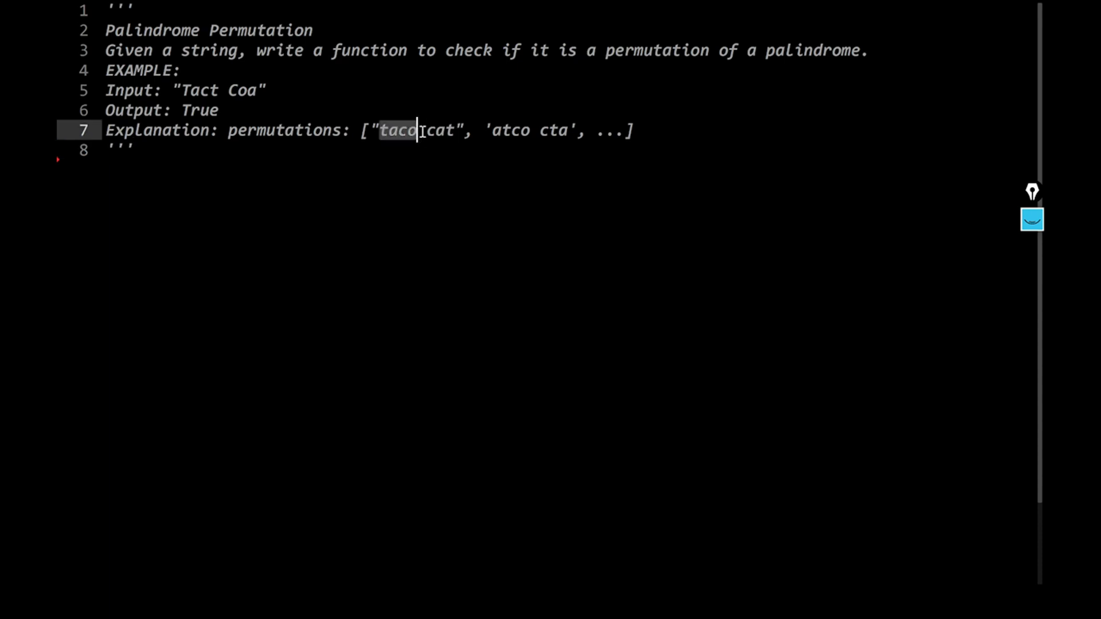
{"action": "left_click", "coordinate": [421, 131]}
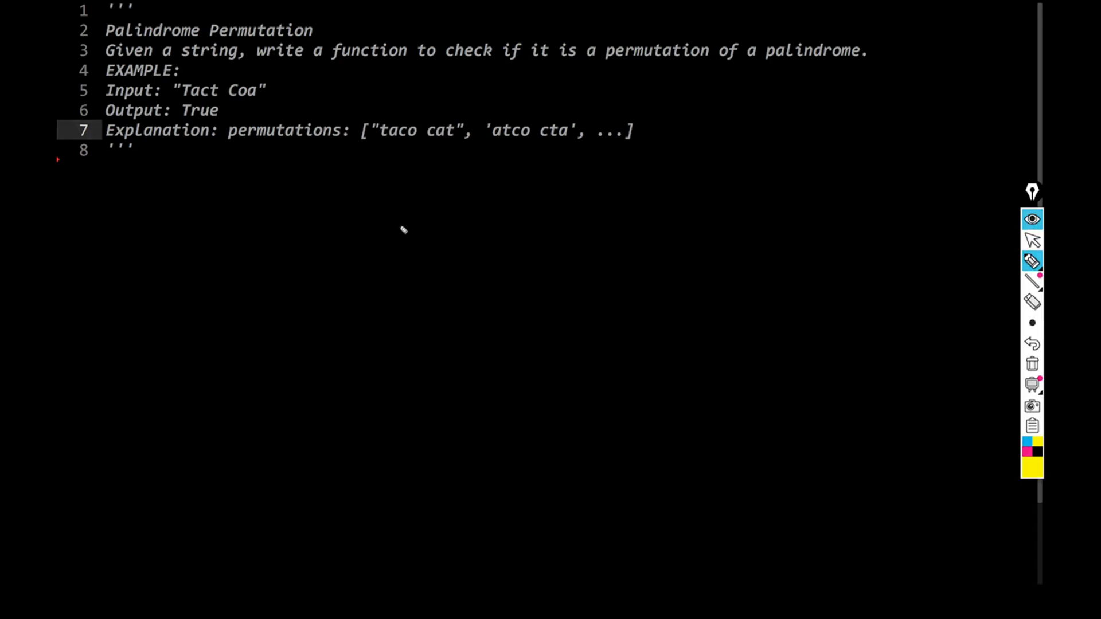
{"action": "mouse_move", "coordinate": [393, 228]}
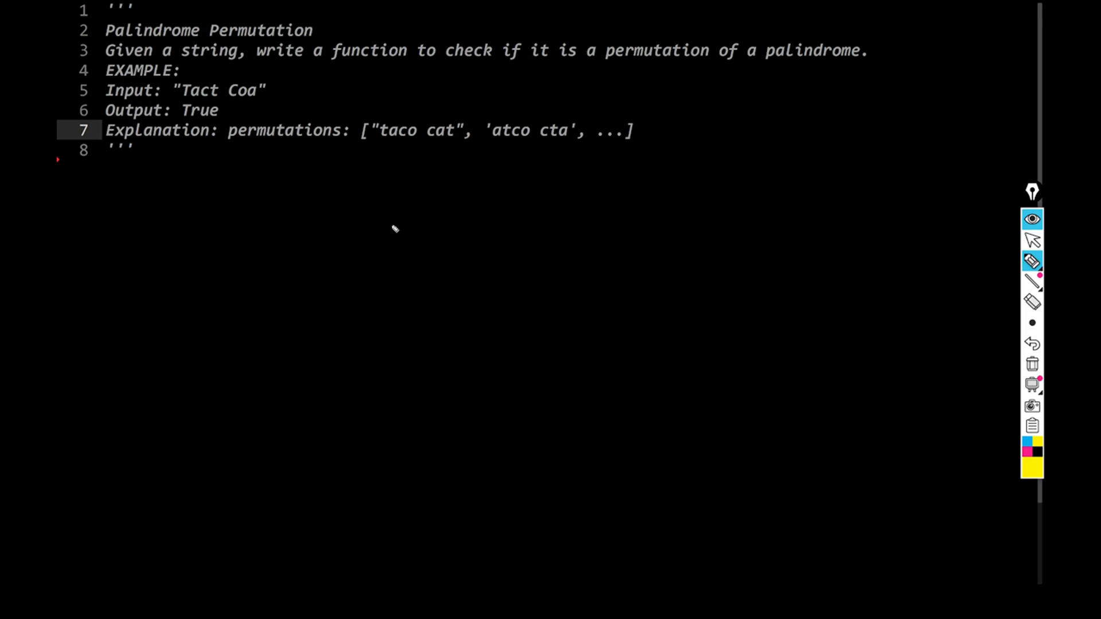
{"action": "mouse_move", "coordinate": [453, 205]}
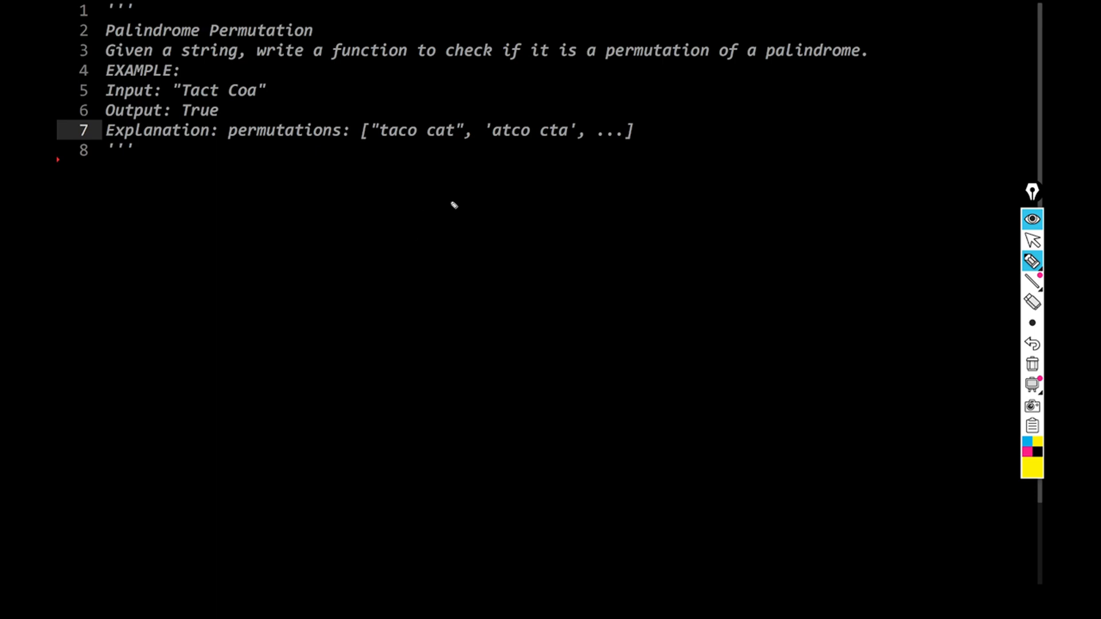
{"action": "mouse_move", "coordinate": [441, 217]}
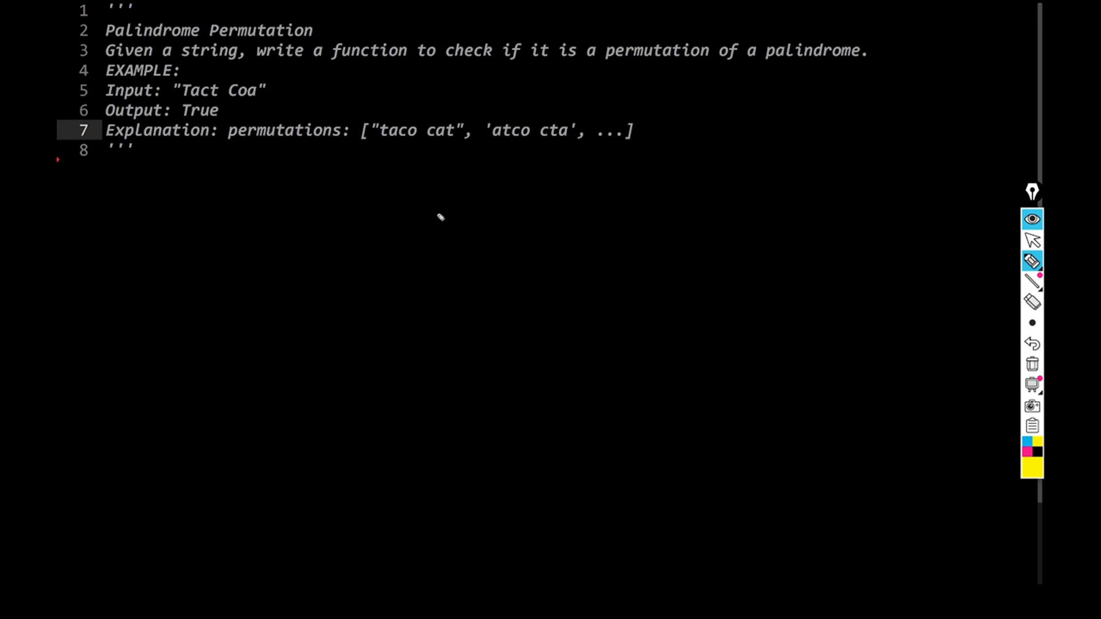
{"action": "left_click_drag", "start_coordinate": [428, 214], "coordinate": [523, 215]}
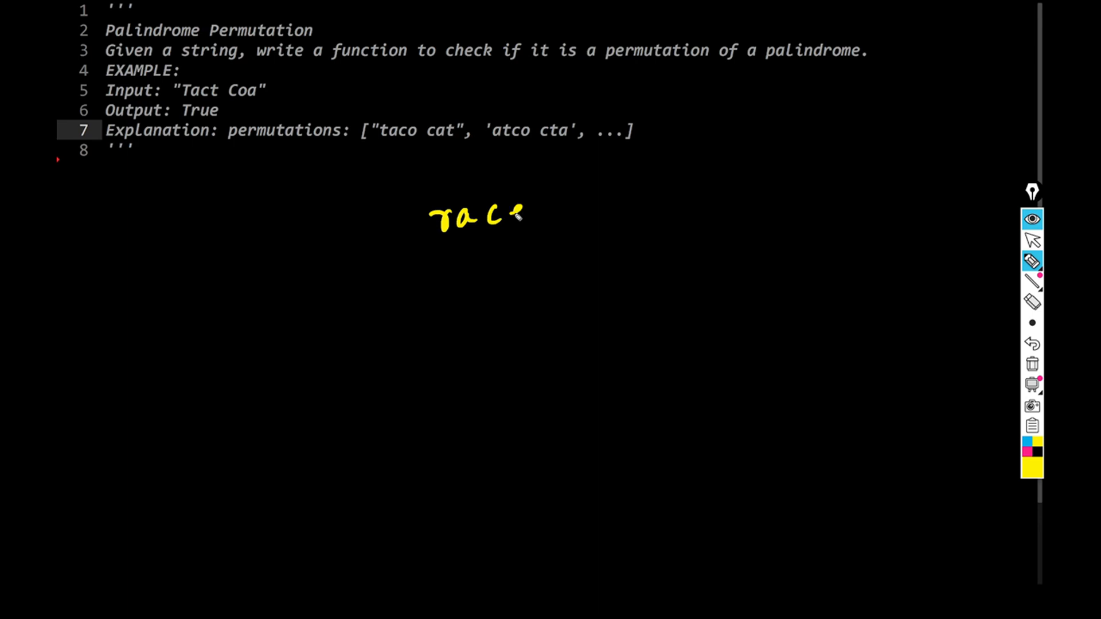
{"action": "left_click_drag", "start_coordinate": [520, 211], "coordinate": [600, 211]}
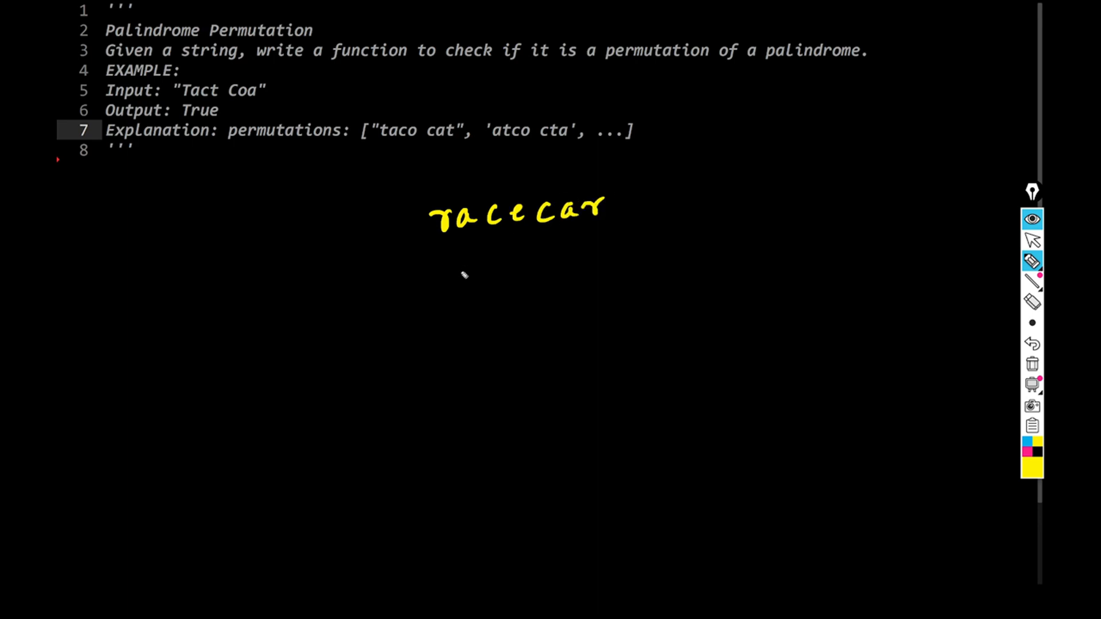
{"action": "left_click_drag", "start_coordinate": [425, 284], "coordinate": [495, 281]}
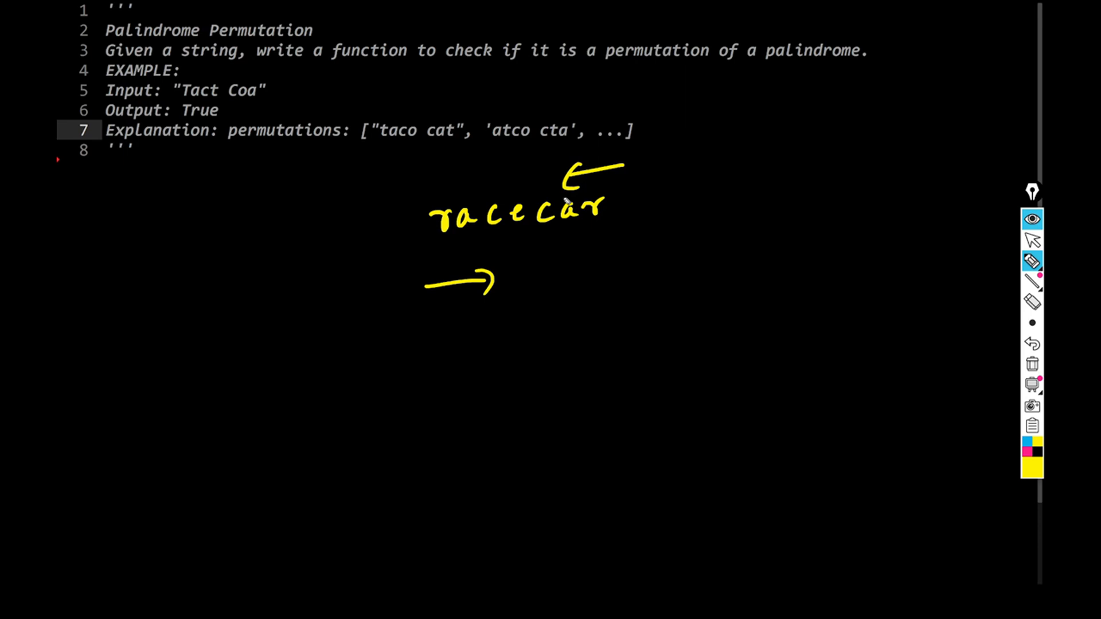
{"action": "mouse_move", "coordinate": [561, 252]}
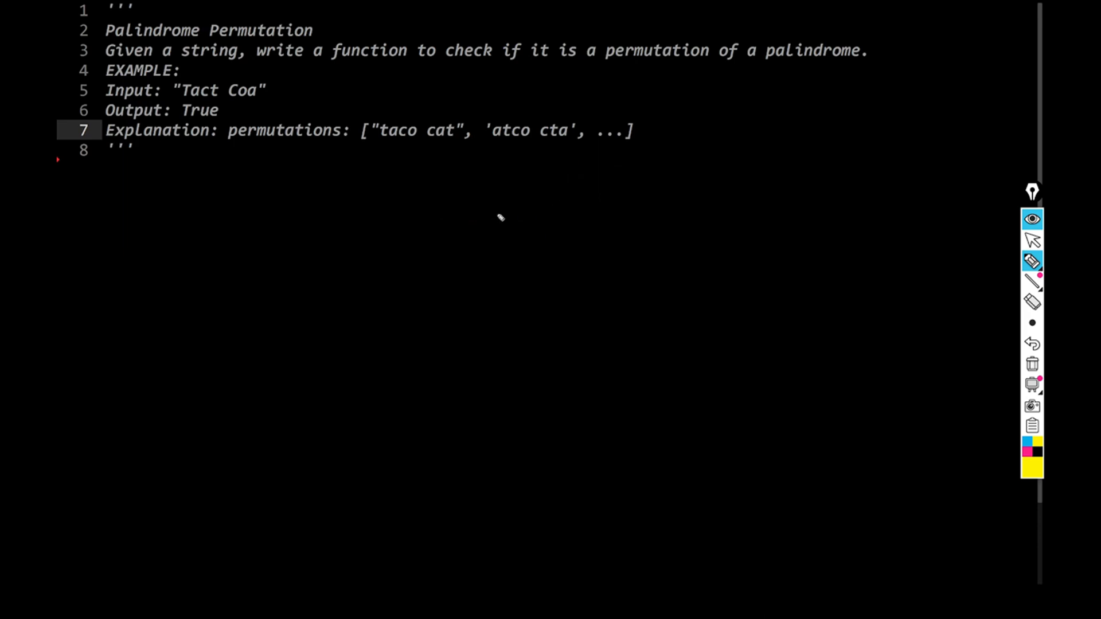
{"action": "mouse_move", "coordinate": [453, 246]}
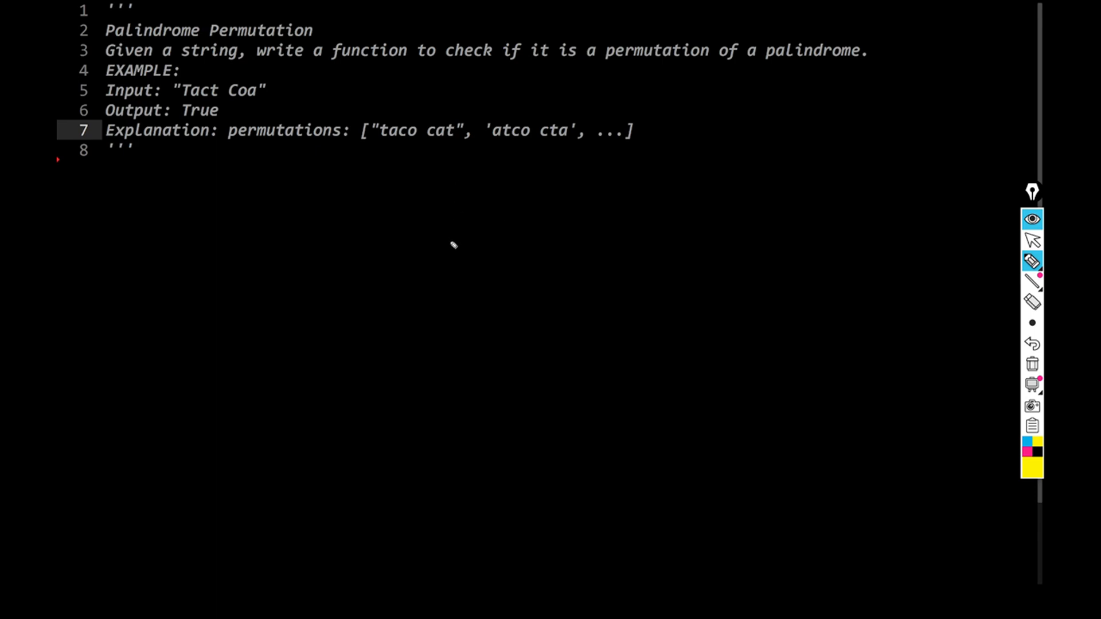
{"action": "mouse_move", "coordinate": [433, 277]}
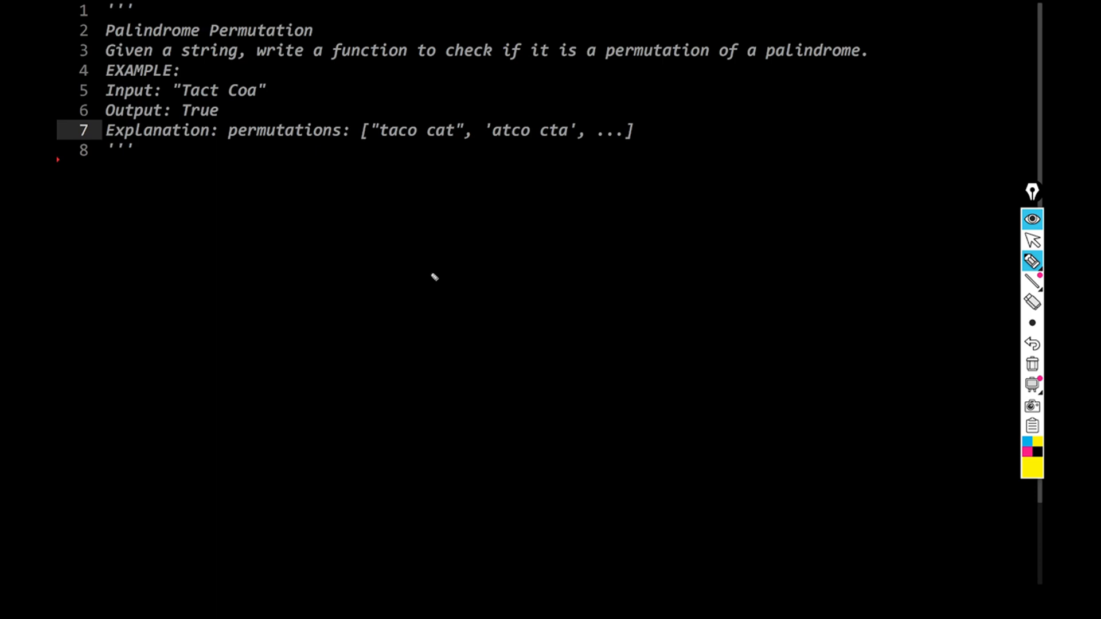
{"action": "mouse_move", "coordinate": [414, 202]}
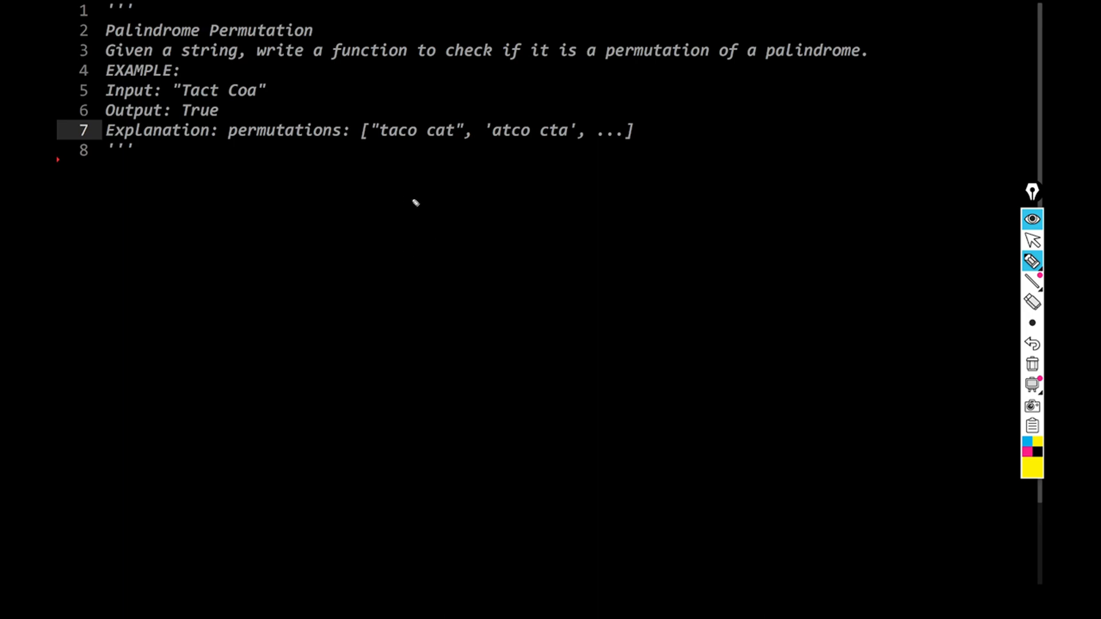
{"action": "mouse_move", "coordinate": [340, 186]}
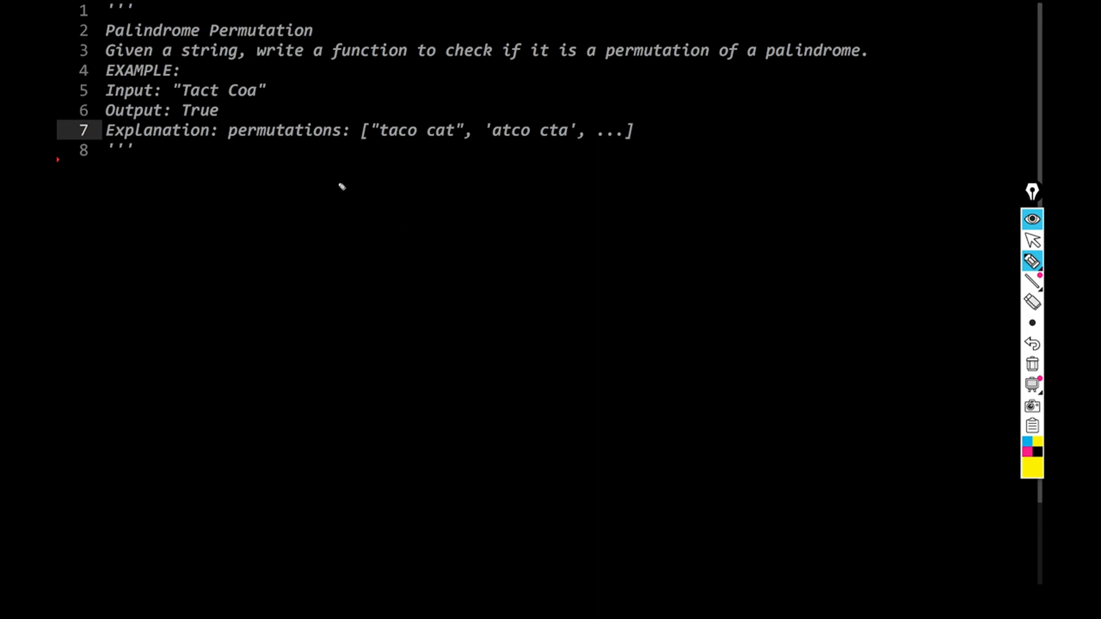
{"action": "mouse_move", "coordinate": [378, 204]}
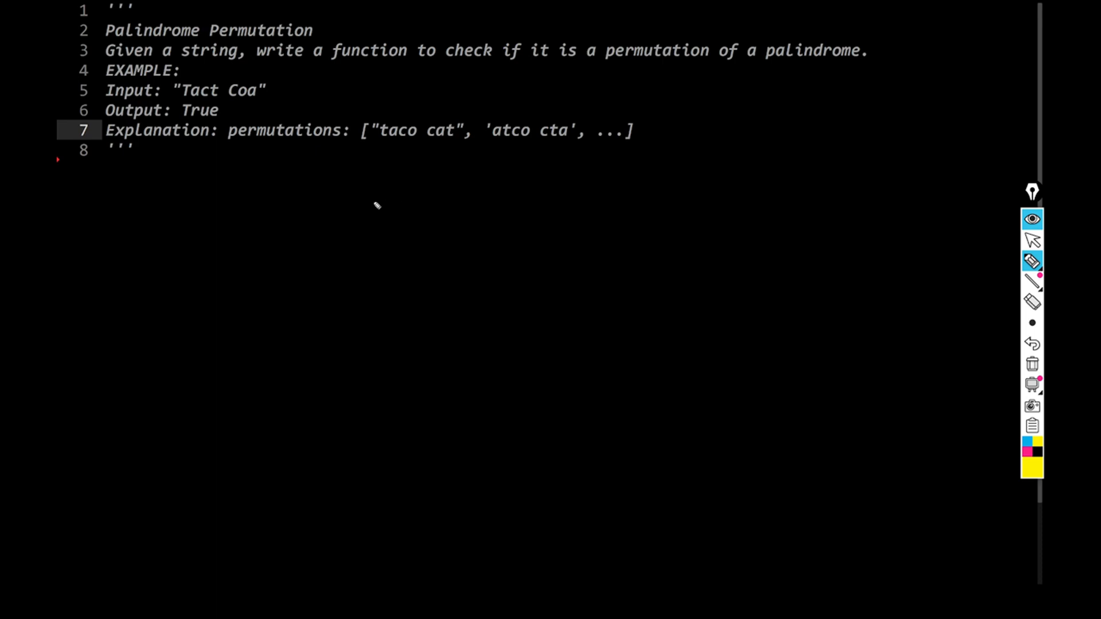
{"action": "mouse_move", "coordinate": [337, 198]}
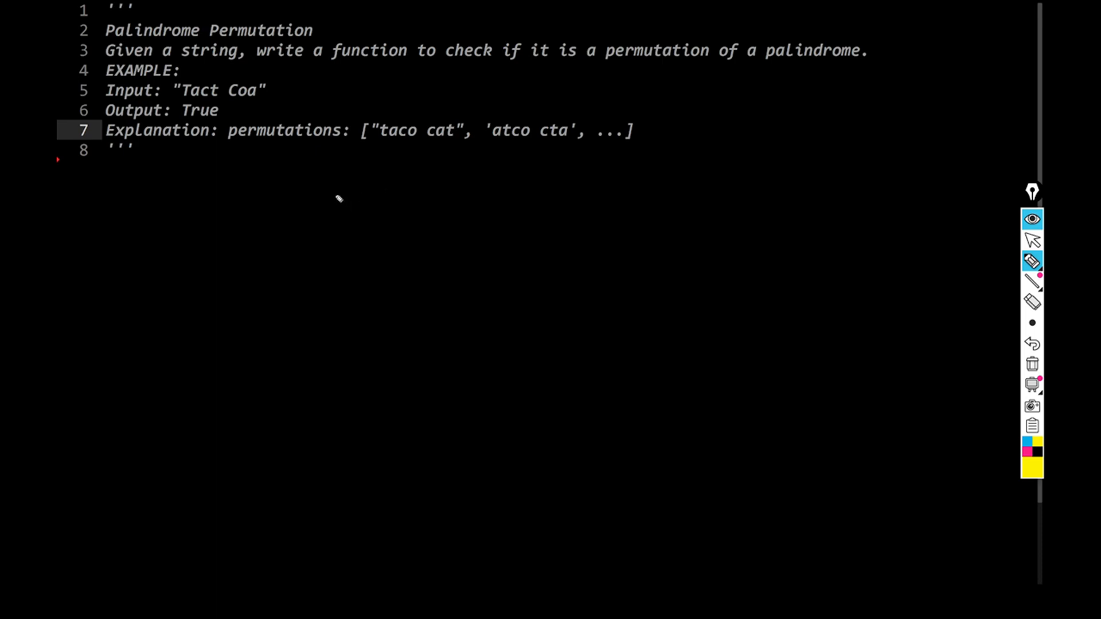
{"action": "mouse_move", "coordinate": [326, 205]}
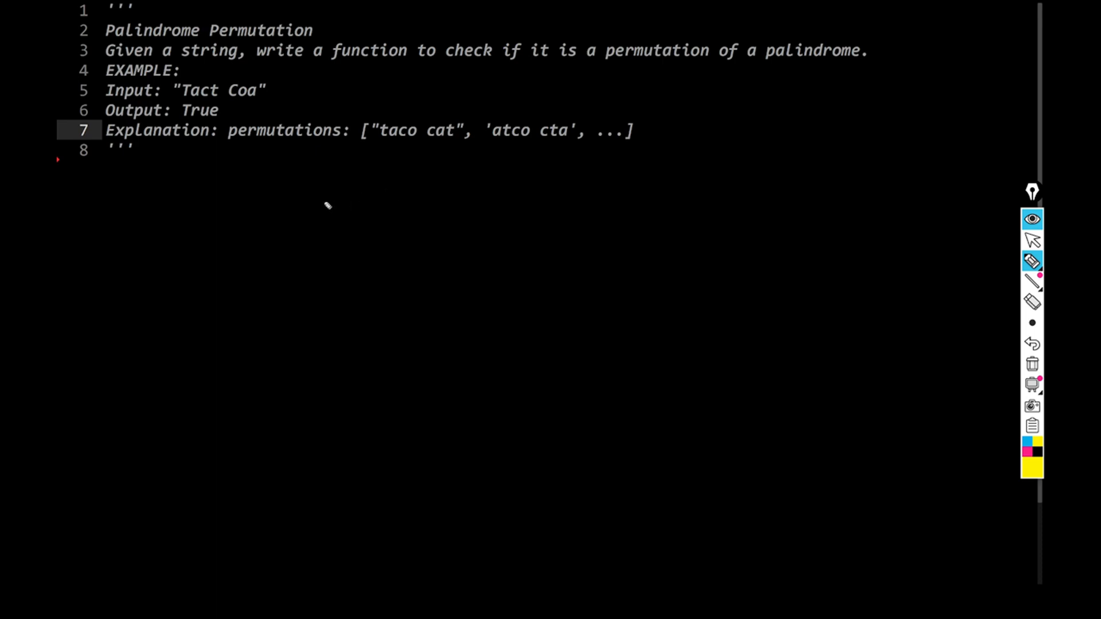
{"action": "mouse_move", "coordinate": [336, 191]}
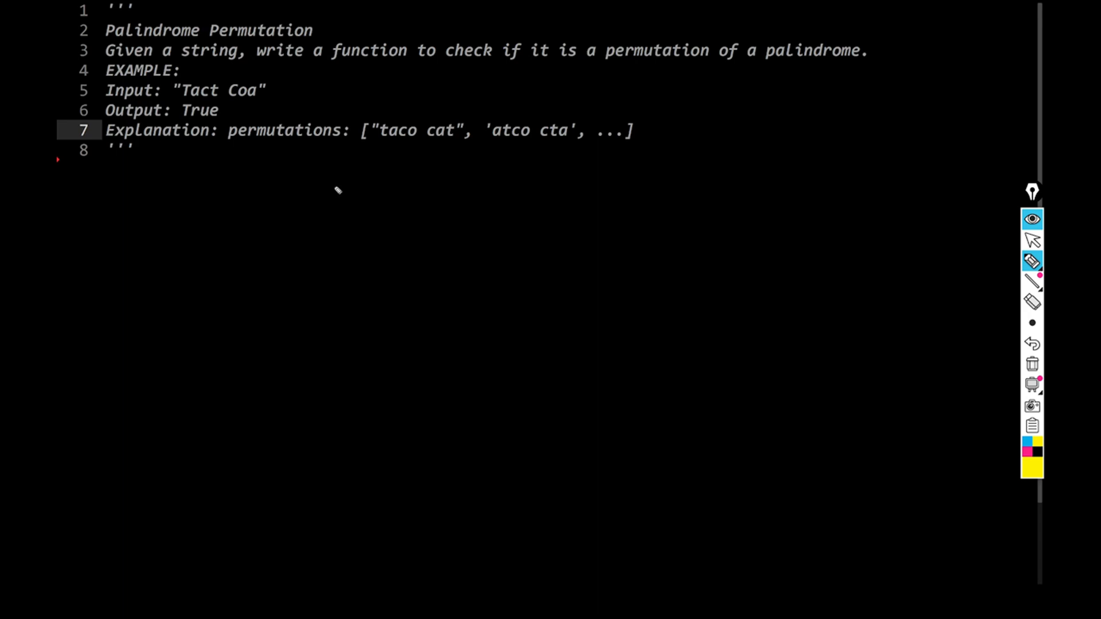
- Handwrite tactcoa in yellow below the problem statement
{"action": "left_click_drag", "start_coordinate": [331, 183], "coordinate": [329, 217]}
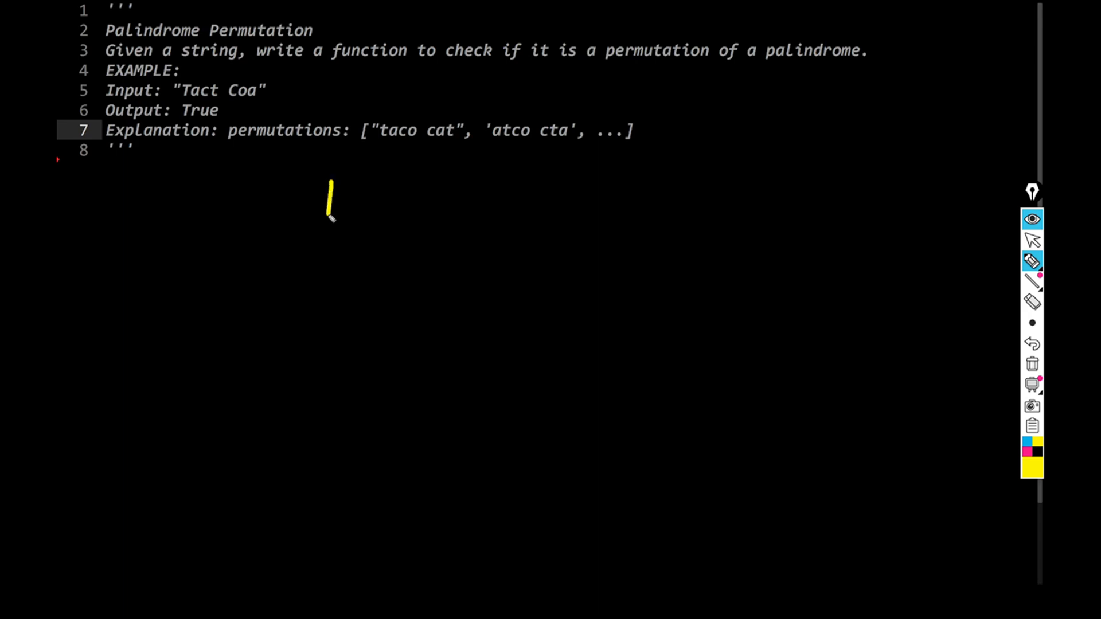
{"action": "left_click_drag", "start_coordinate": [320, 189], "coordinate": [443, 199]}
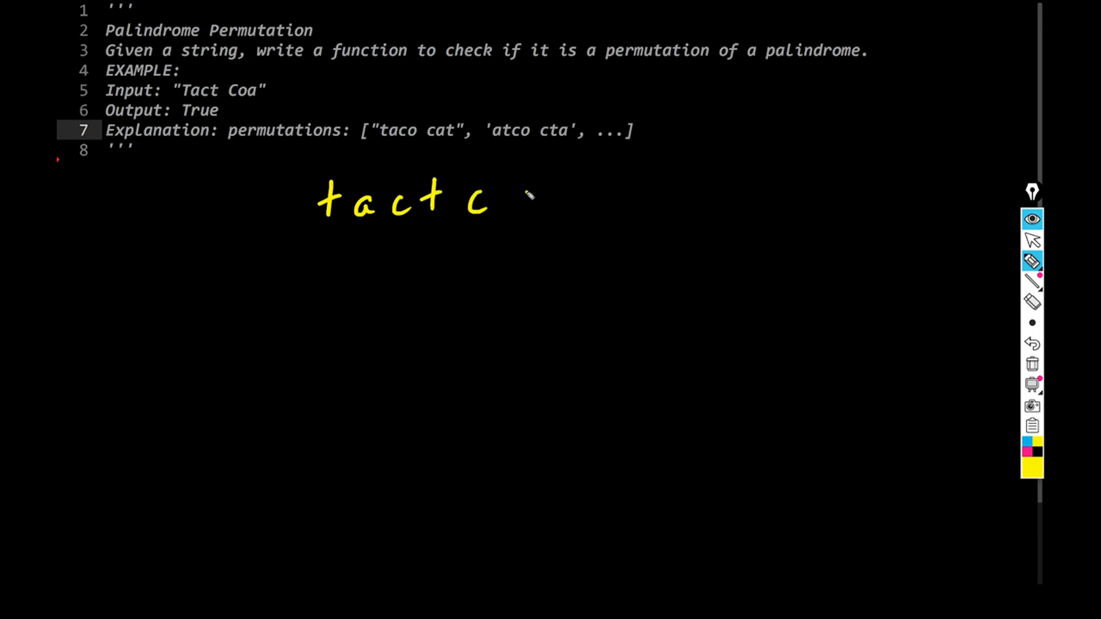
{"action": "left_click_drag", "start_coordinate": [516, 196], "coordinate": [593, 207]}
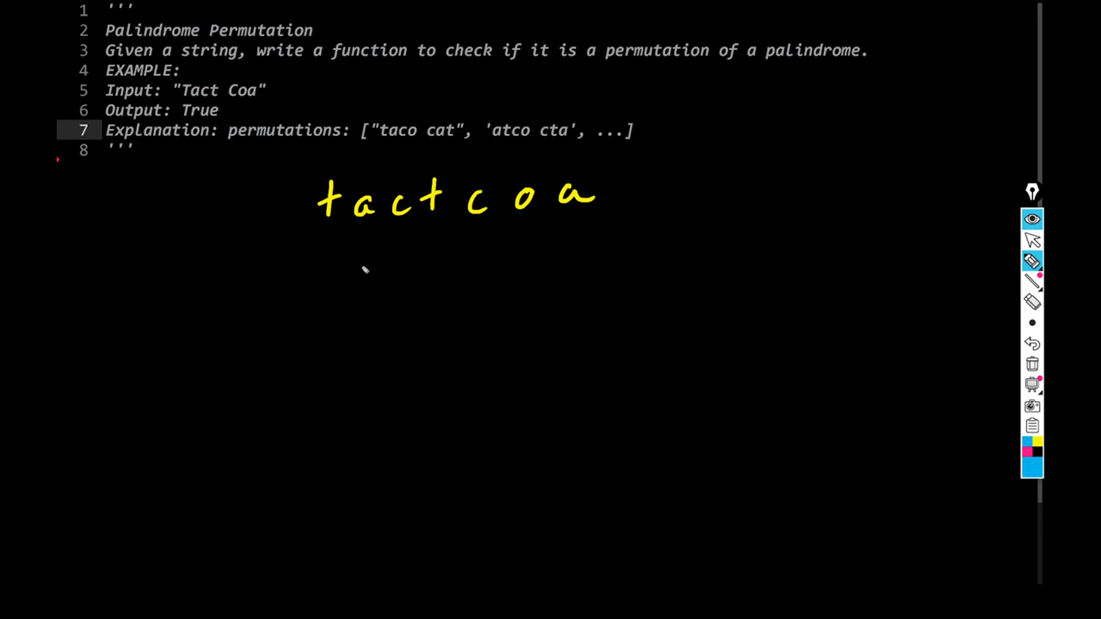
- Draw a blue letter-count tally beneath it: t 2, a 2, c 2, o 1
{"action": "left_click_drag", "start_coordinate": [341, 252], "coordinate": [404, 298]}
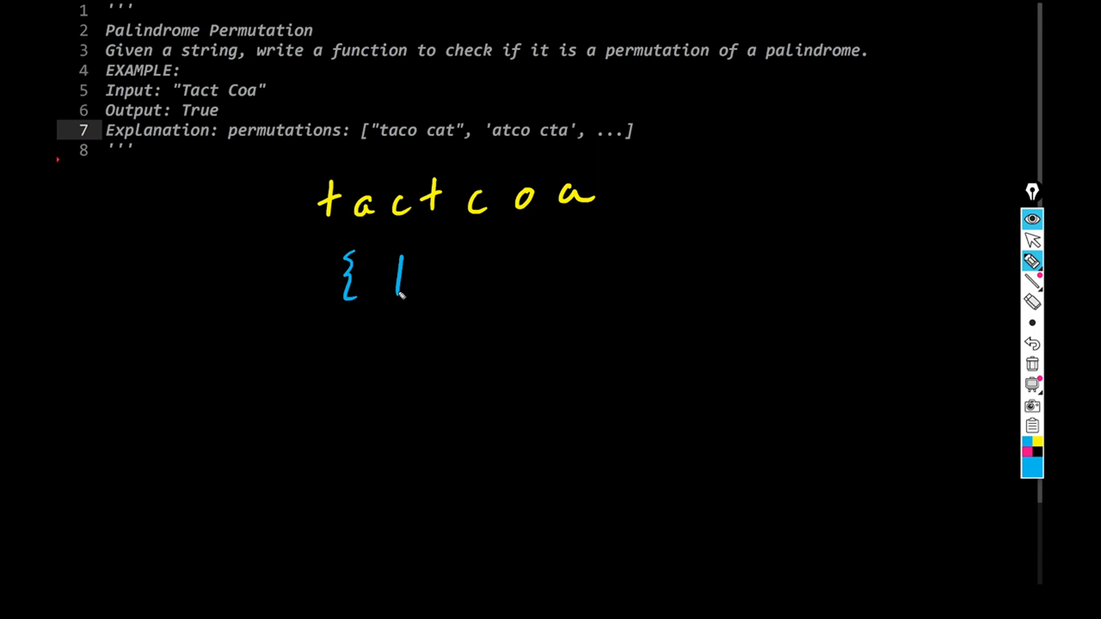
{"action": "left_click_drag", "start_coordinate": [393, 267], "coordinate": [428, 281]}
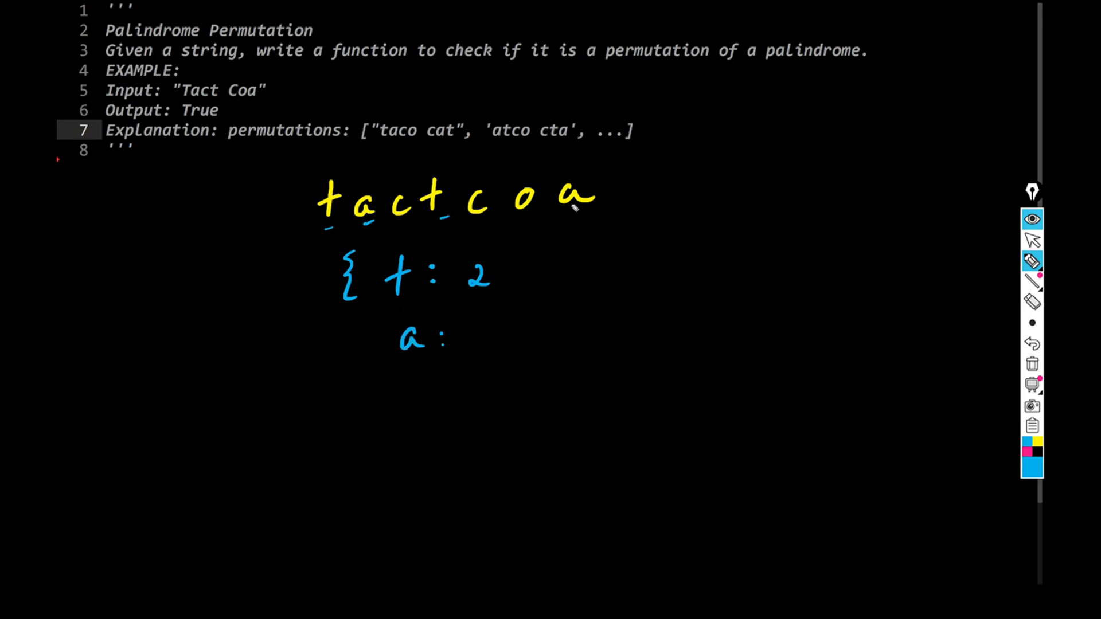
{"action": "left_click_drag", "start_coordinate": [471, 351], "coordinate": [492, 330]}
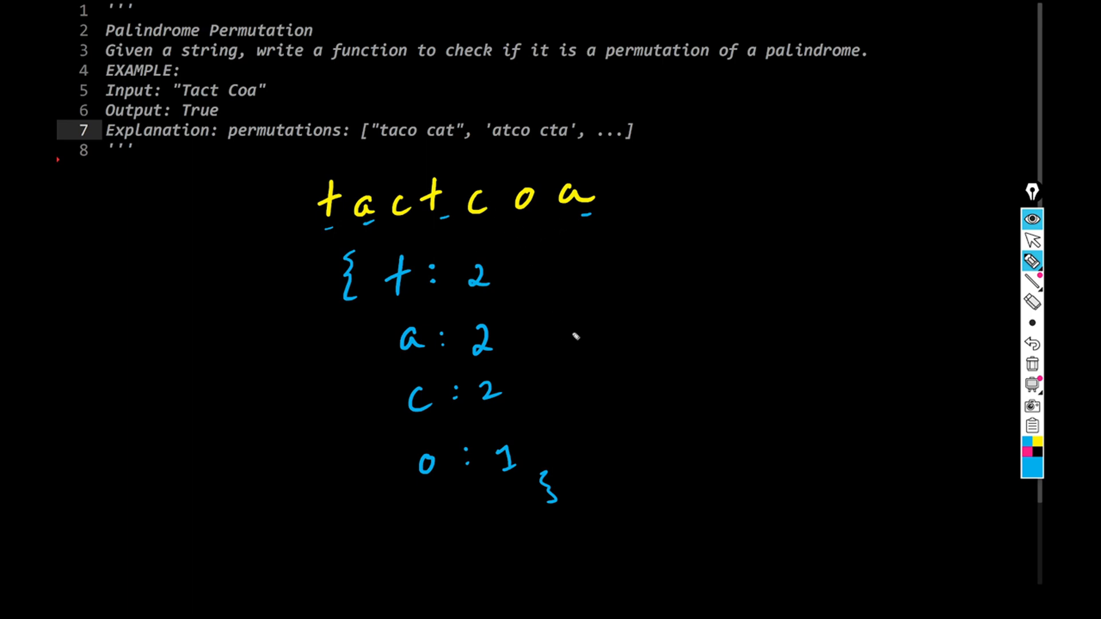
{"action": "mouse_move", "coordinate": [780, 281]}
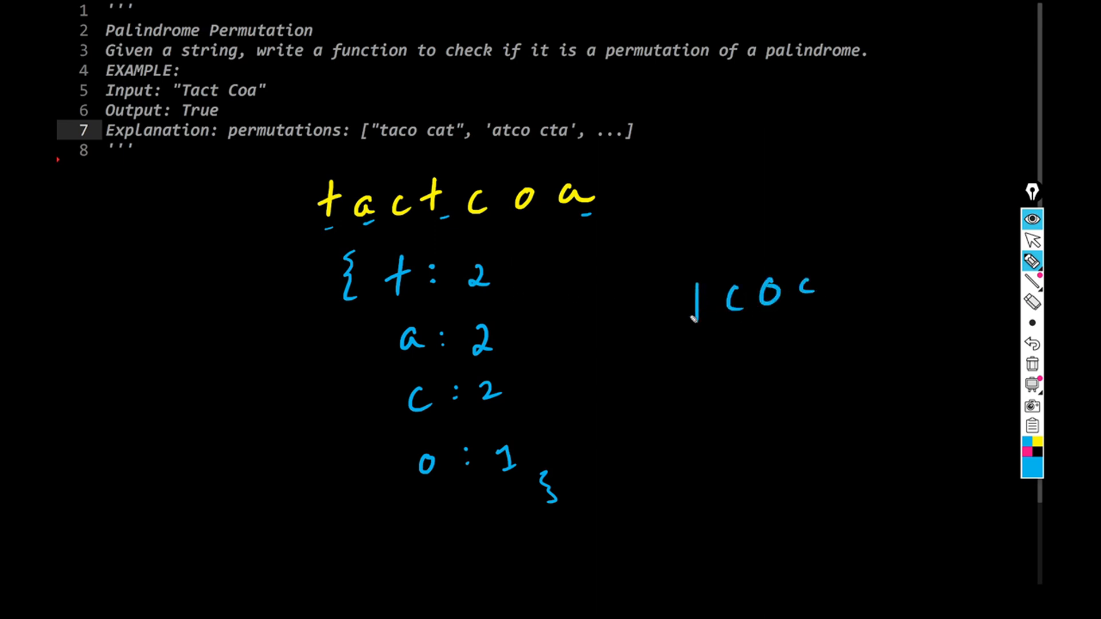
- Return focus to the editor, leaving the docstring with an empty line 9 beneath it
{"action": "left_click", "coordinate": [1031, 218]}
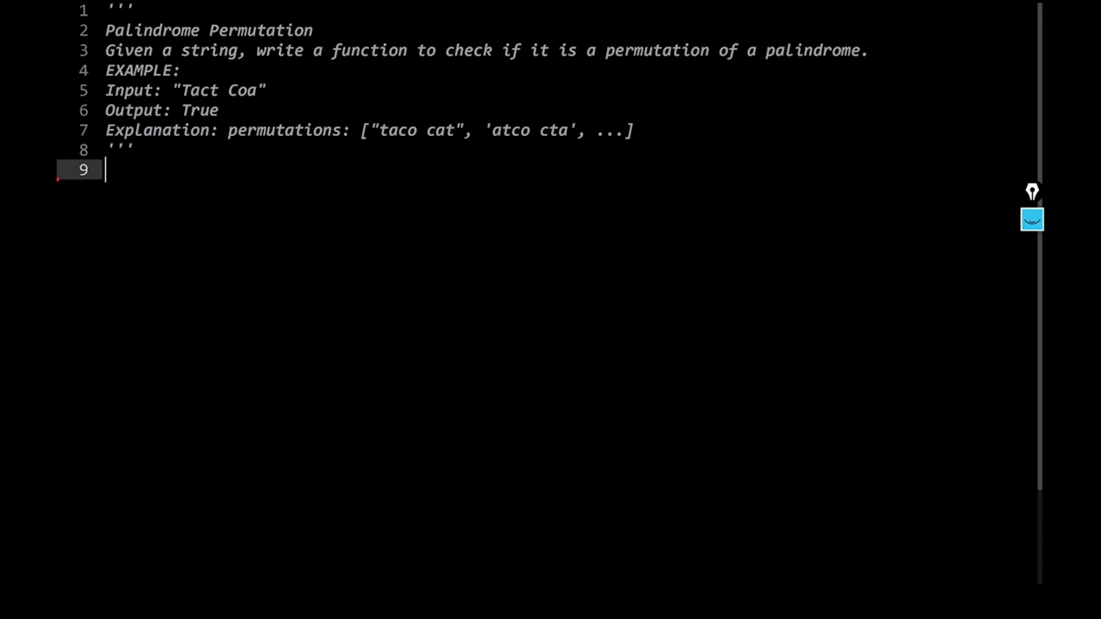
- Declare class PalidromePermutation with an __init__(self) -> None that returns None
{"action": "type", "text": "class"}
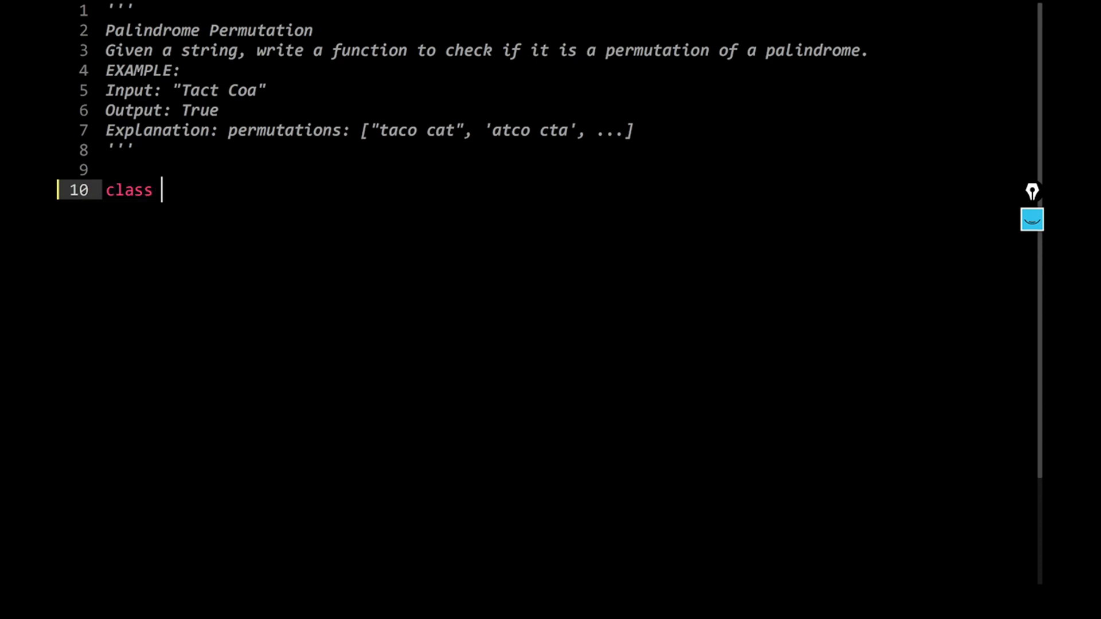
{"action": "type", "text": "Palidr"}
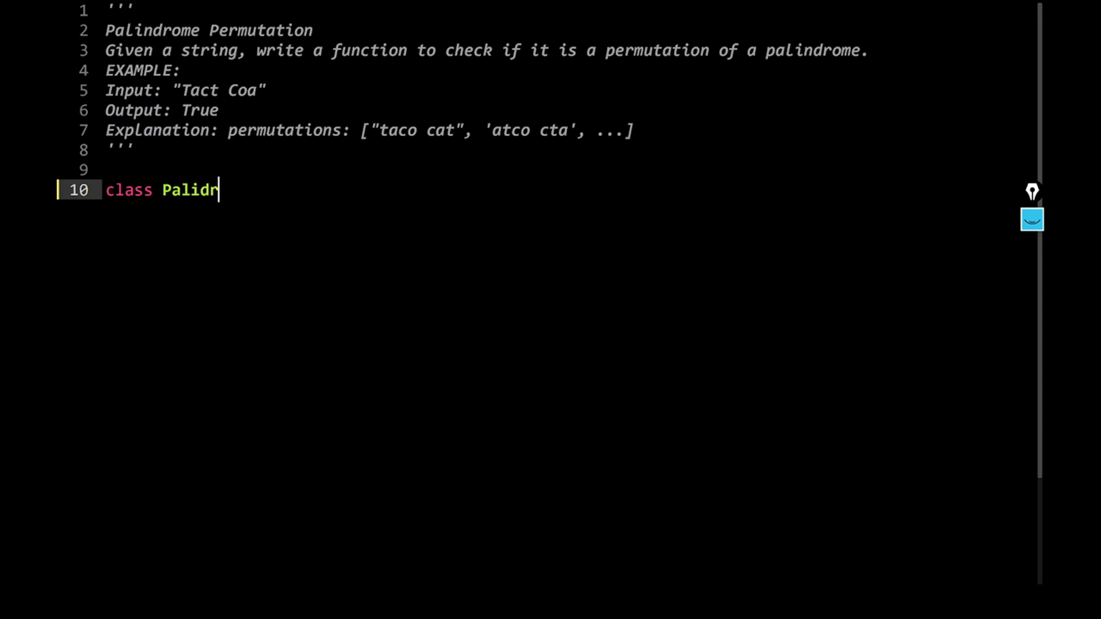
{"action": "type", "text": "omePermu"}
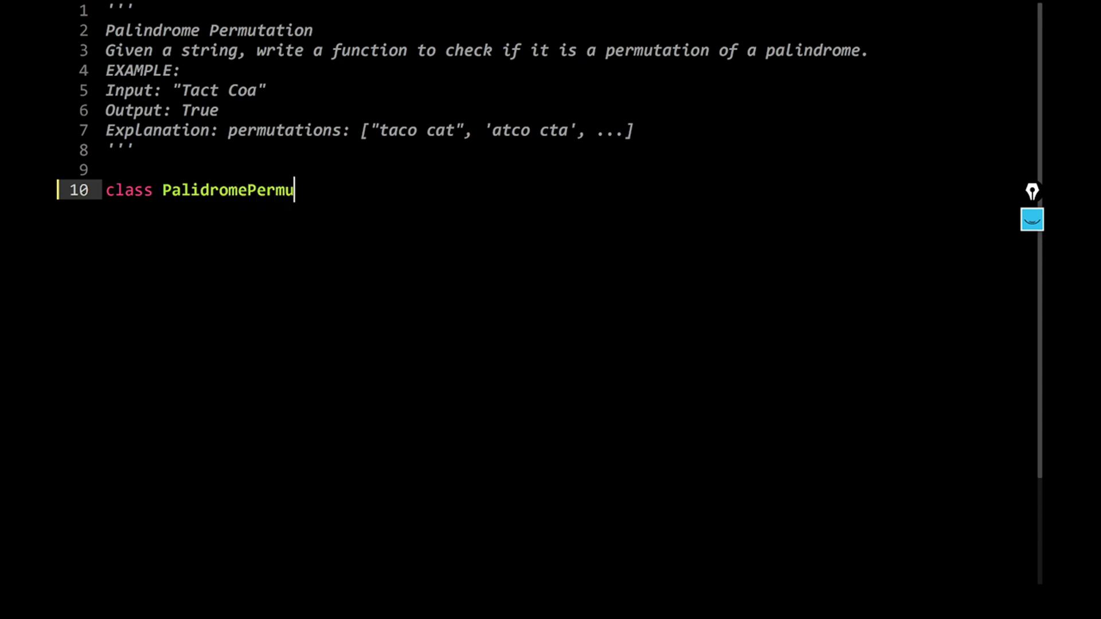
{"action": "type", "text": "tation:"}
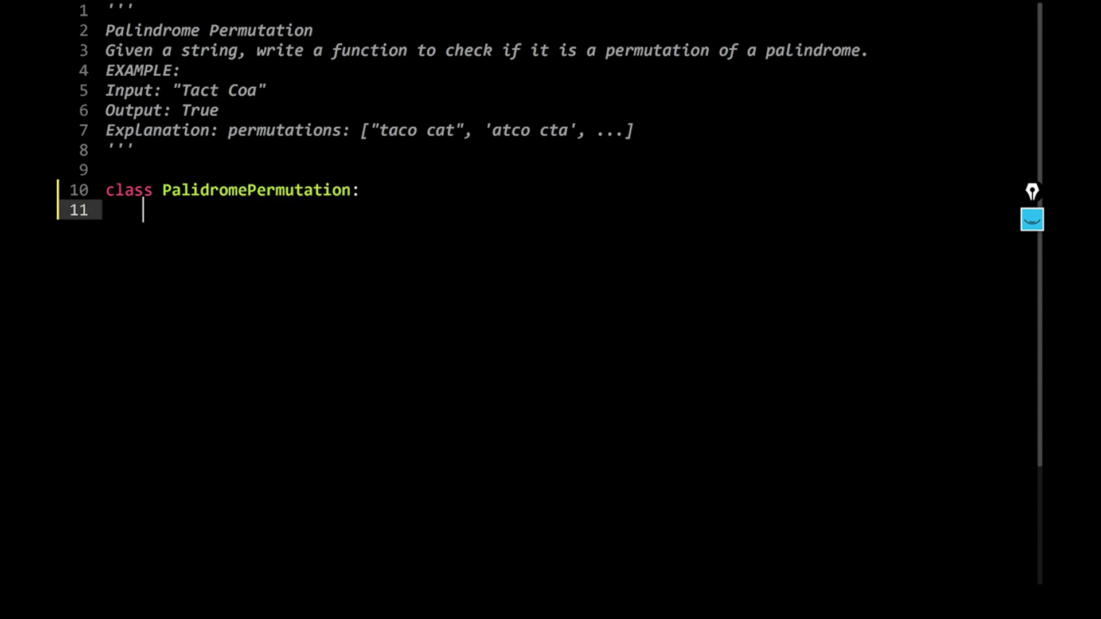
{"action": "type", "text": "def"}
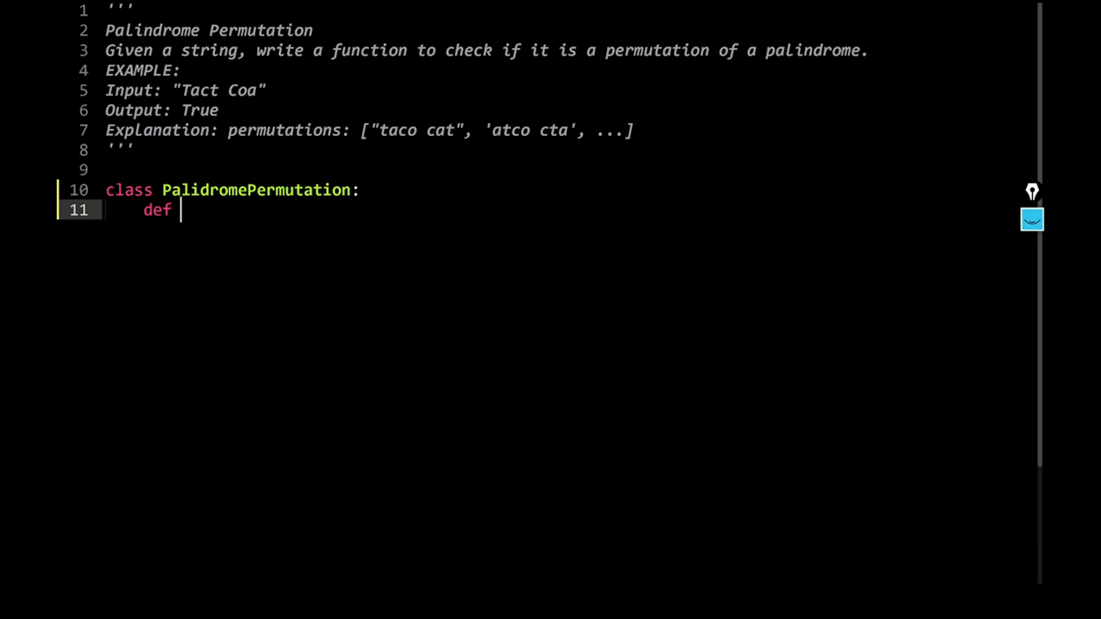
{"action": "type", "text": "__init"}
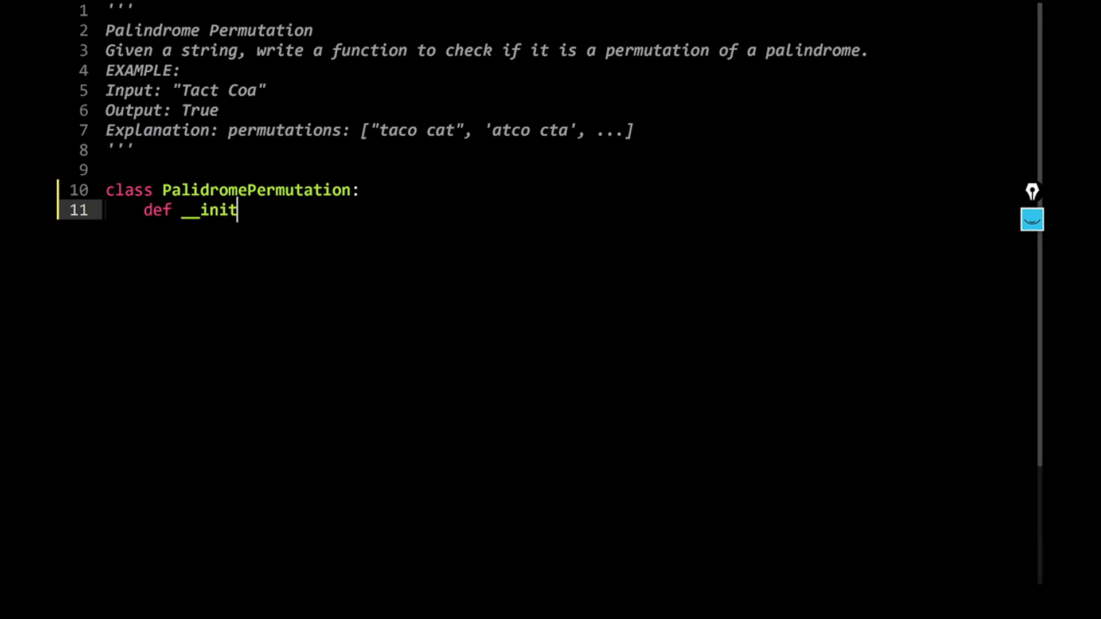
{"action": "type", "text": "__"}
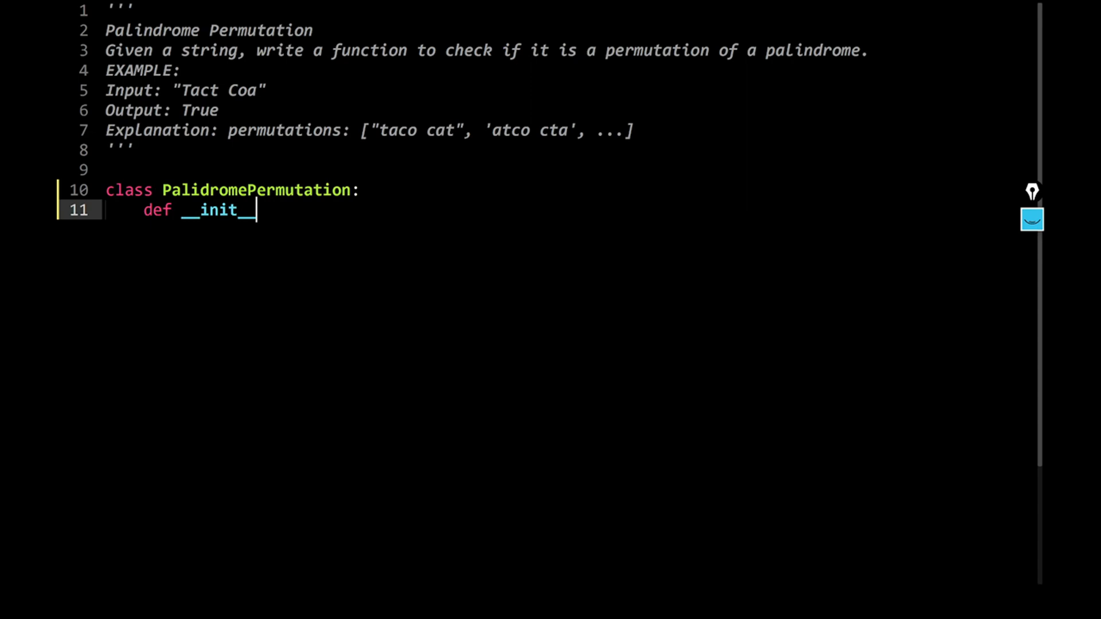
{"action": "type", "text": "(self) -> None:"}
{"action": "type", "text": "return None"}
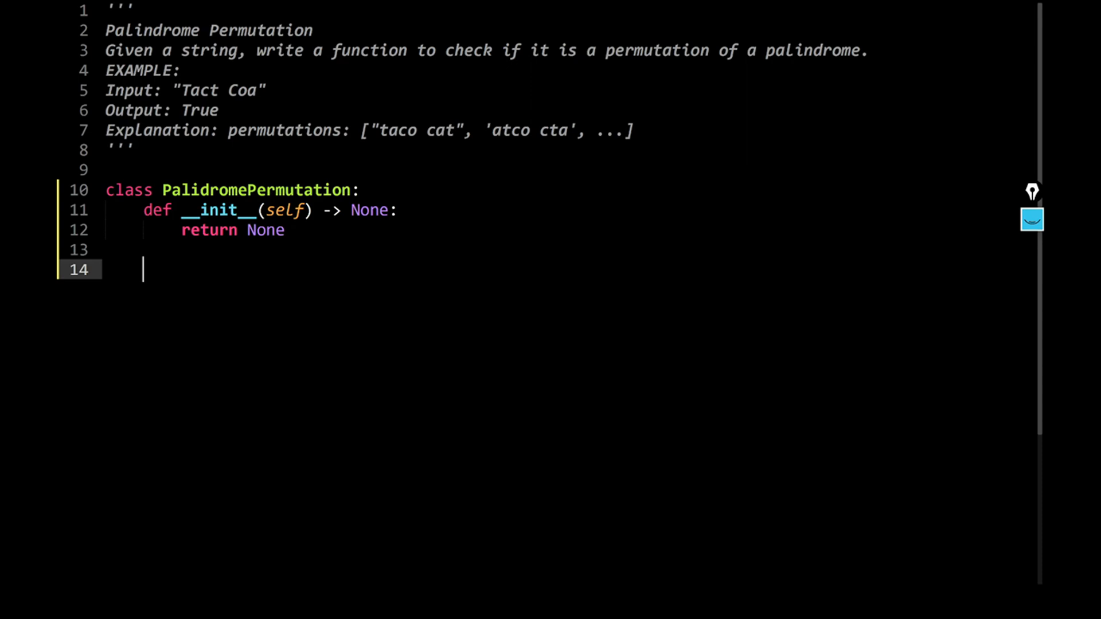
- Add method find_palindrome_permutation(self, st) -> bool
{"action": "type", "text": "def find"}
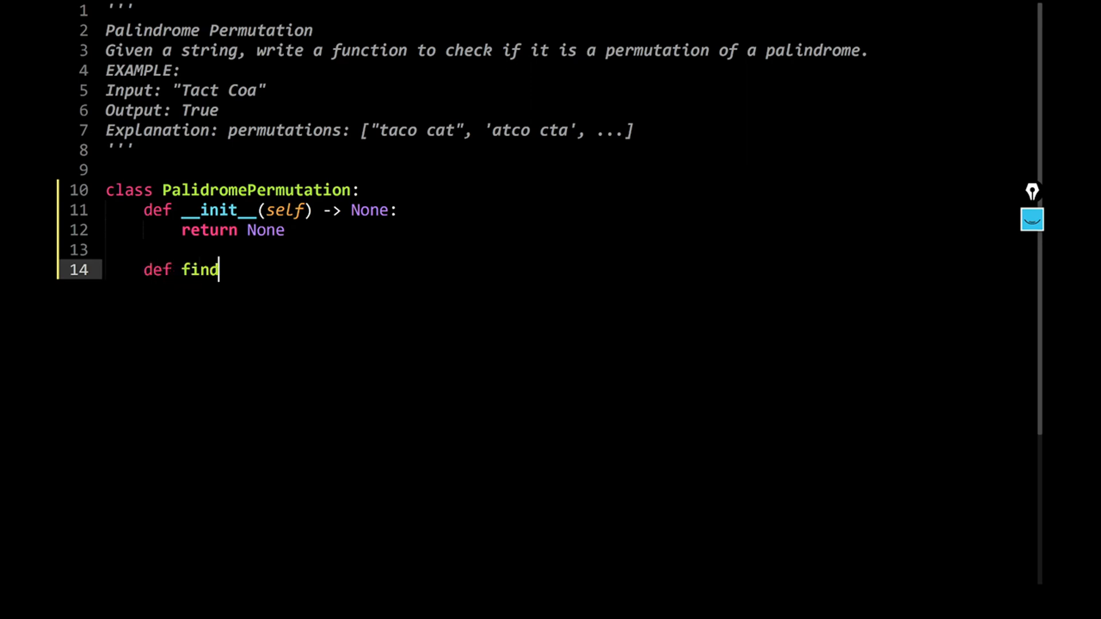
{"action": "type", "text": "_p"}
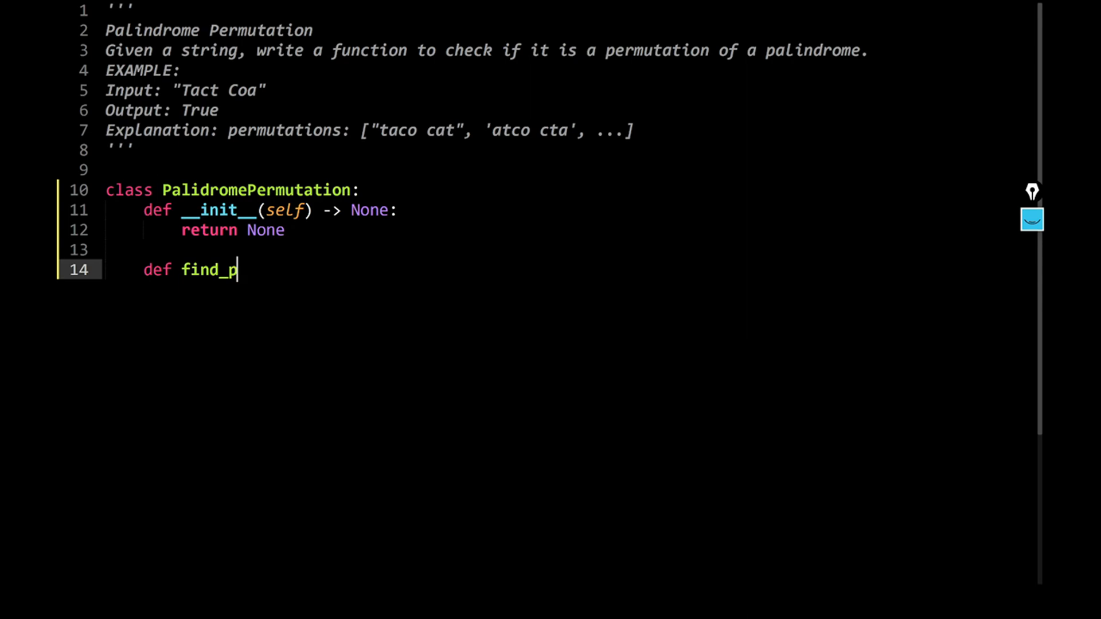
{"action": "type", "text": "alid"}
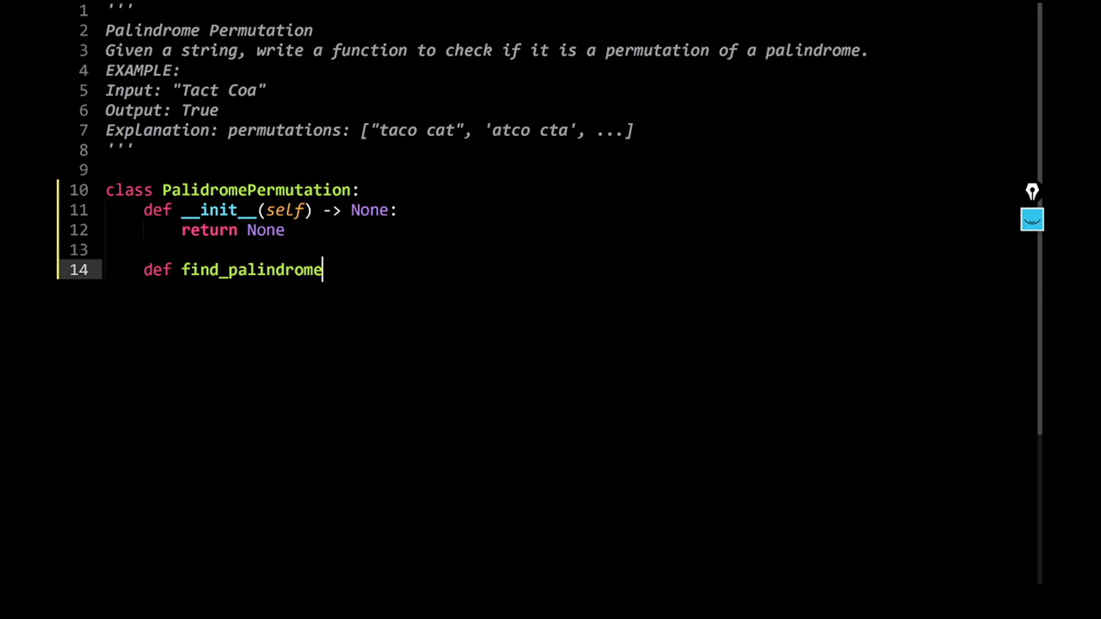
{"action": "type", "text": "_permutatio"}
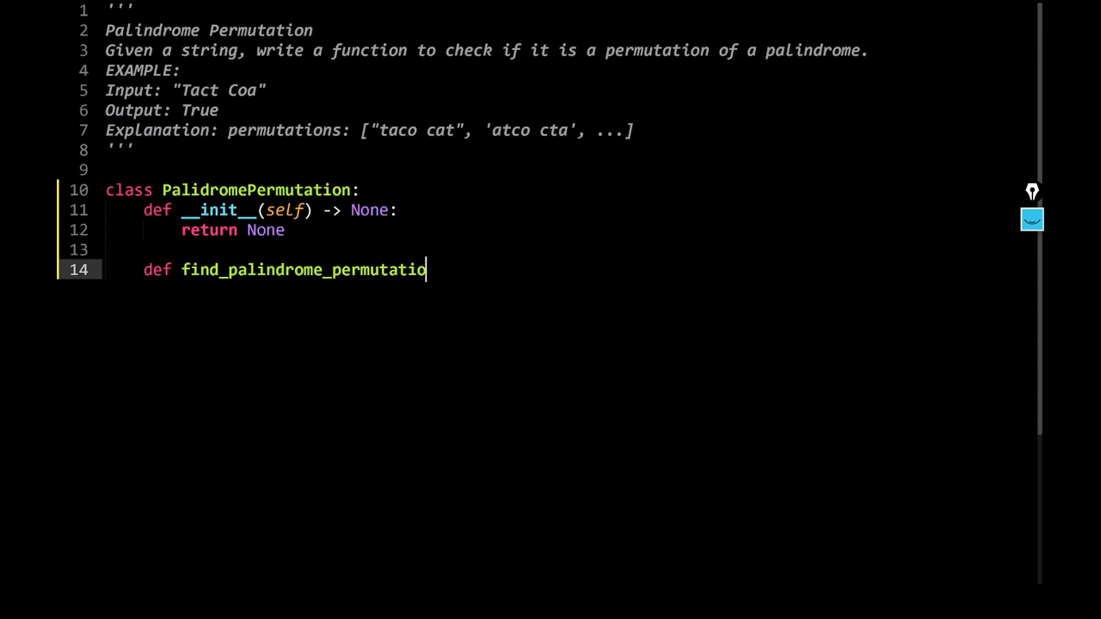
{"action": "type", "text": "n"}
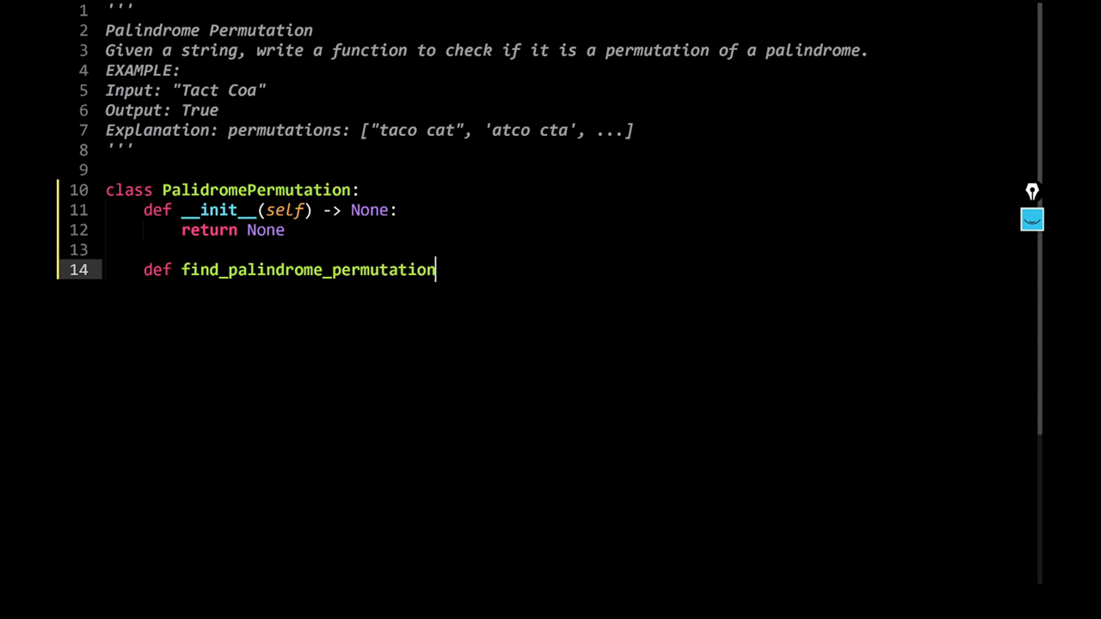
{"action": "type", "text": "(self)"}
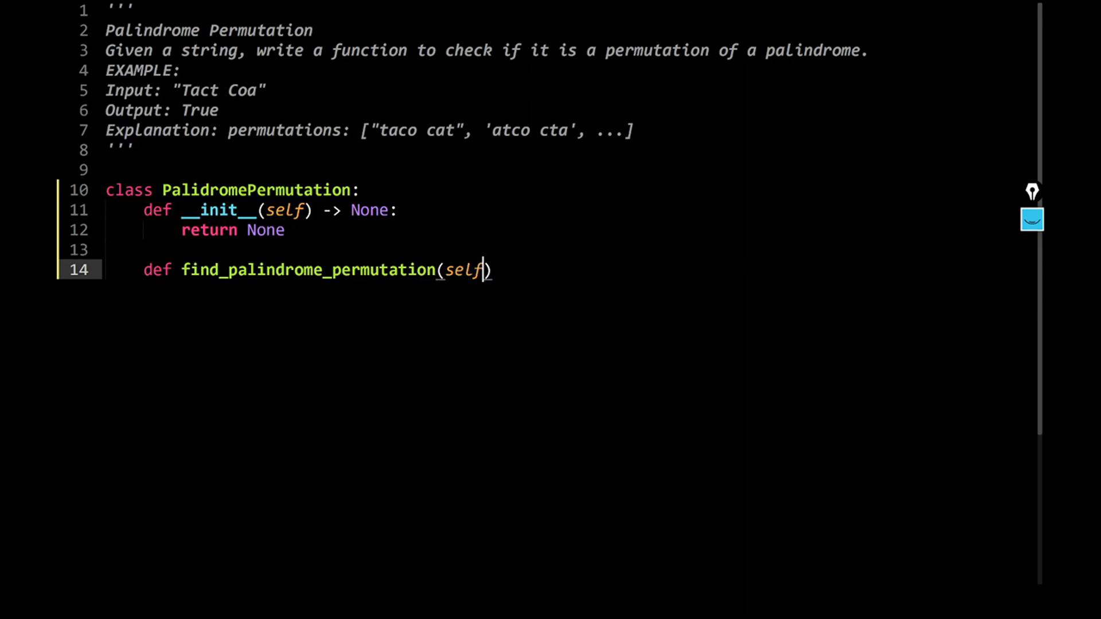
{"action": "type", "text": ", st"}
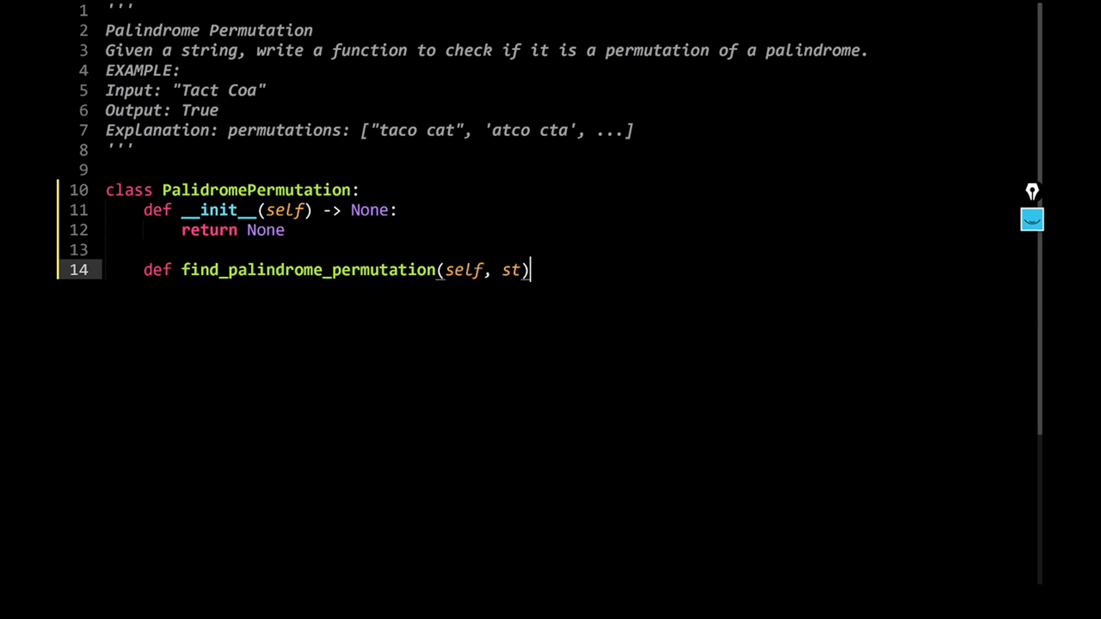
{"action": "type", "text": "->"}
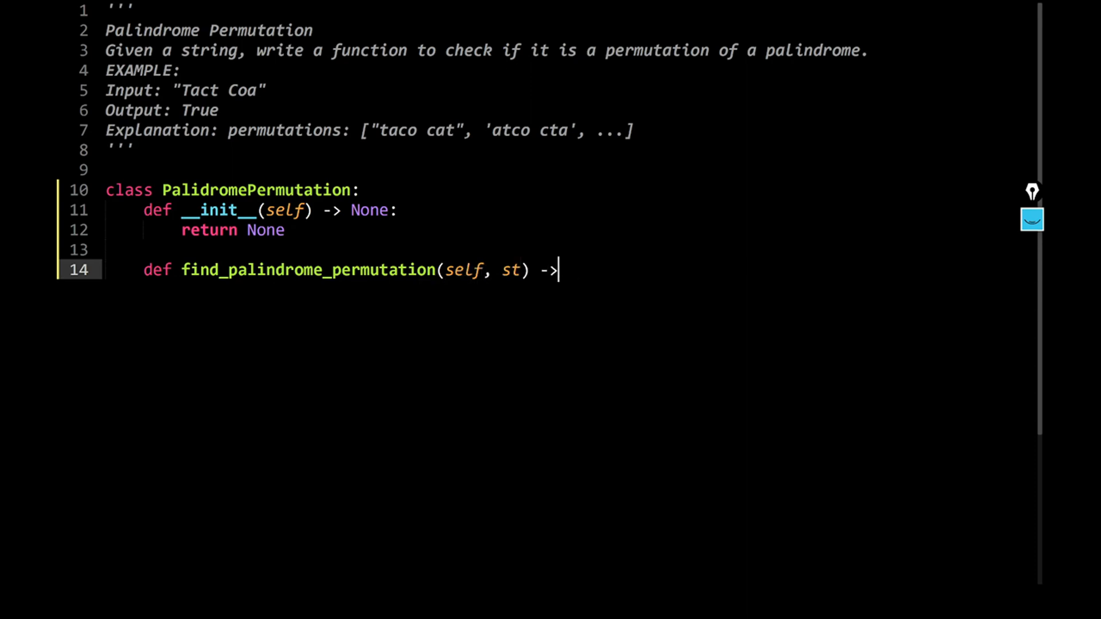
{"action": "type", "text": "bool:"}
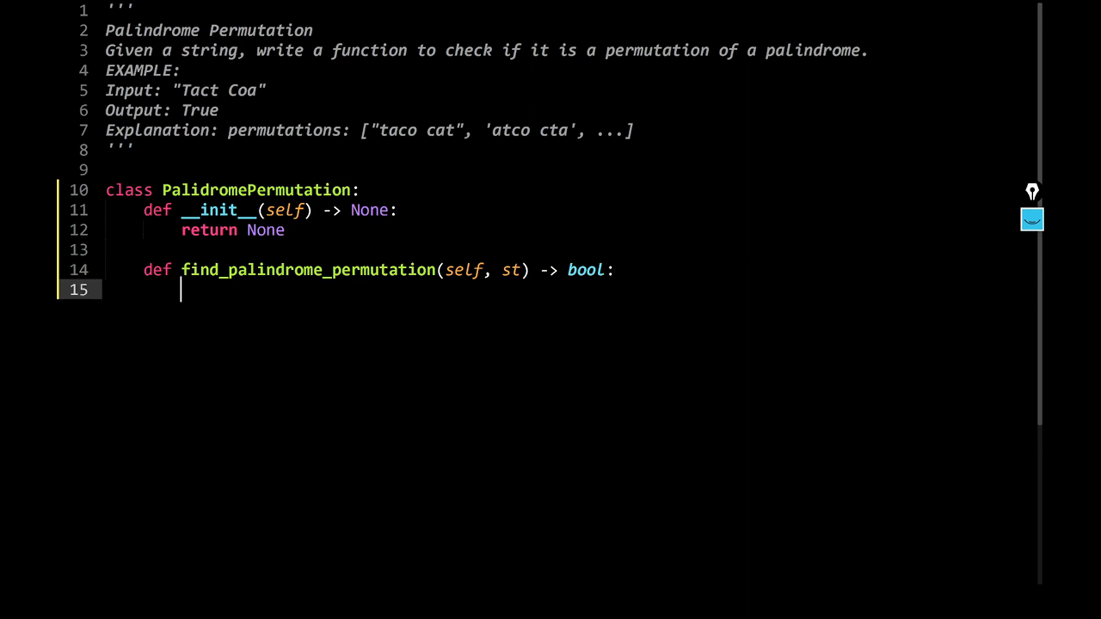
- Lowercase the input with st = st.lower() and comment it as ignoring the casing
{"action": "type", "text": "st"}
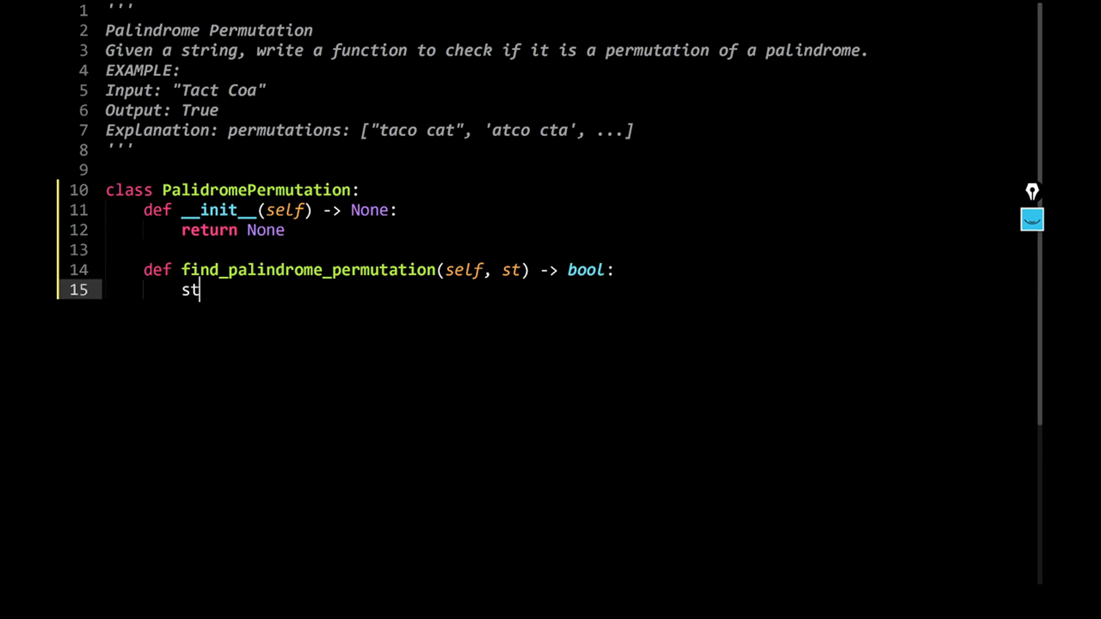
{"action": "type", "text": "= st.l"}
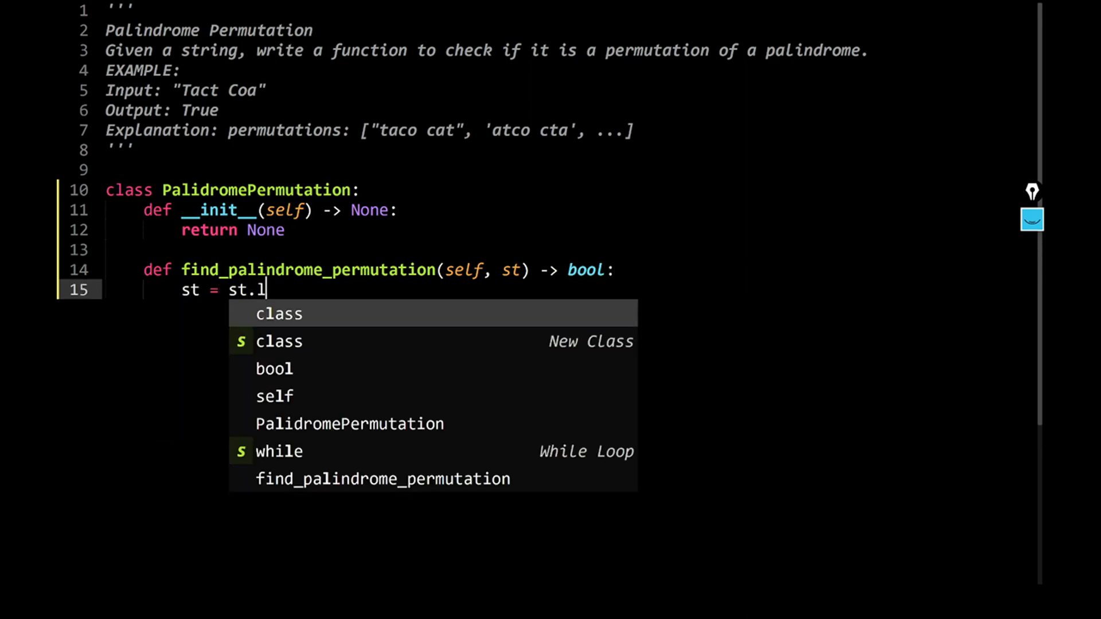
{"action": "type", "text": "ower()"}
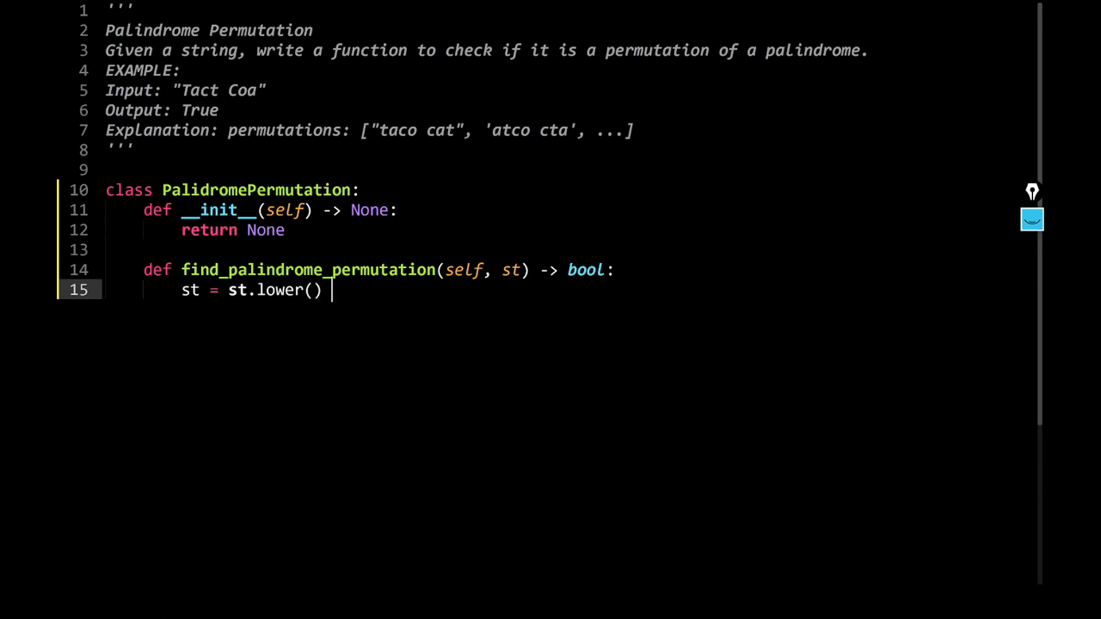
{"action": "type", "text": "#"}
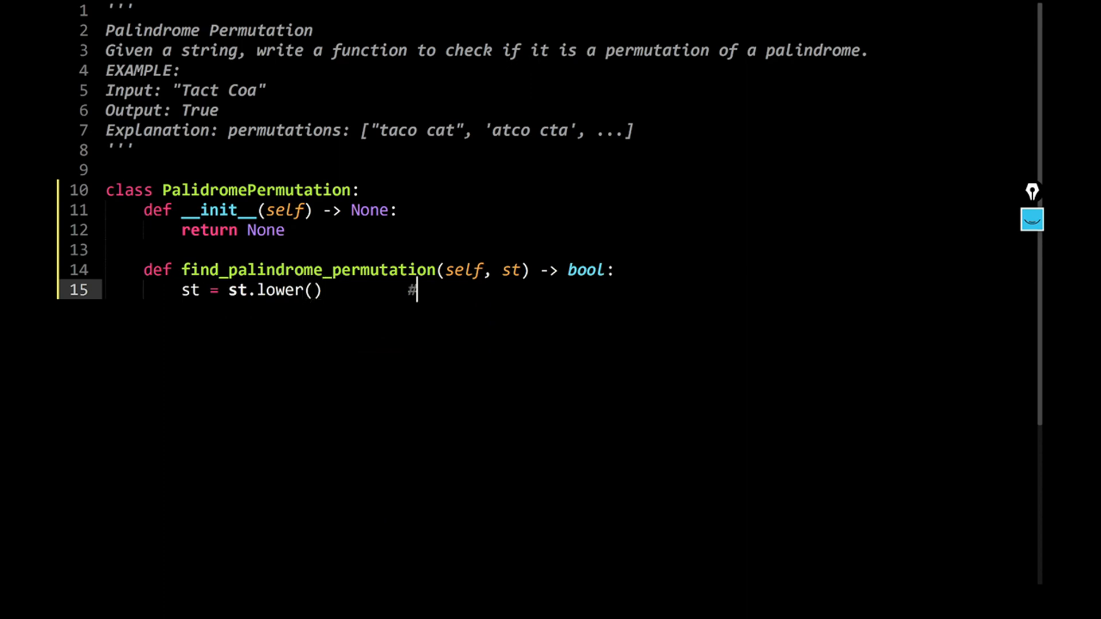
{"action": "type", "text": "ignore the casing"}
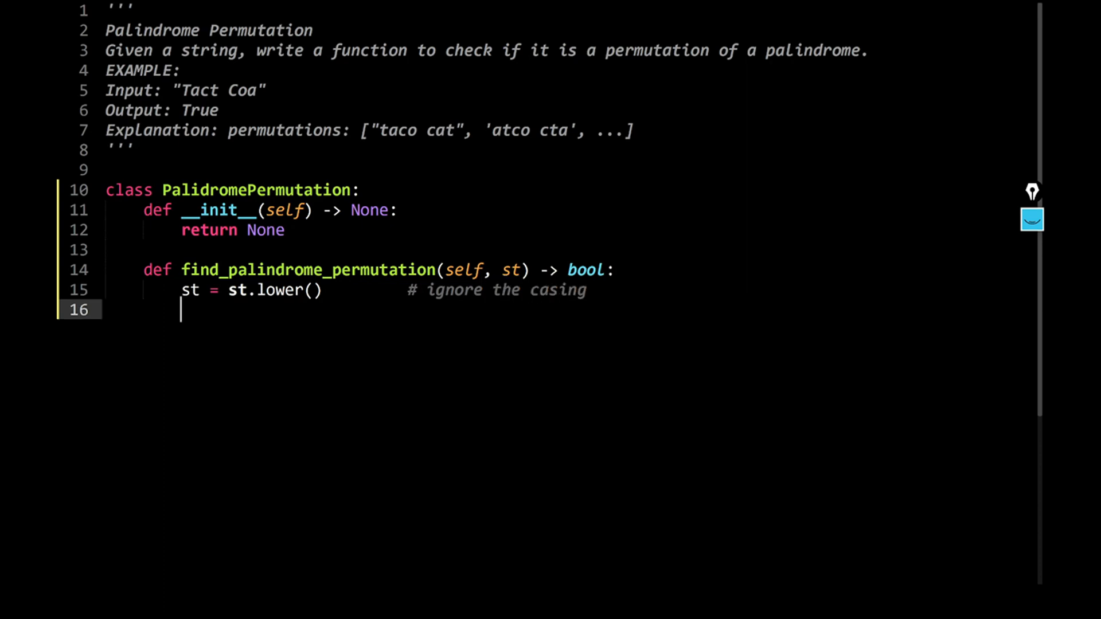
{"action": "mouse_move", "coordinate": [199, 164]}
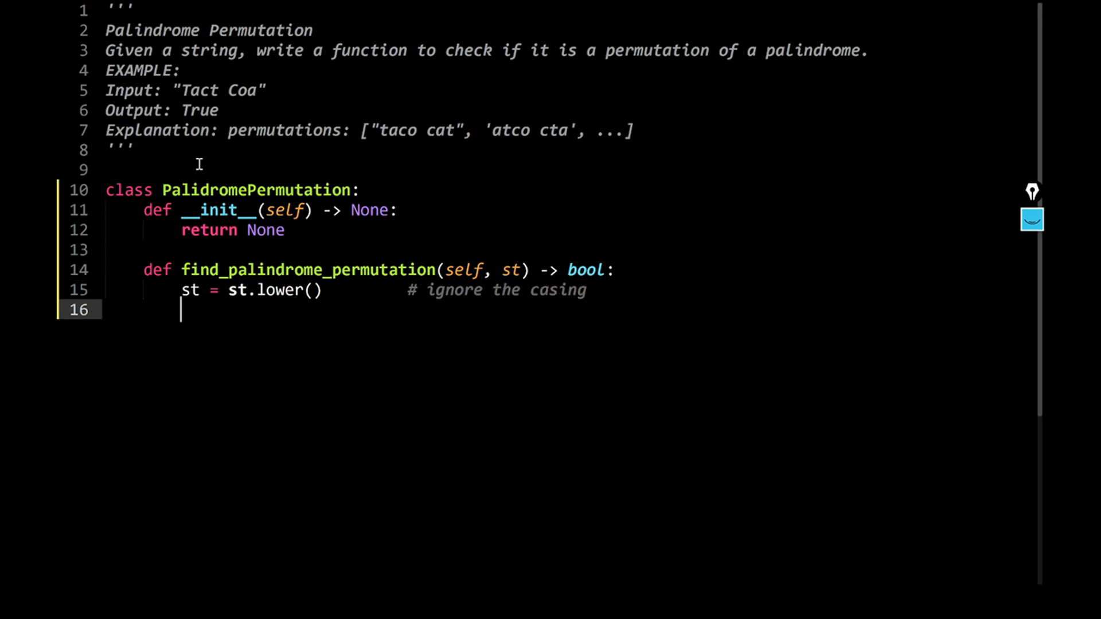
- Create an empty dictionary d and loop for char in st
{"action": "type", "text": "d"}
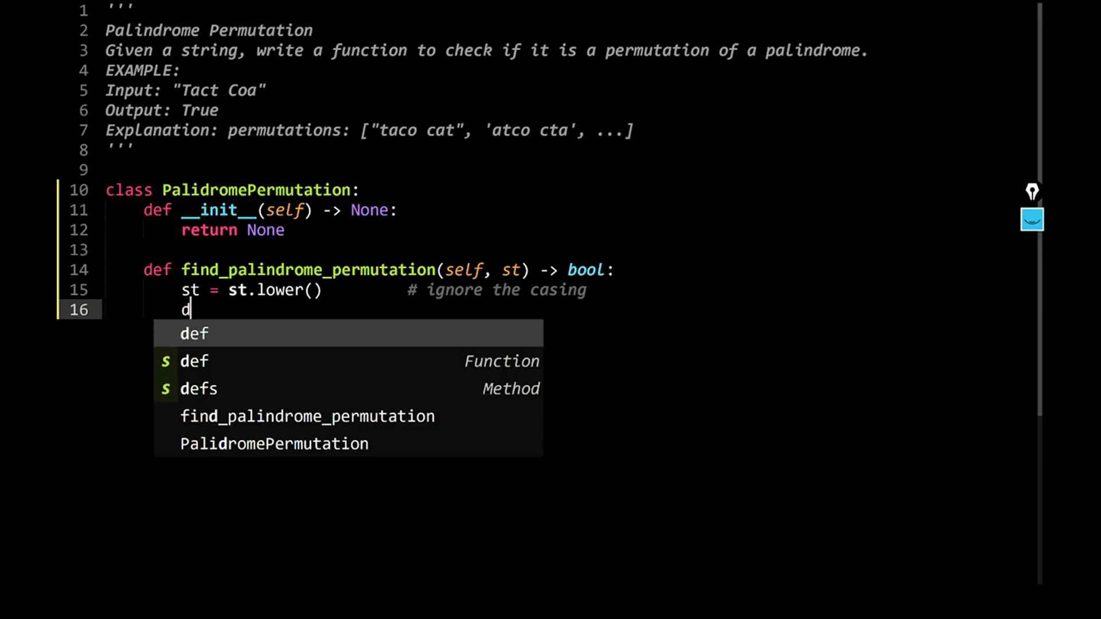
{"action": "type", "text": "= {}"}
{"action": "type", "text": "f"}
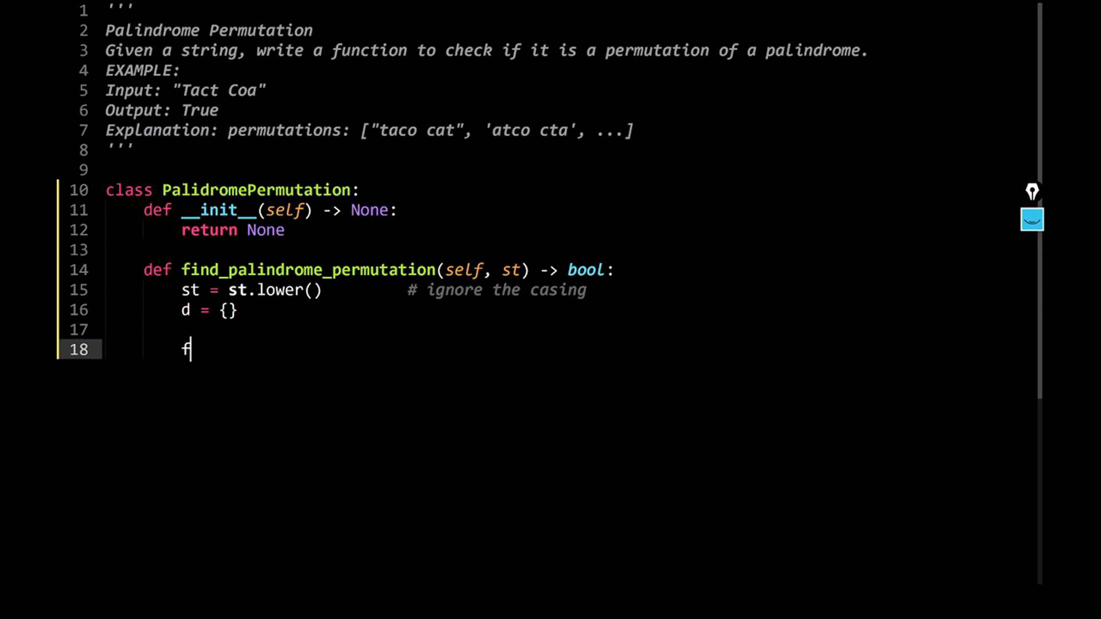
{"action": "type", "text": "or char in"}
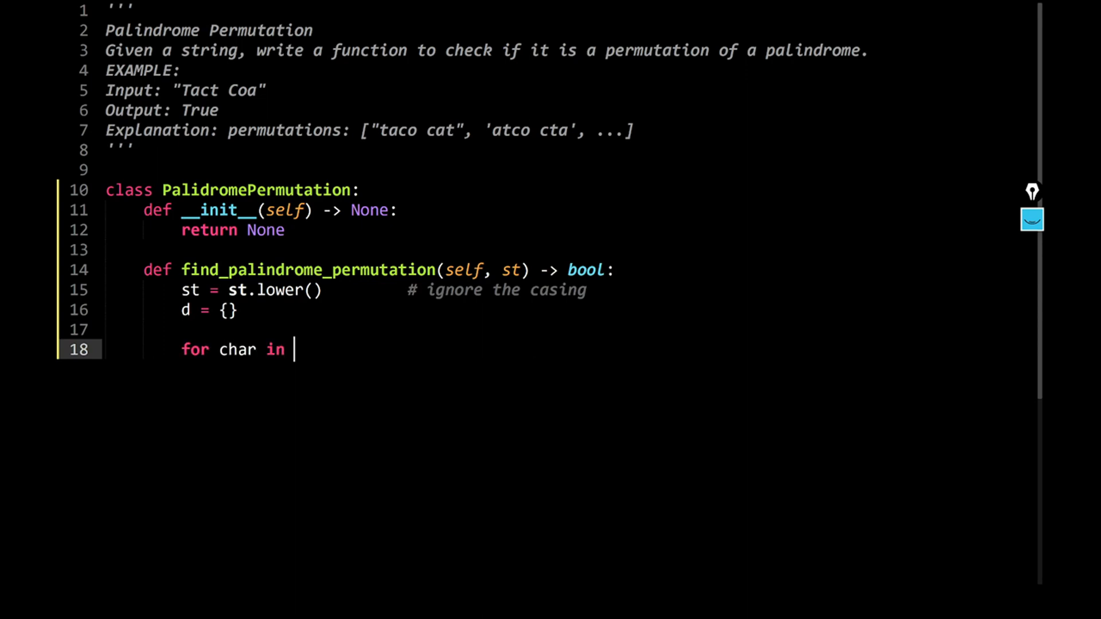
{"action": "type", "text": "st:"}
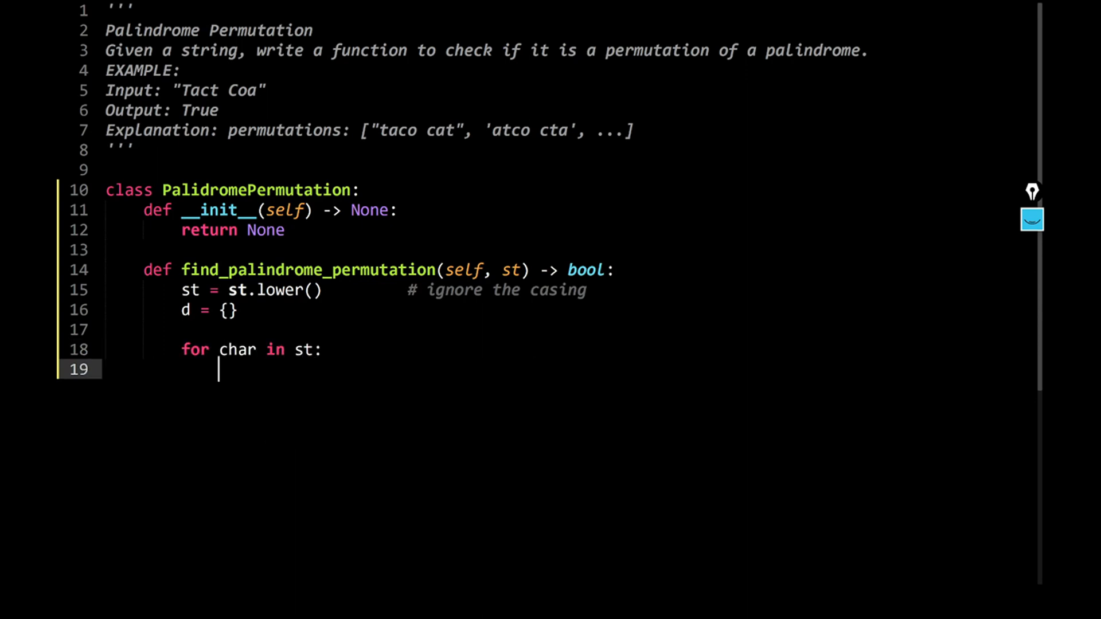
- If char is already in d.keys(), increment d[char] by 1
{"action": "type", "text": "if char"}
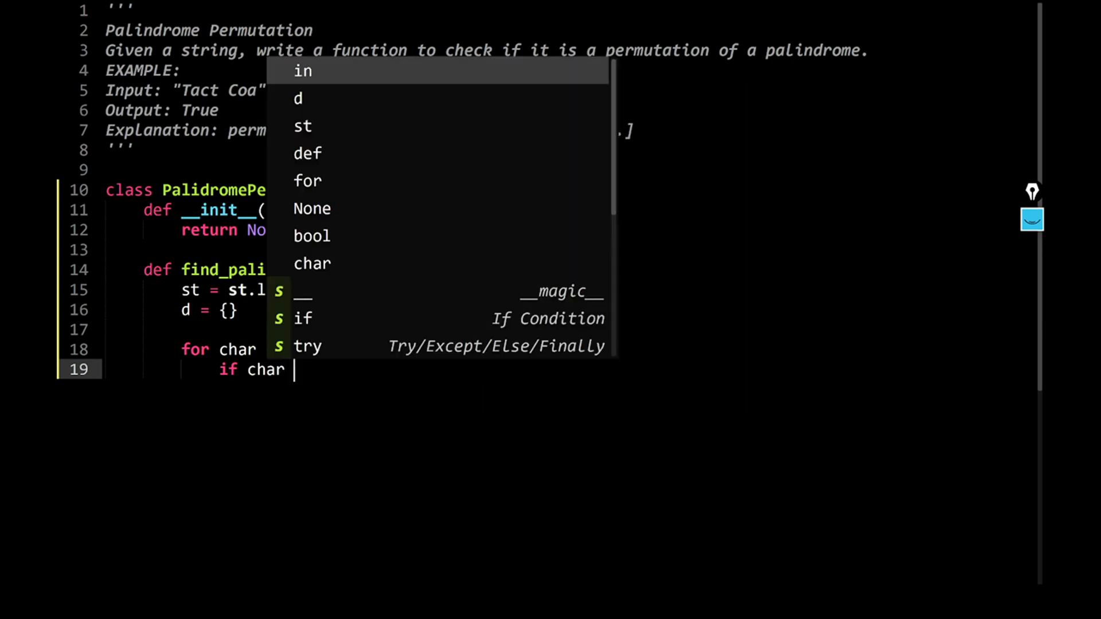
{"action": "type", "text": "in d."}
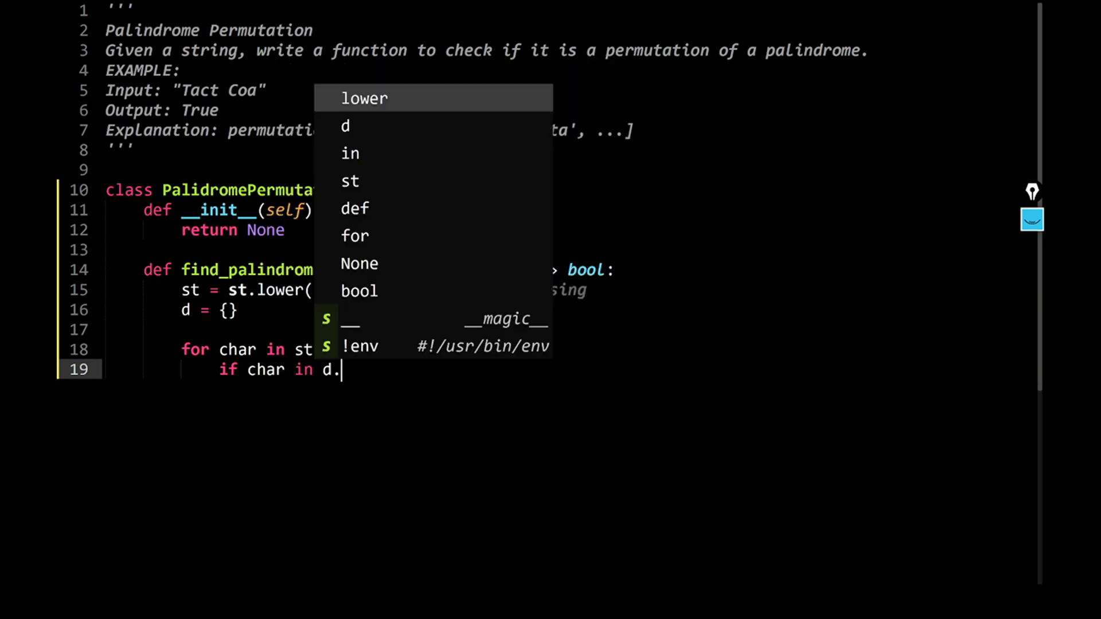
{"action": "type", "text": "keys"}
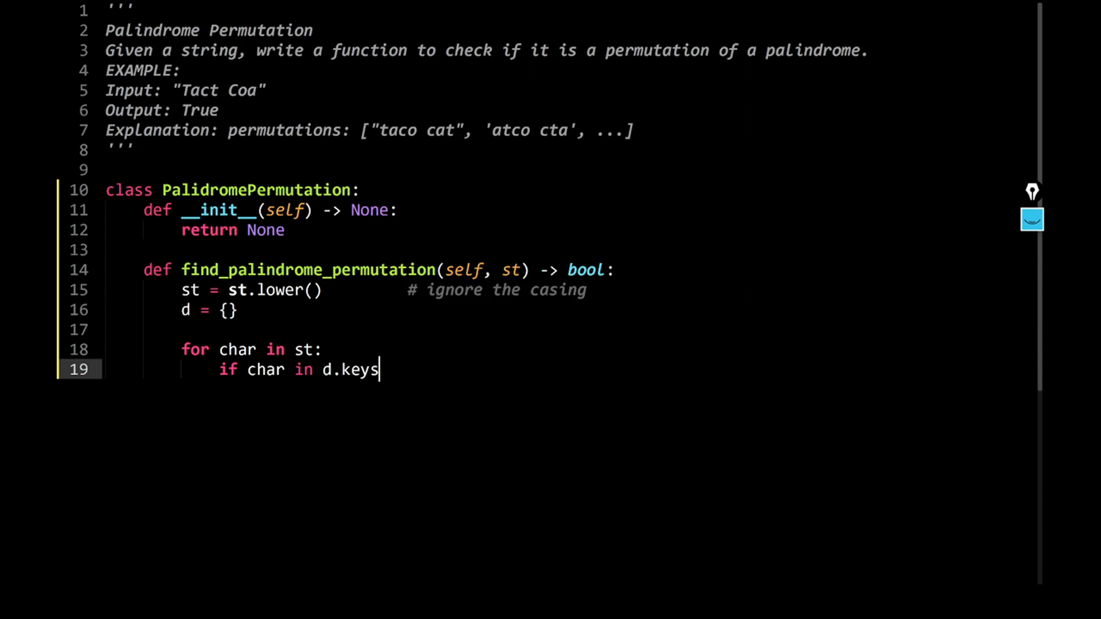
{"action": "type", "text": "():"}
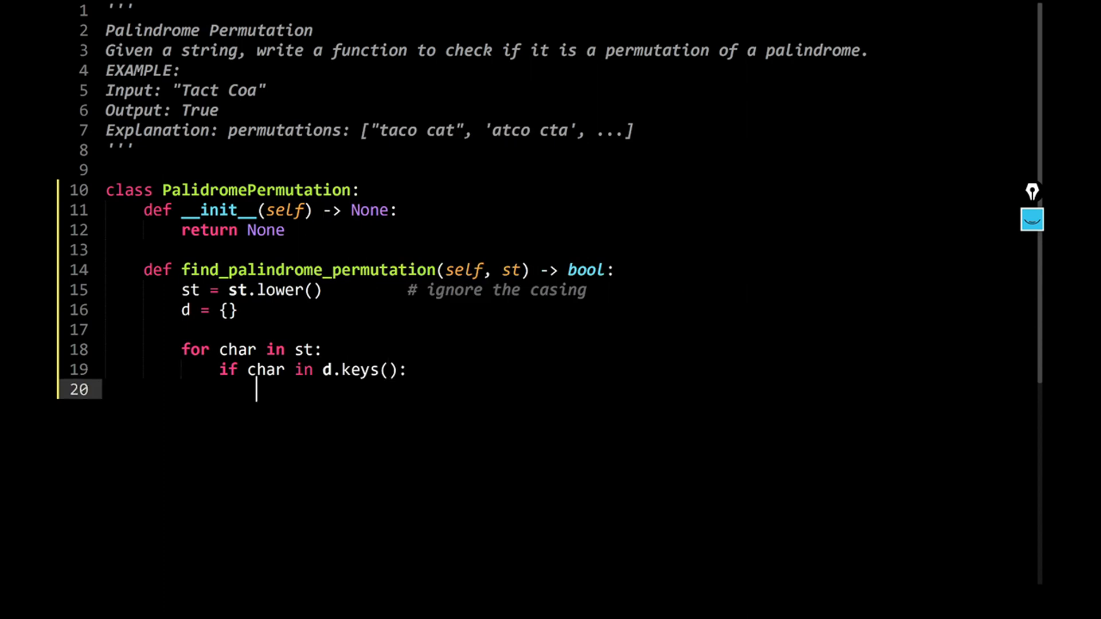
{"action": "type", "text": "d[]"}
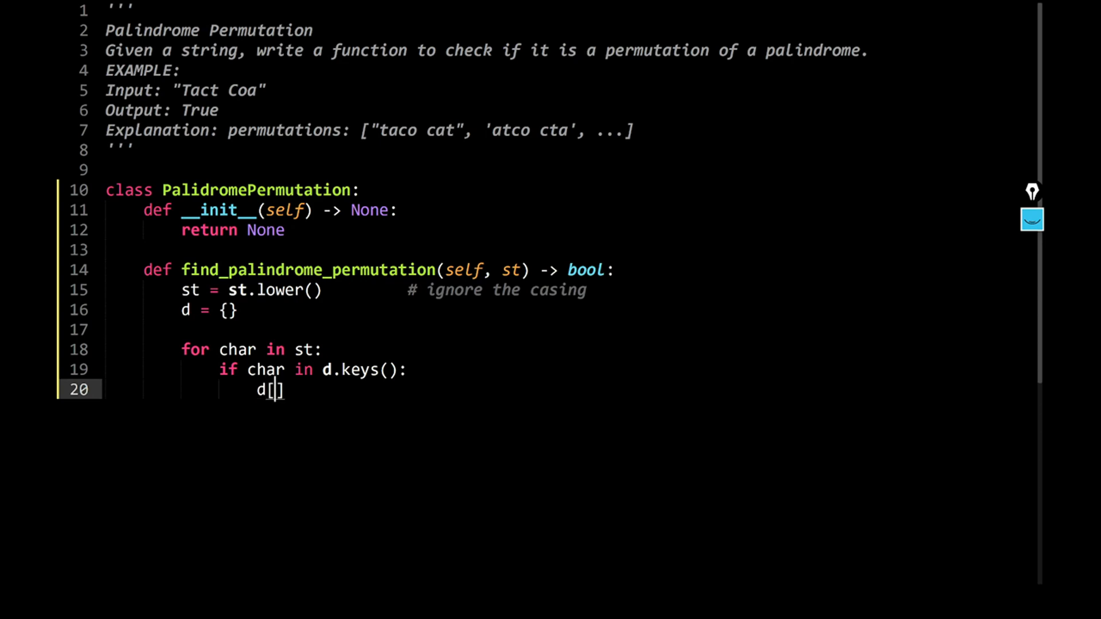
{"action": "type", "text": "char] += 1"}
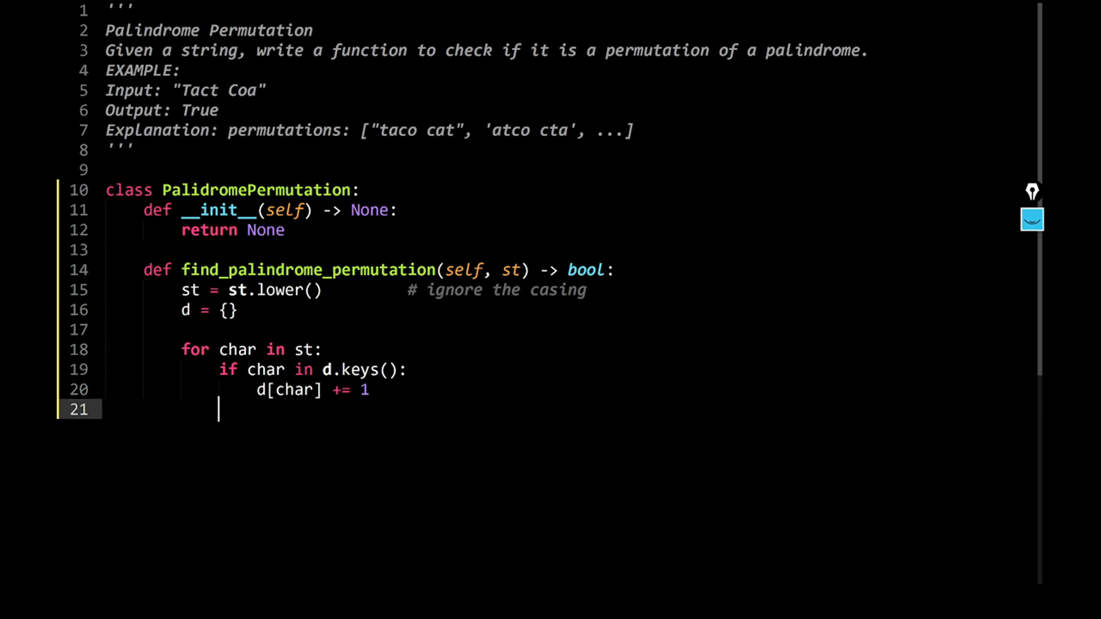
- Elif ord(char) is between 97 and 122, record the new letter with d[char] = 1
{"action": "type", "text": "eli"}
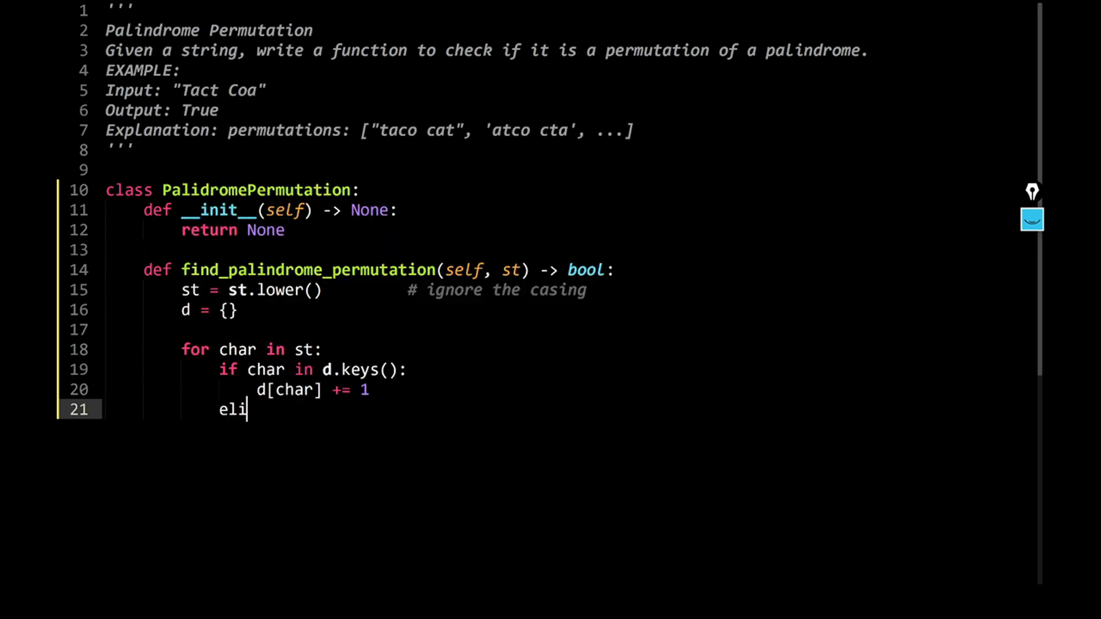
{"action": "type", "text": "f"}
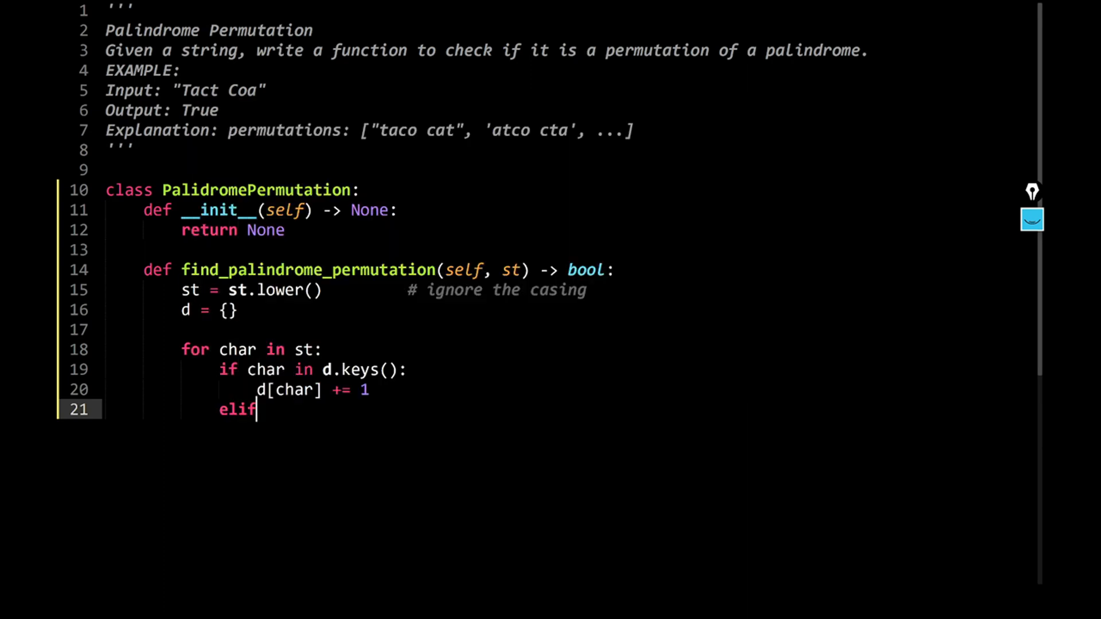
{"action": "type", "text": "ord(char) >"}
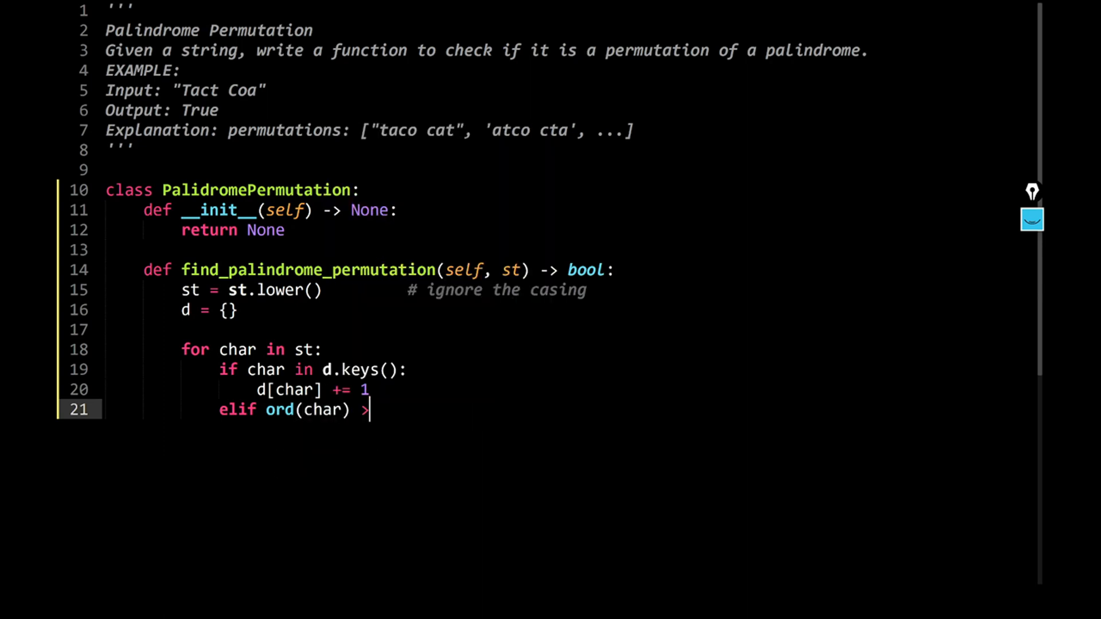
{"action": "type", "text": "= 97 and"}
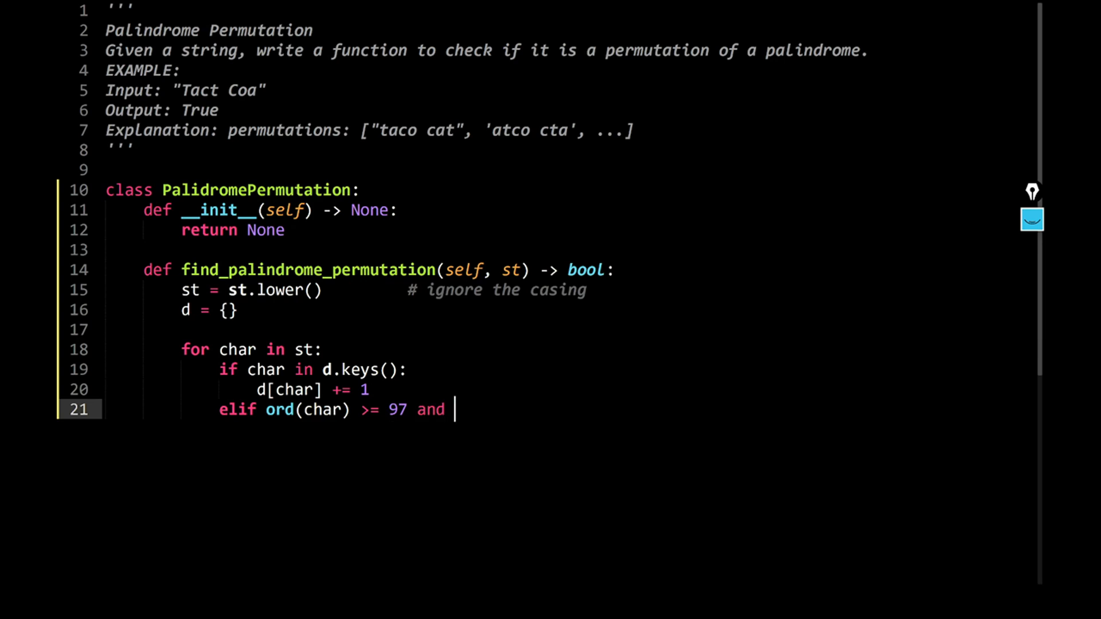
{"action": "type", "text": "ord("}
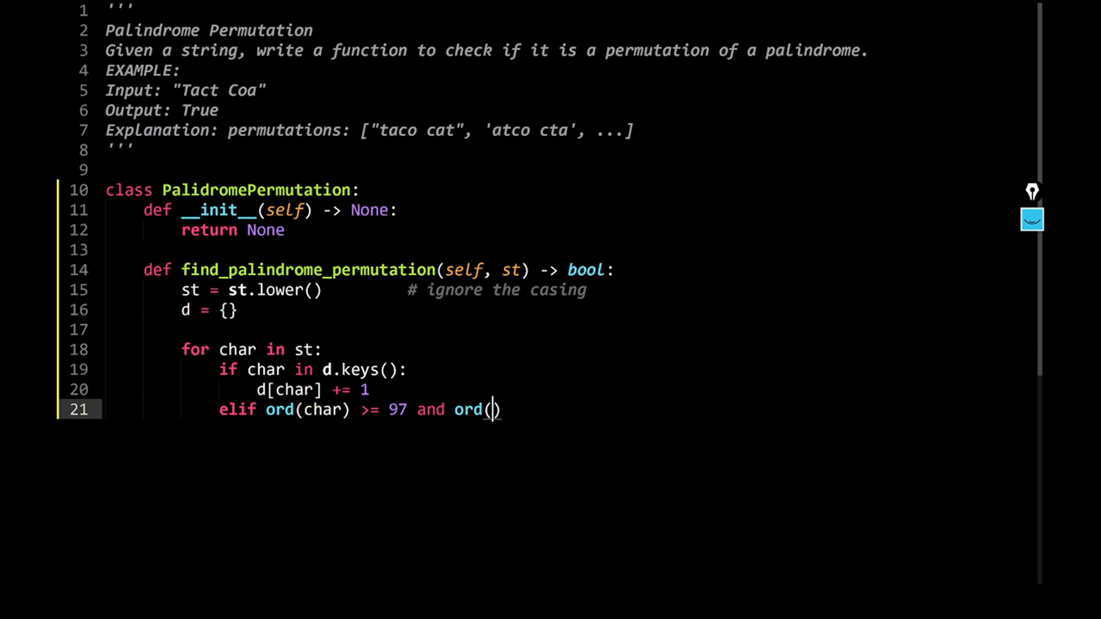
{"action": "type", "text": "char) <"}
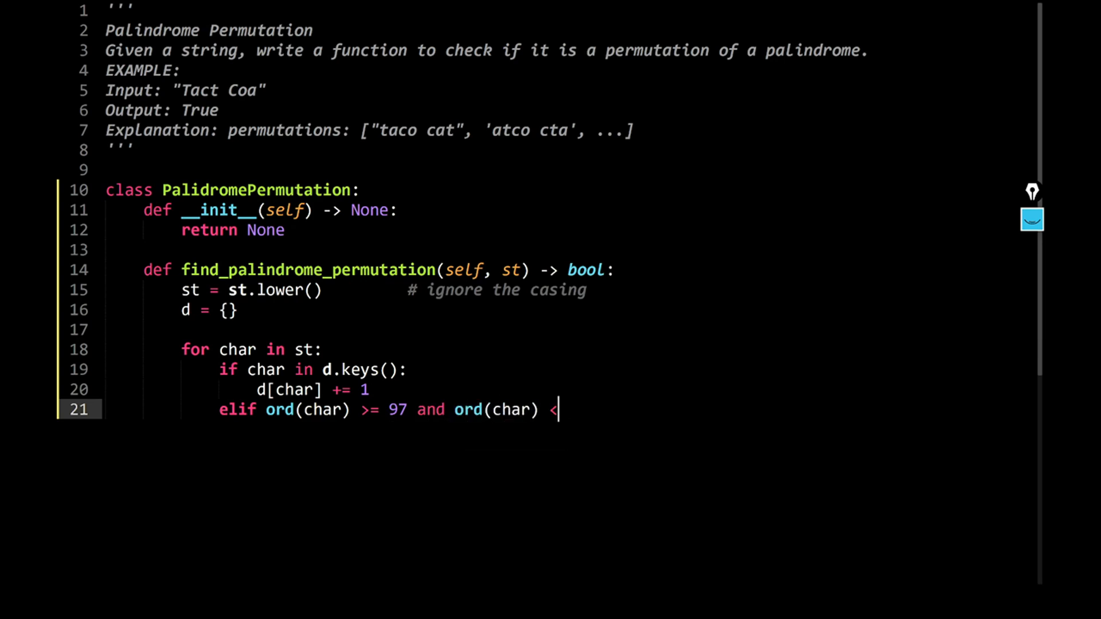
{"action": "type", "text": "= 1"}
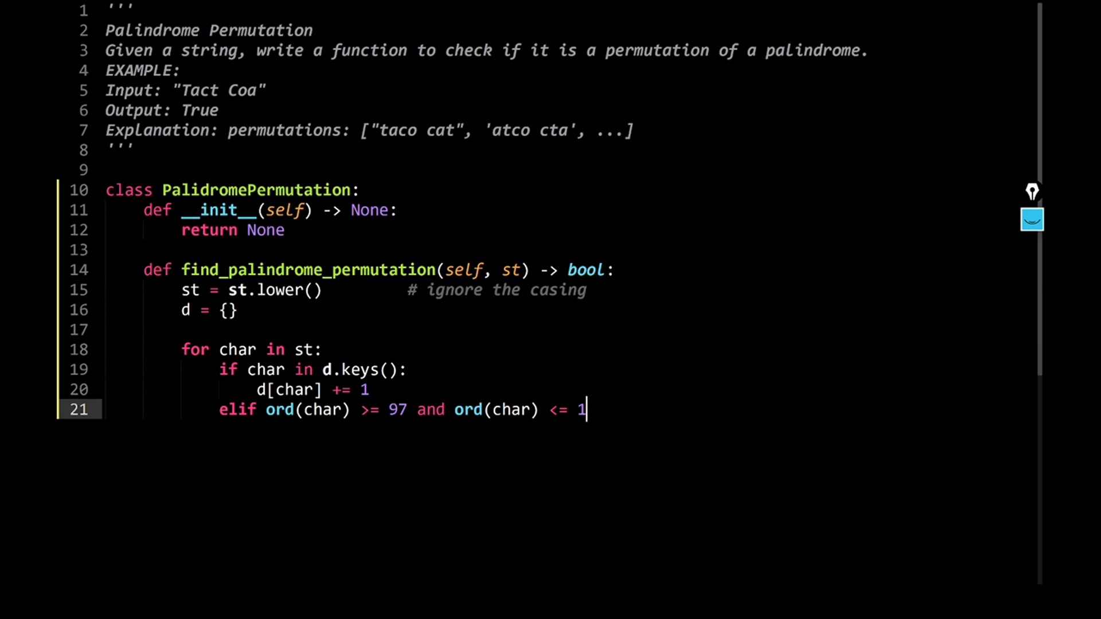
{"action": "type", "text": "22"}
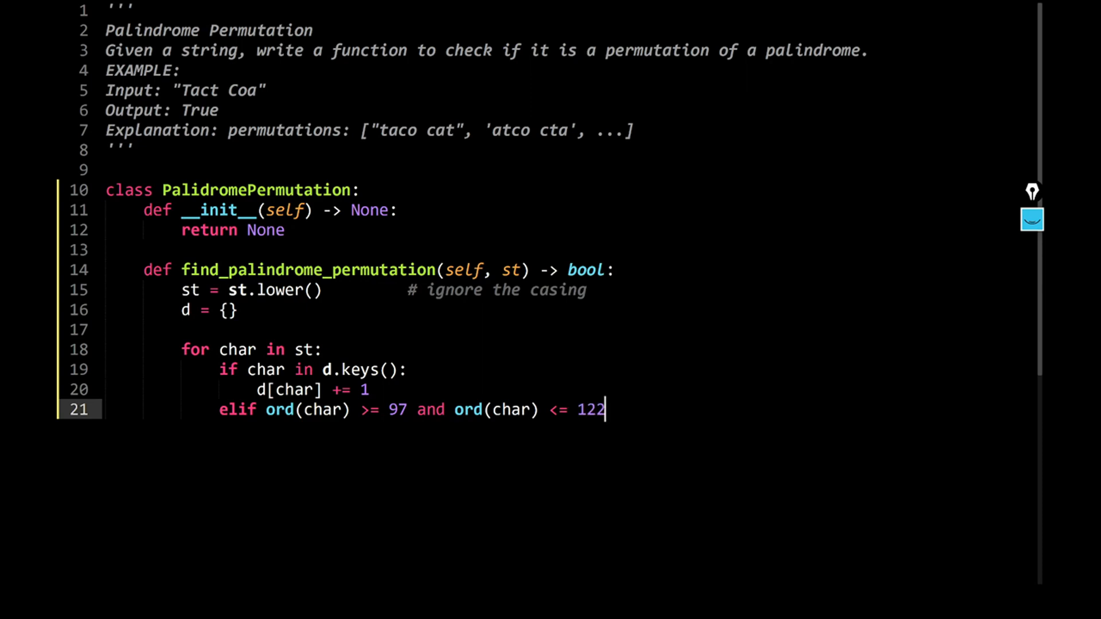
{"action": "key", "text": "Enter"}
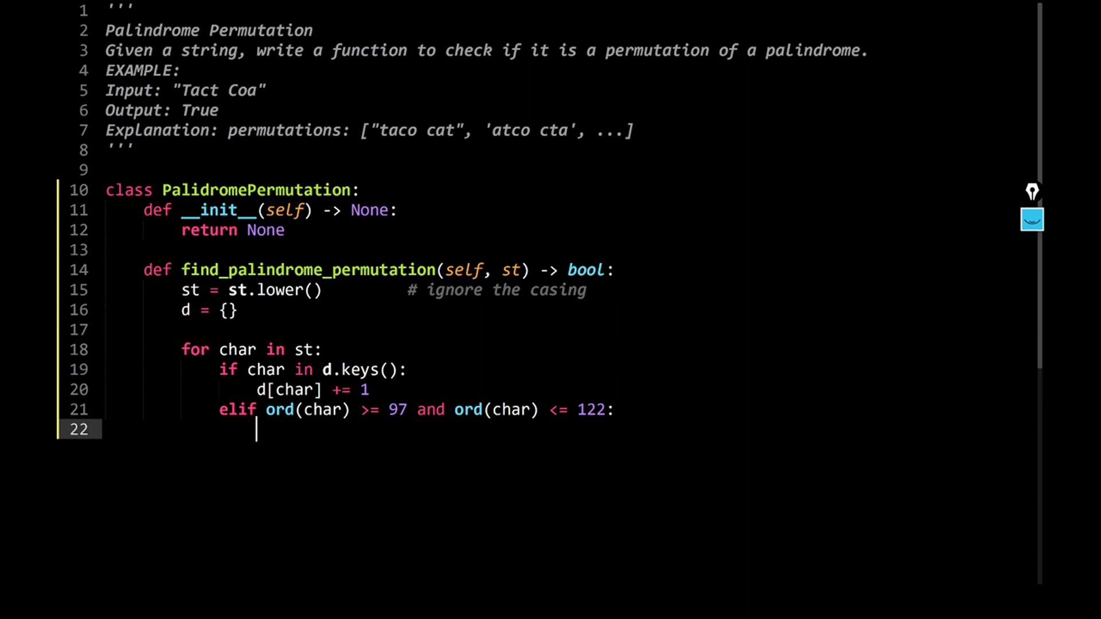
{"action": "type", "text": "d[]"}
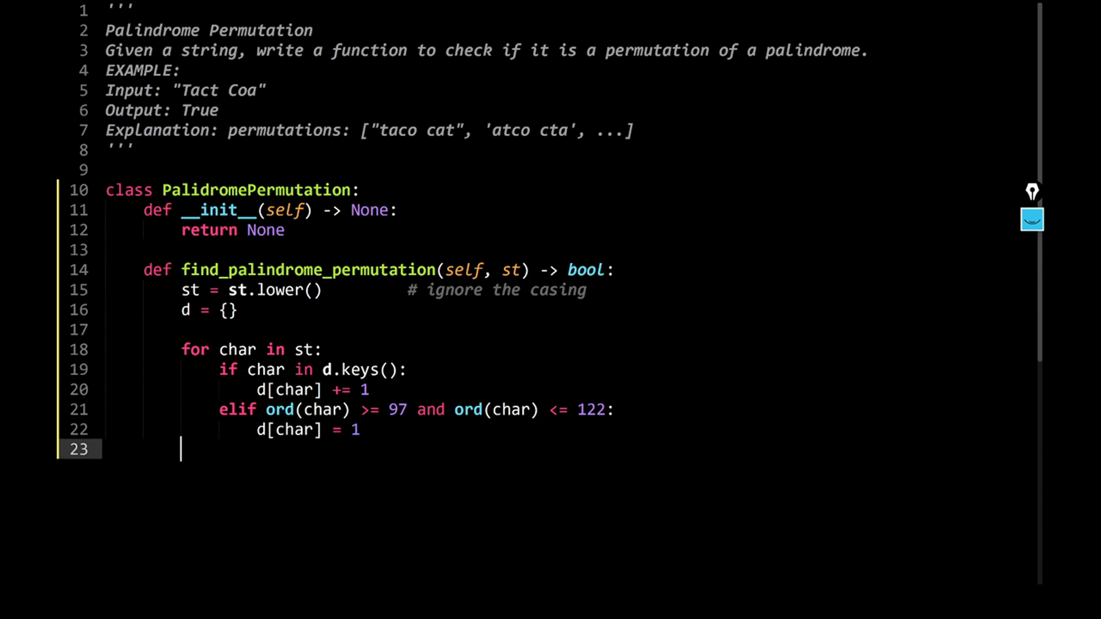
- Set middle = False and start a second loop for char in d
{"action": "type", "text": "midd"}
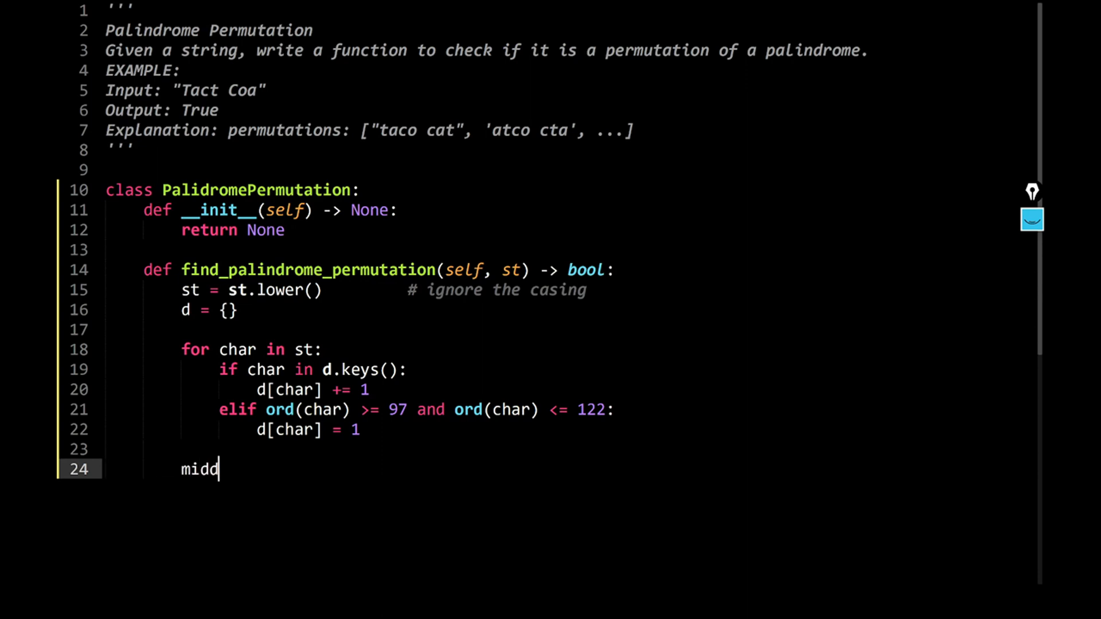
{"action": "type", "text": "le = Fals"}
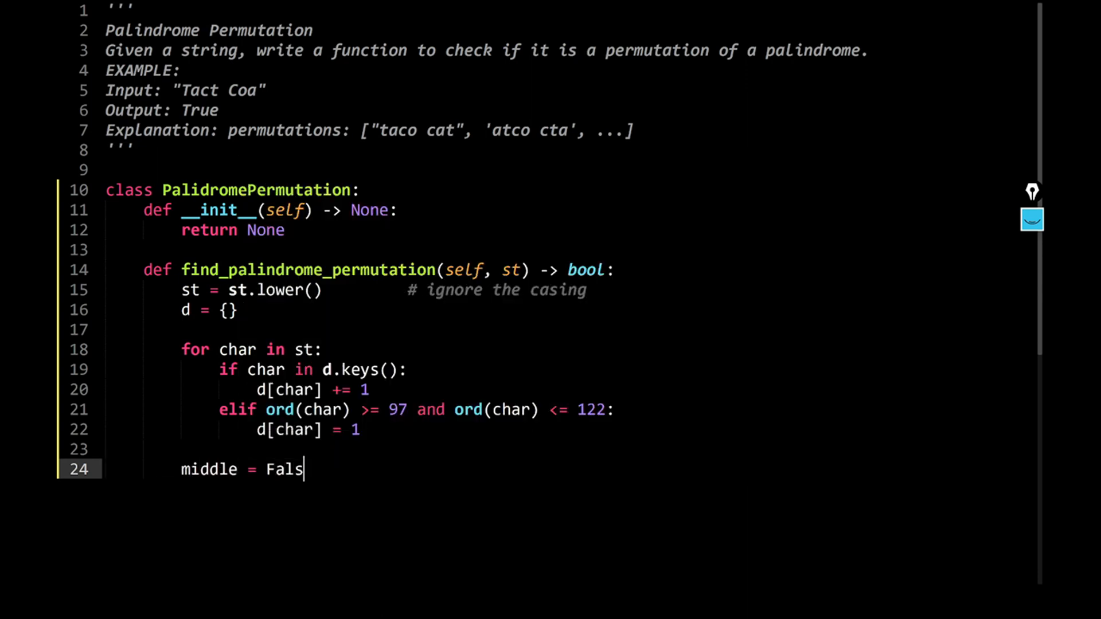
{"action": "type", "text": "e"}
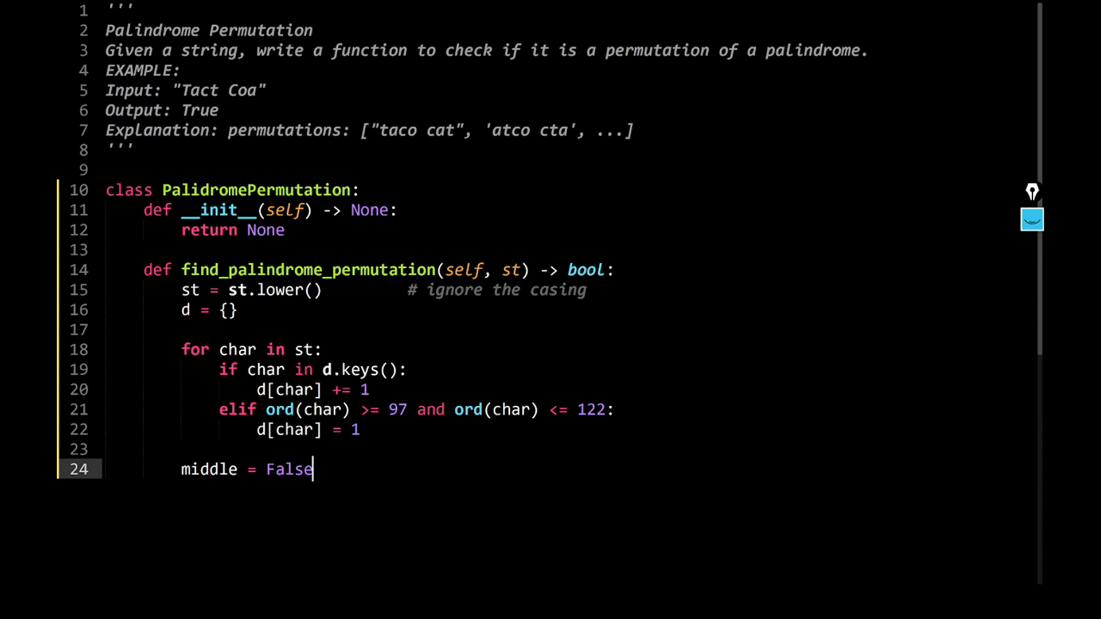
{"action": "type", "text": "for"}
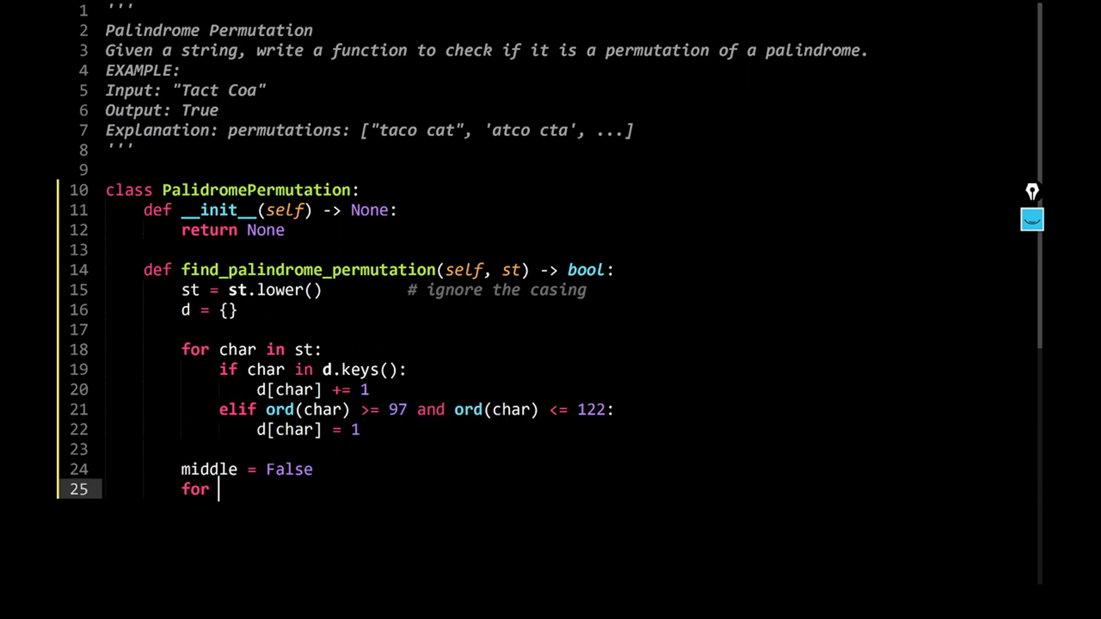
{"action": "type", "text": "char in d:"}
{"action": "type", "text": "if middle and "}
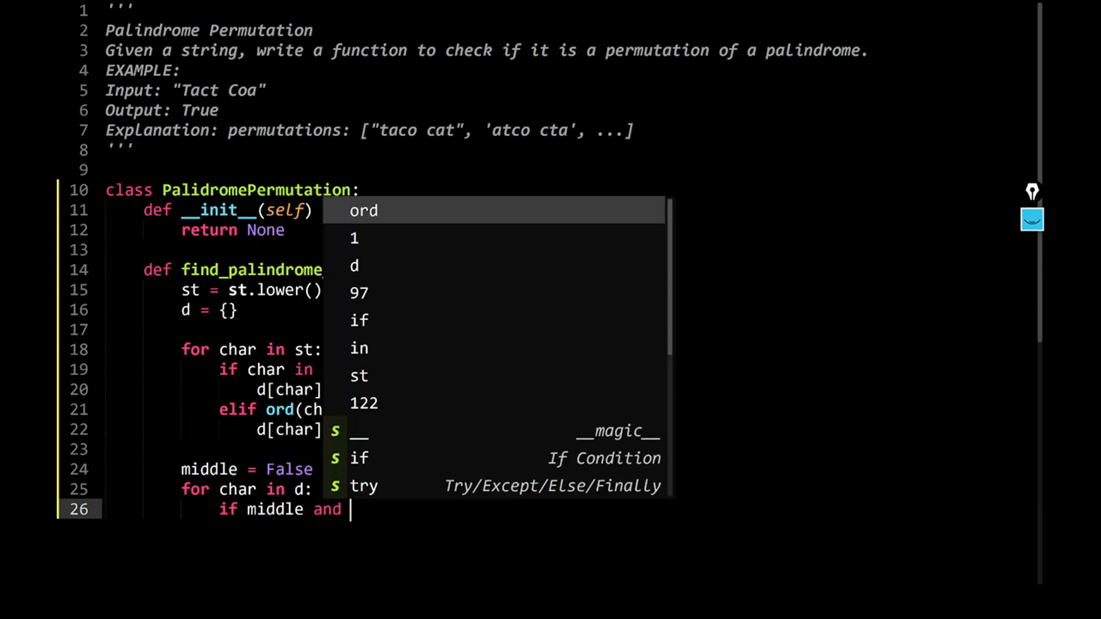
- Return False when d[char] % 2 == 1 and a middle letter was already found
{"action": "type", "text": "d[char"}
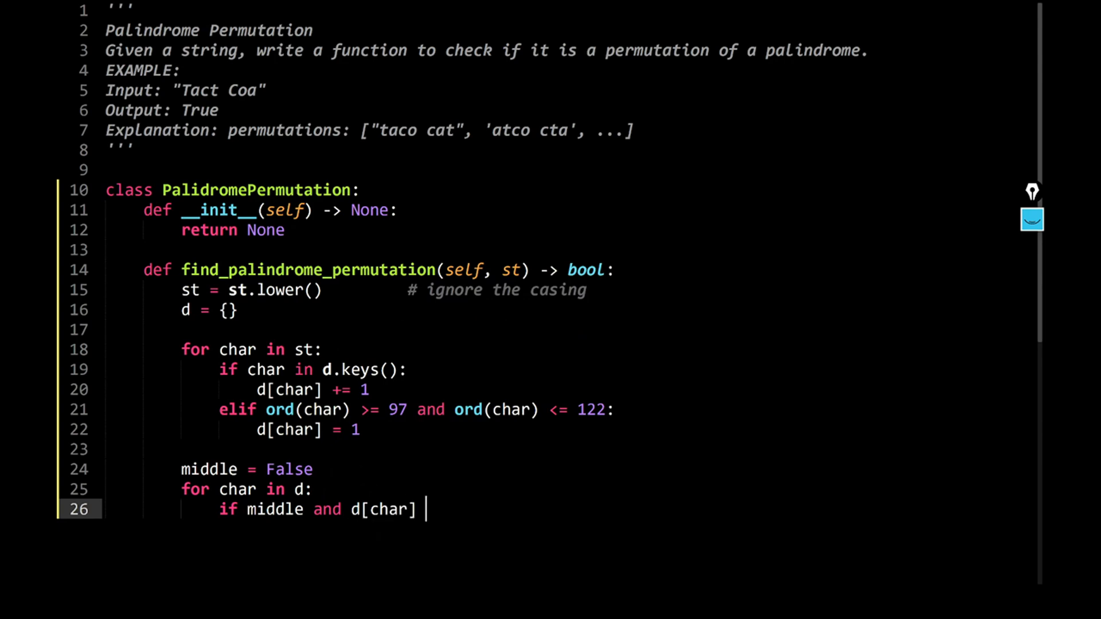
{"action": "type", "text": "% 2"}
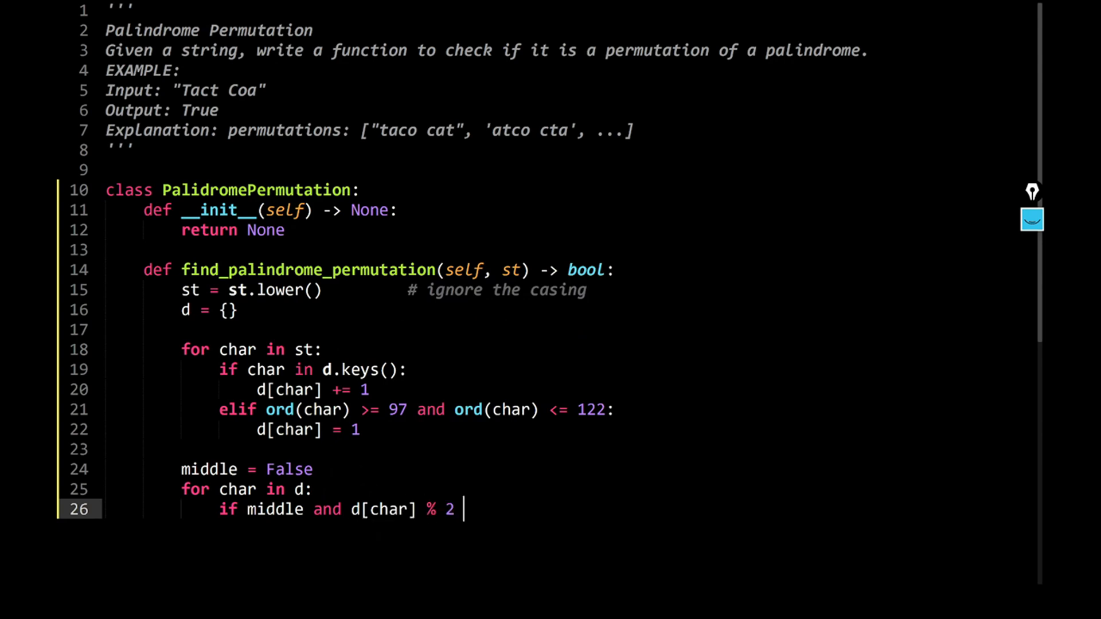
{"action": "type", "text": "== 1"}
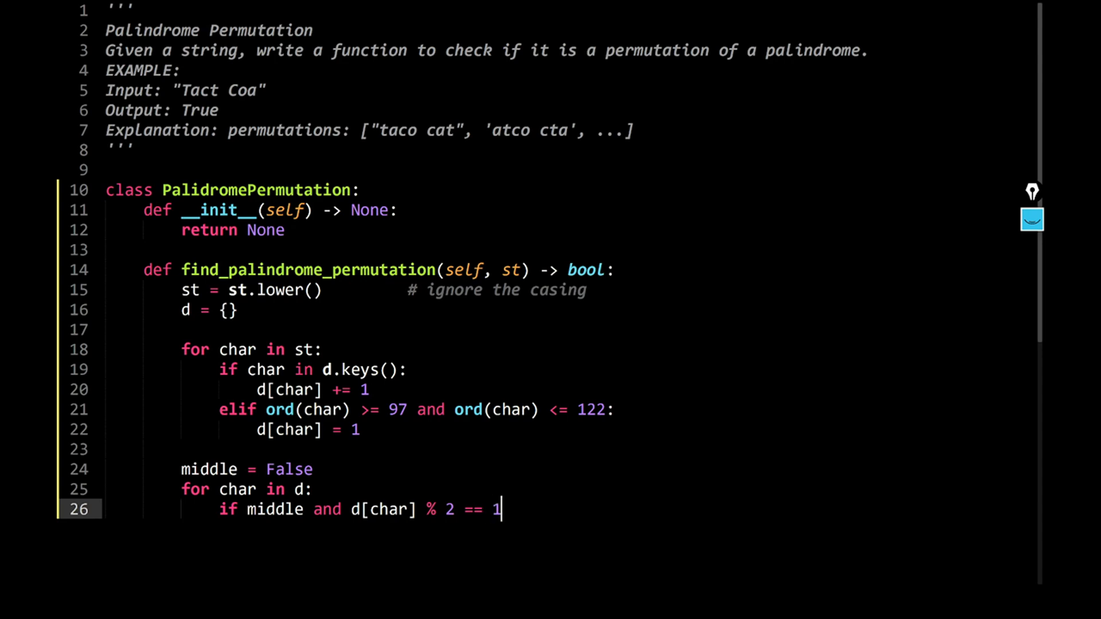
{"action": "type", "text": ":"}
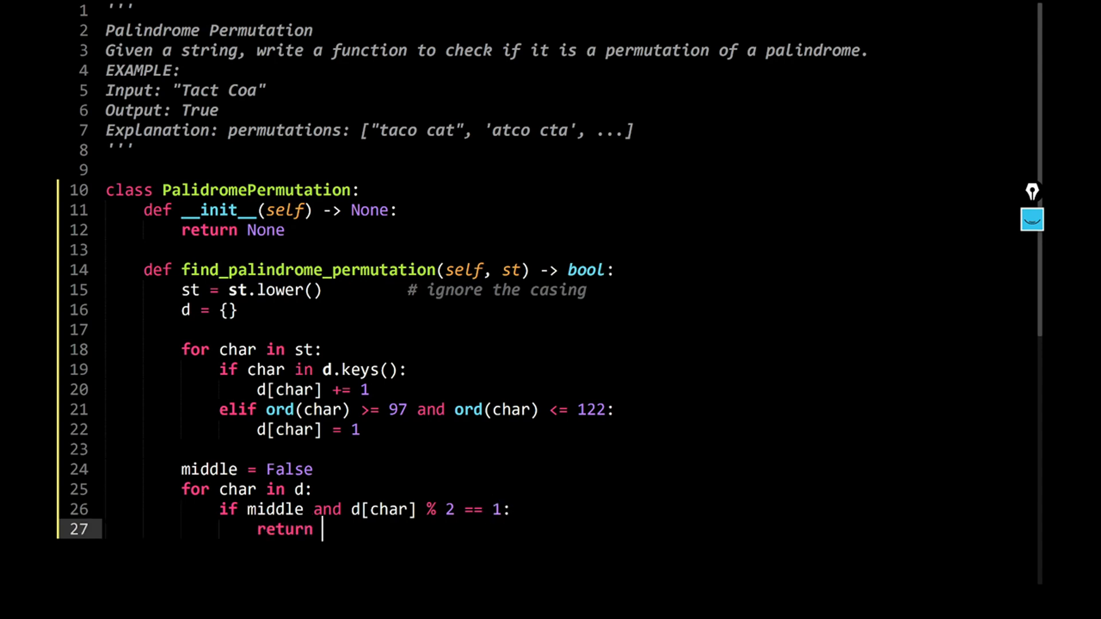
{"action": "type", "text": "False"}
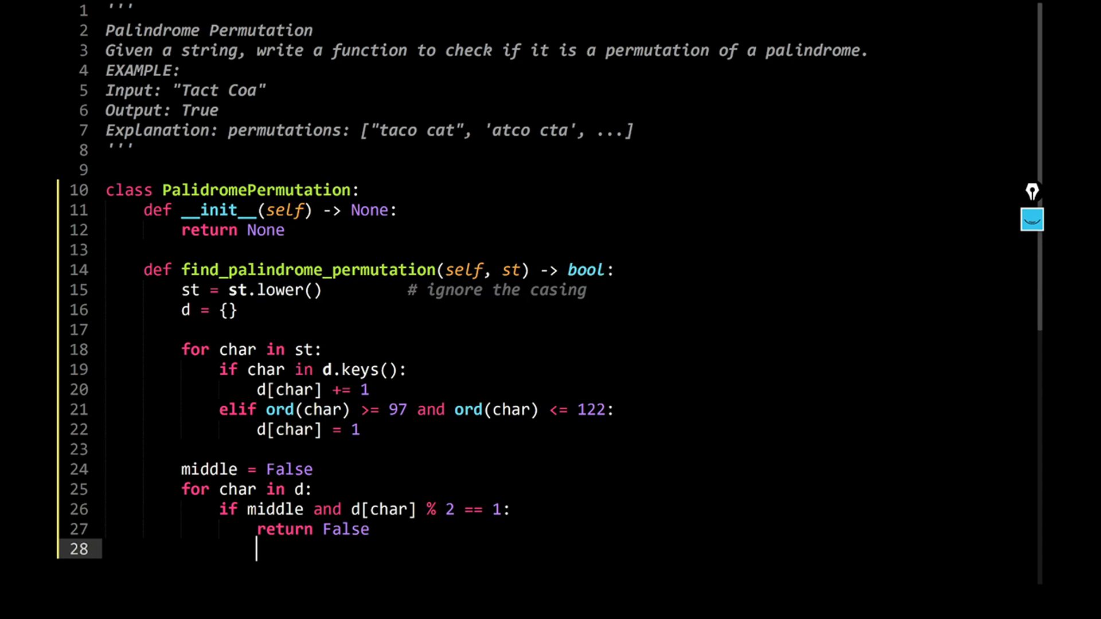
- Elif d[char] % 2 == 1, mark middle = True, then return True after the loop
{"action": "type", "text": "elif"}
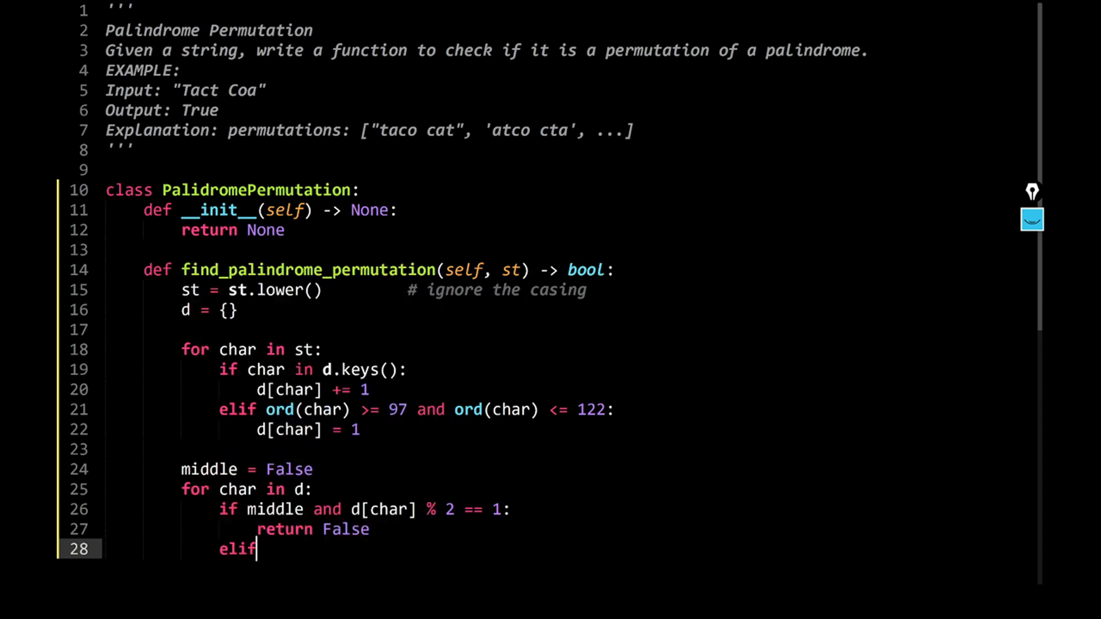
{"action": "type", "text": "d"}
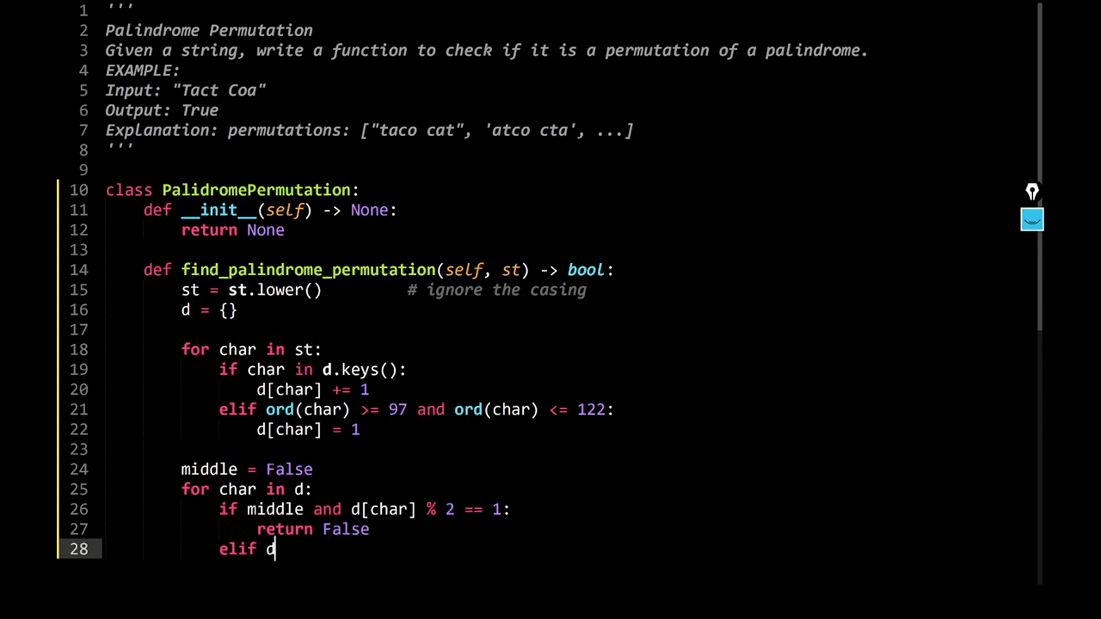
{"action": "type", "text": "[char]"}
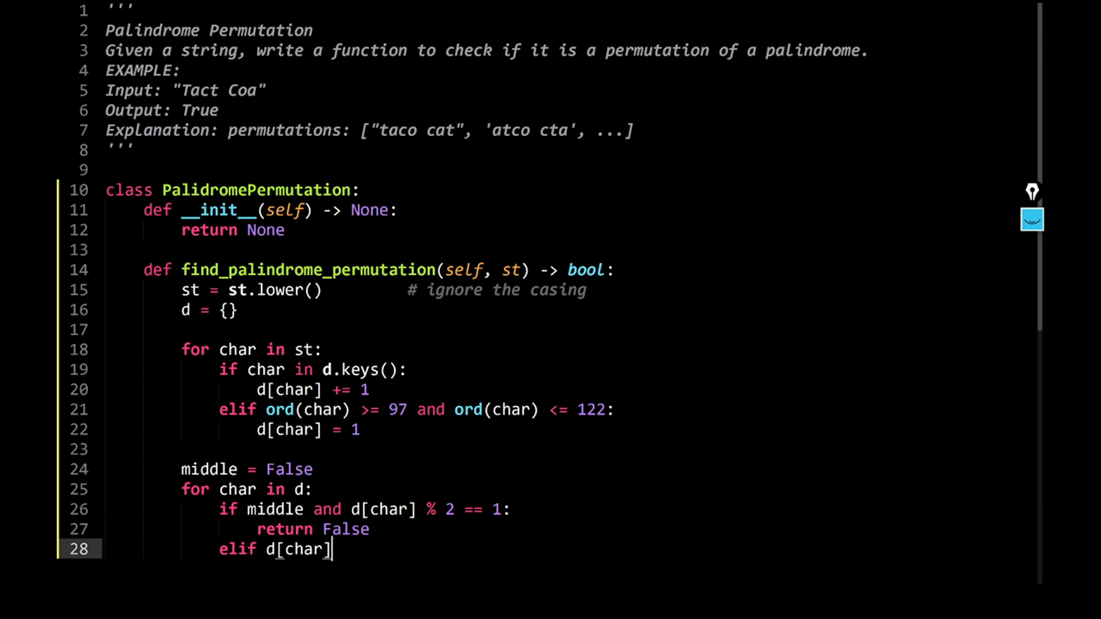
{"action": "type", "text": "% 2"}
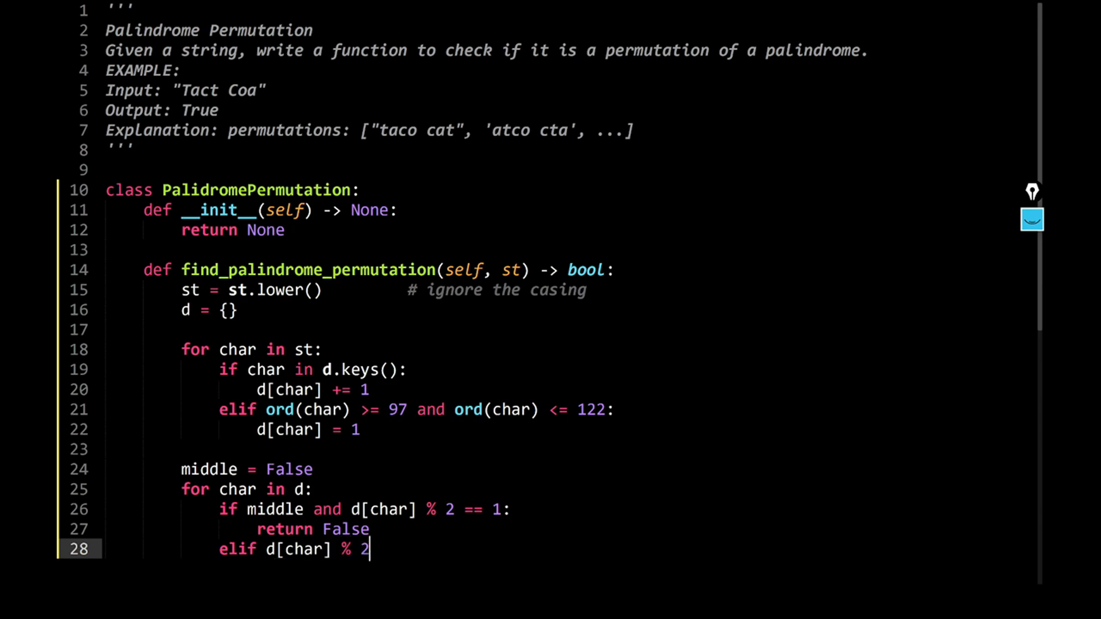
{"action": "type", "text": "== 1:"}
{"action": "type", "text": "retur"}
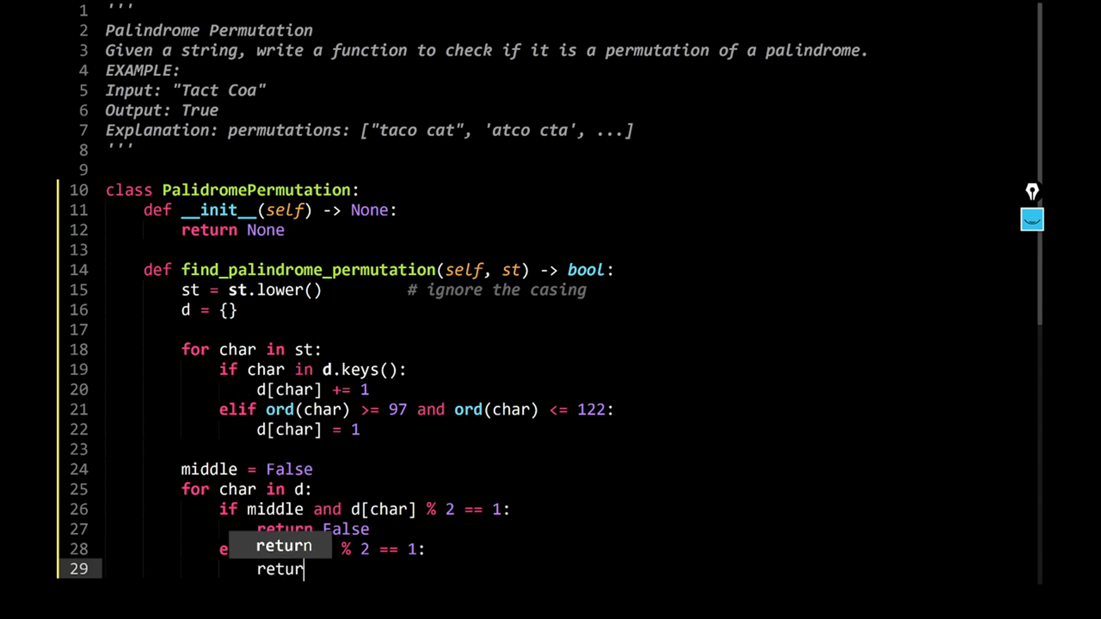
{"action": "type", "text": "middle = char"}
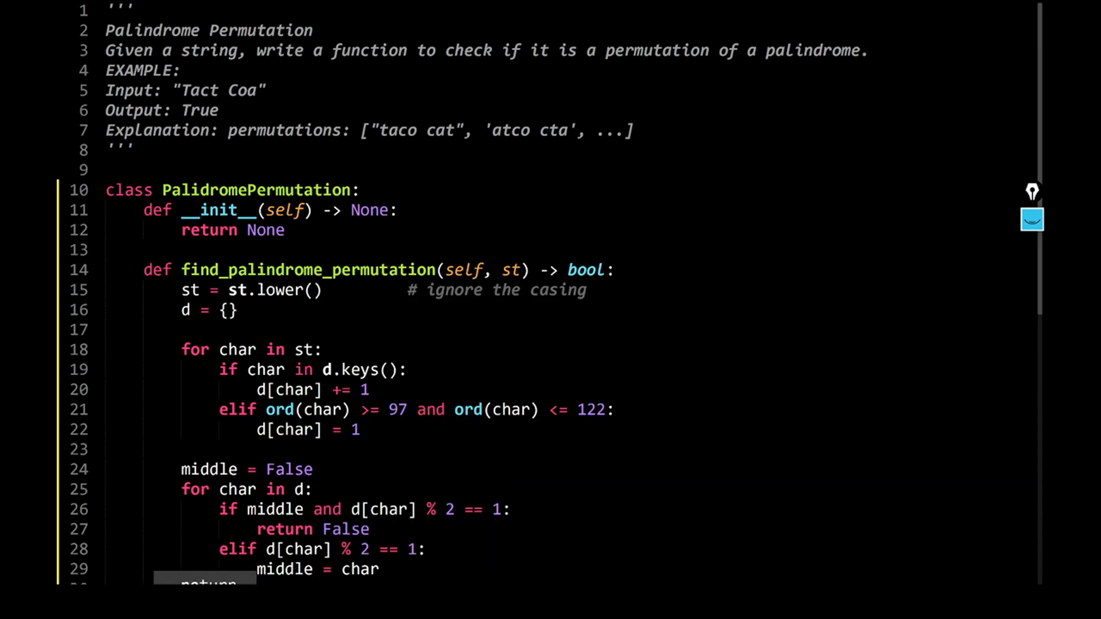
{"action": "scroll", "scroll_direction": "down", "scroll_amount": 3}
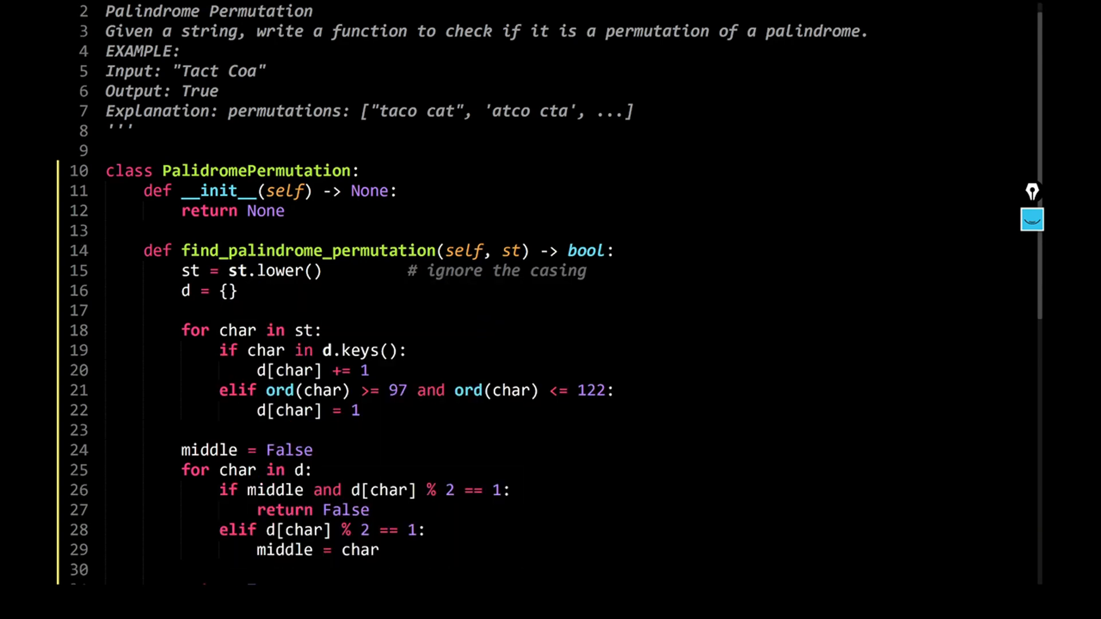
{"action": "scroll", "scroll_direction": "down", "scroll_amount": 3}
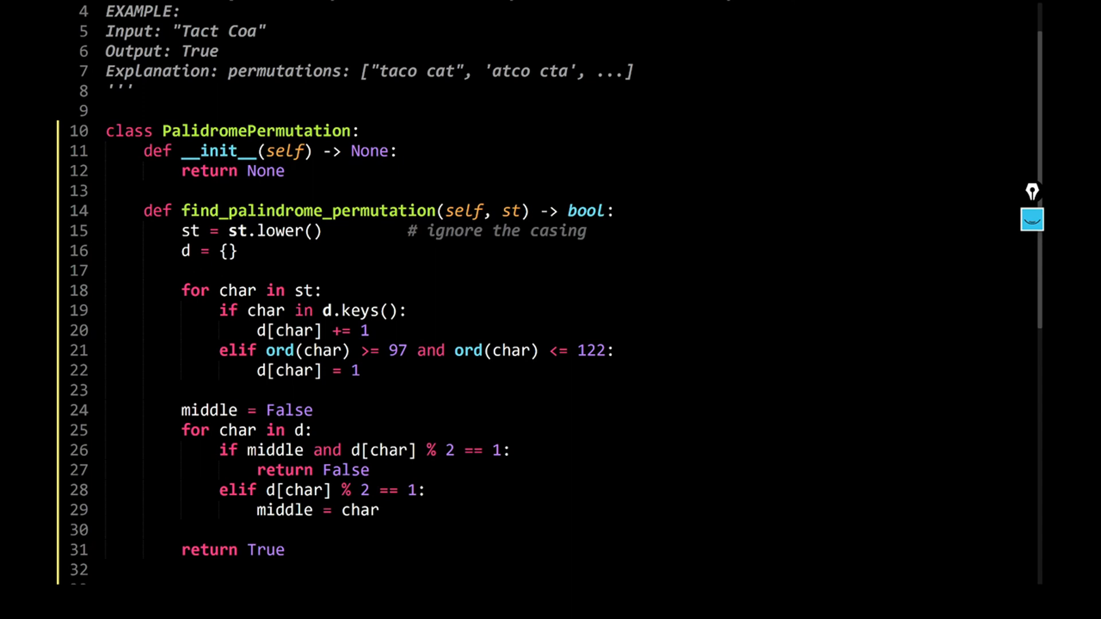
{"action": "scroll", "scroll_direction": "down", "scroll_amount": 3}
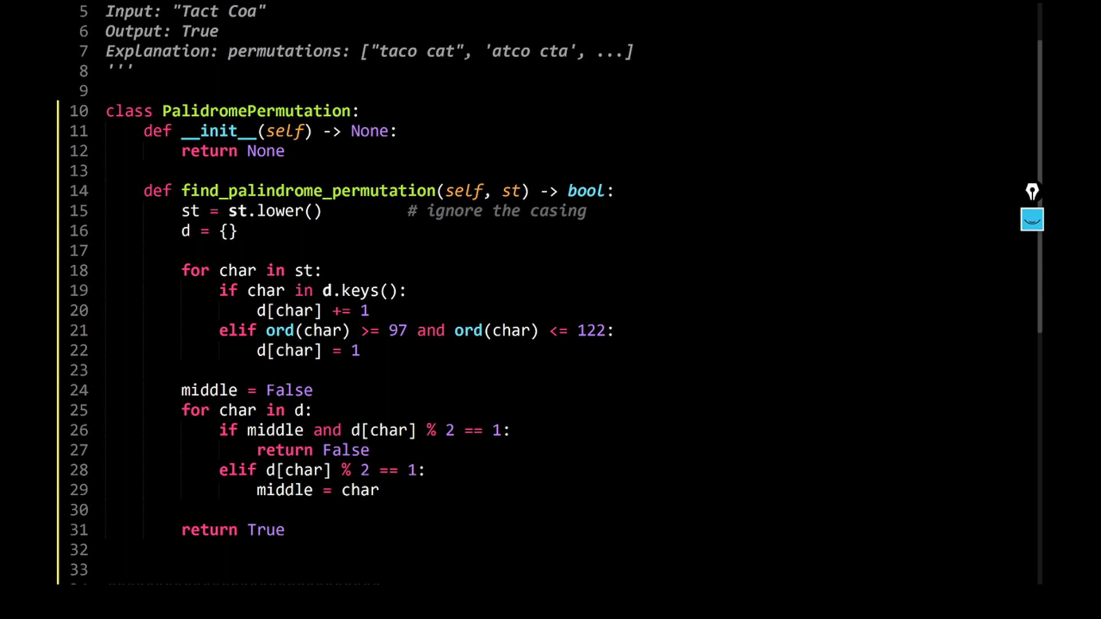
- Under the driver comment, add the if __name__ == '__main__': guard
{"action": "scroll", "scroll_direction": "down", "scroll_amount": 3}
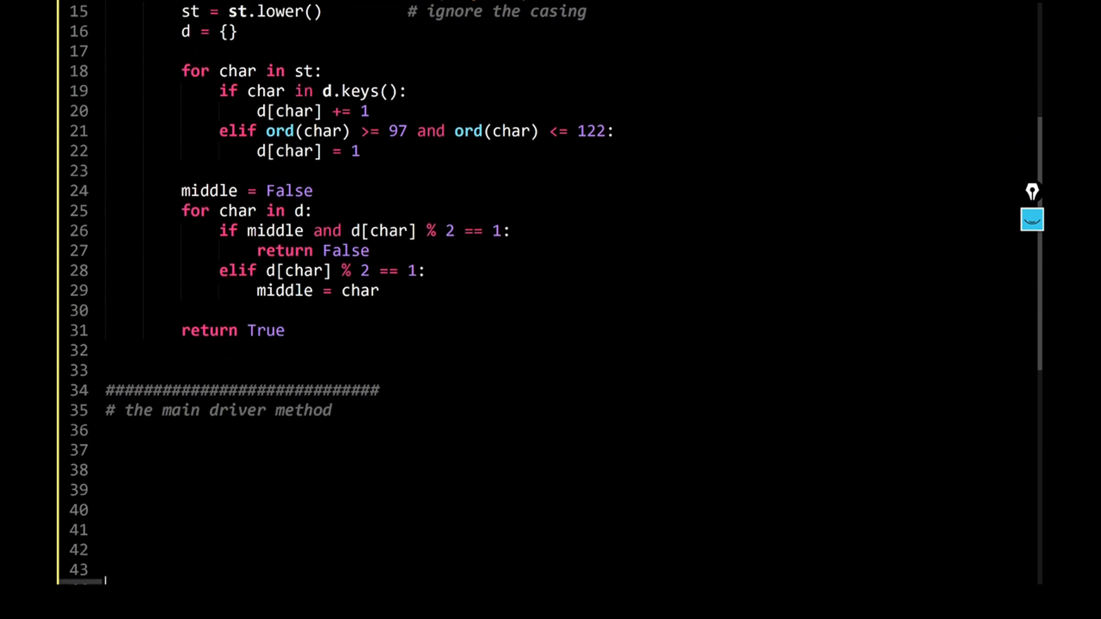
{"action": "left_click", "coordinate": [105, 430]}
{"action": "type", "text": "if "}
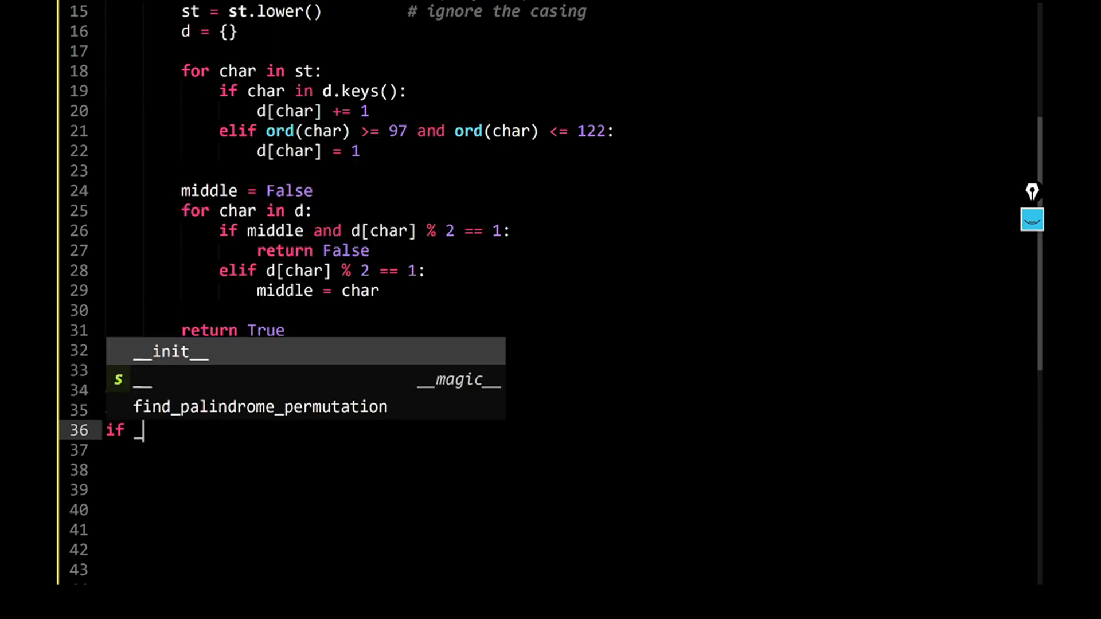
{"action": "type", "text": "__name__"}
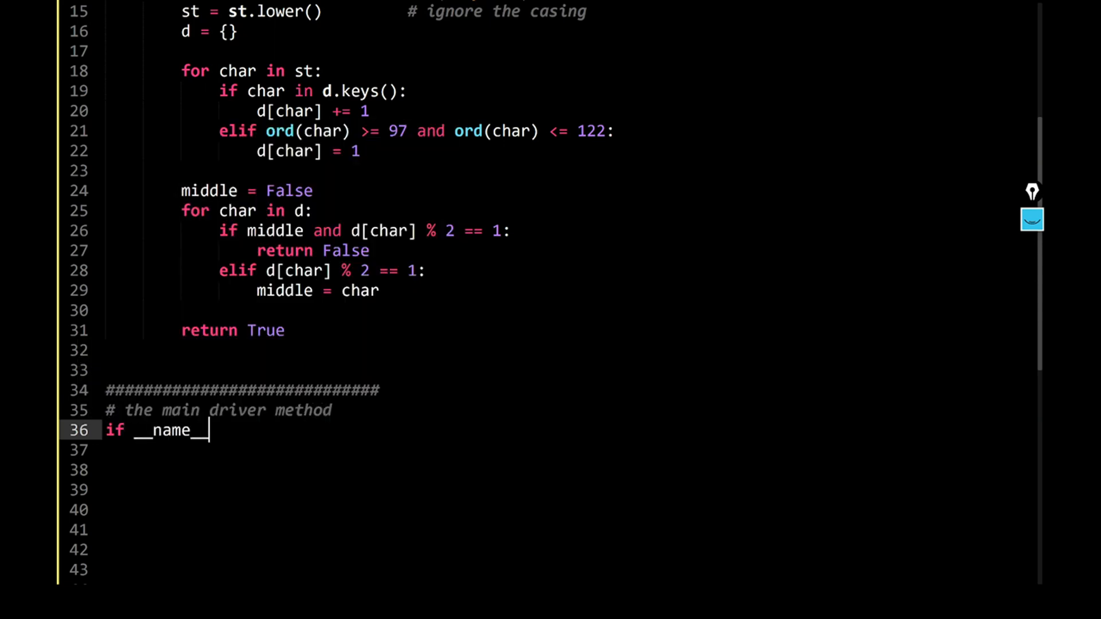
{"action": "type", "text": "=="}
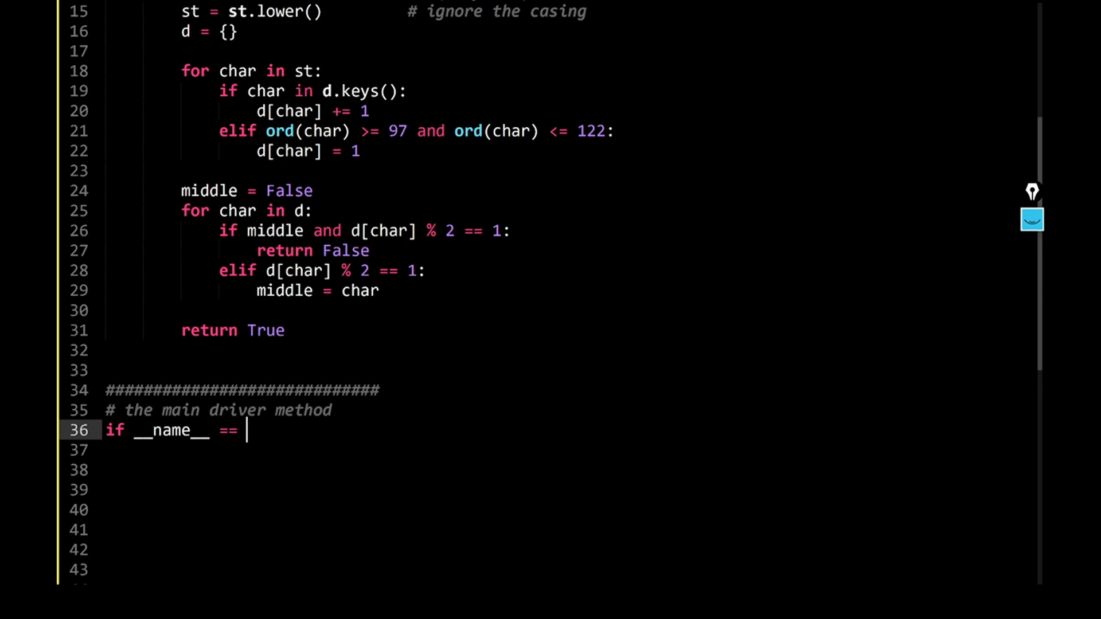
{"action": "type", "text": "'__ma"}
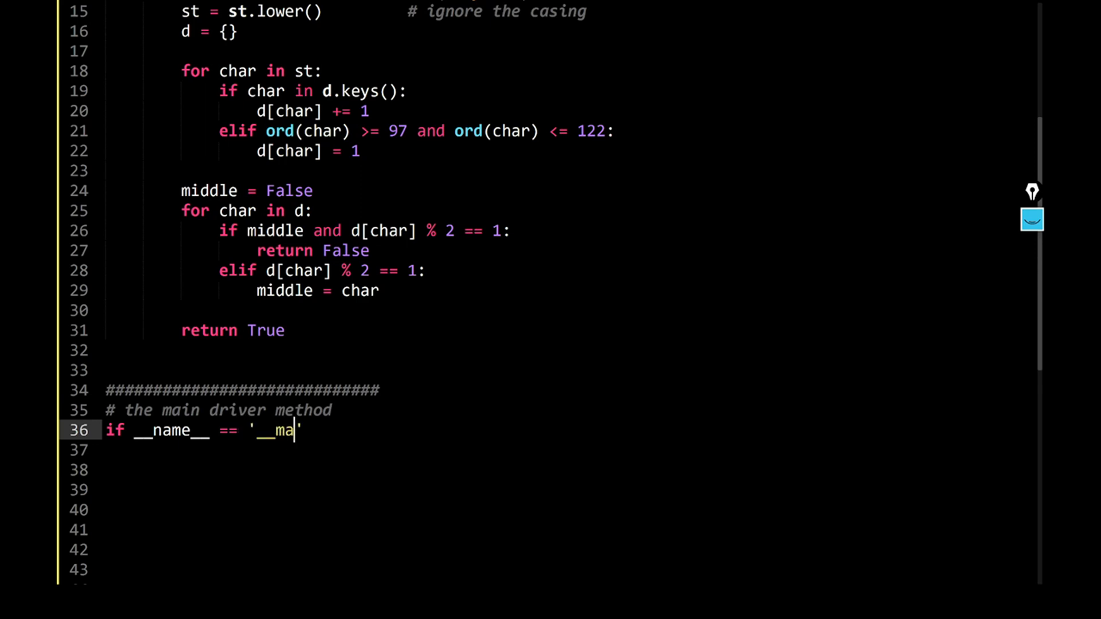
{"action": "type", "text": "in__'"}
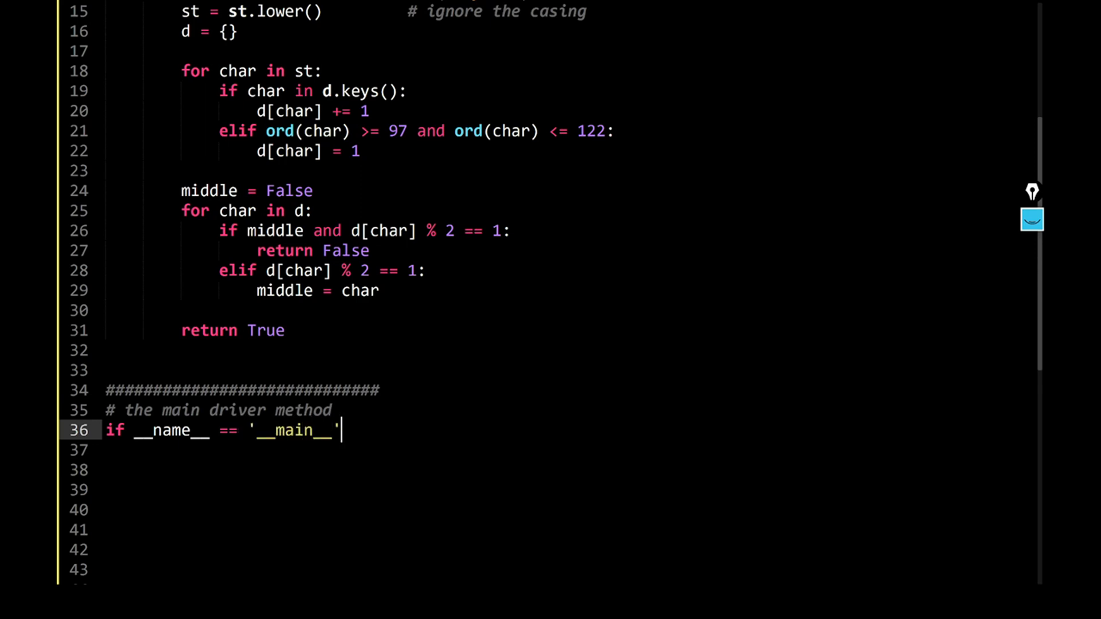
- Instantiate palidrome = PalidromePermutation() inside the guard
{"action": "type", "text": "pa"}
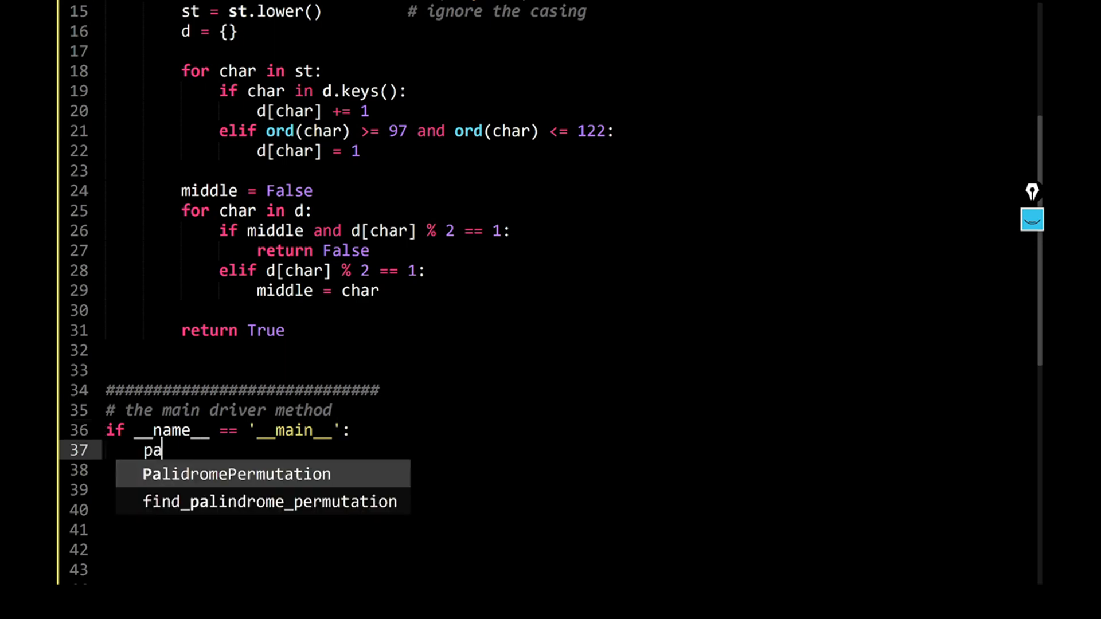
{"action": "type", "text": "lidrome"}
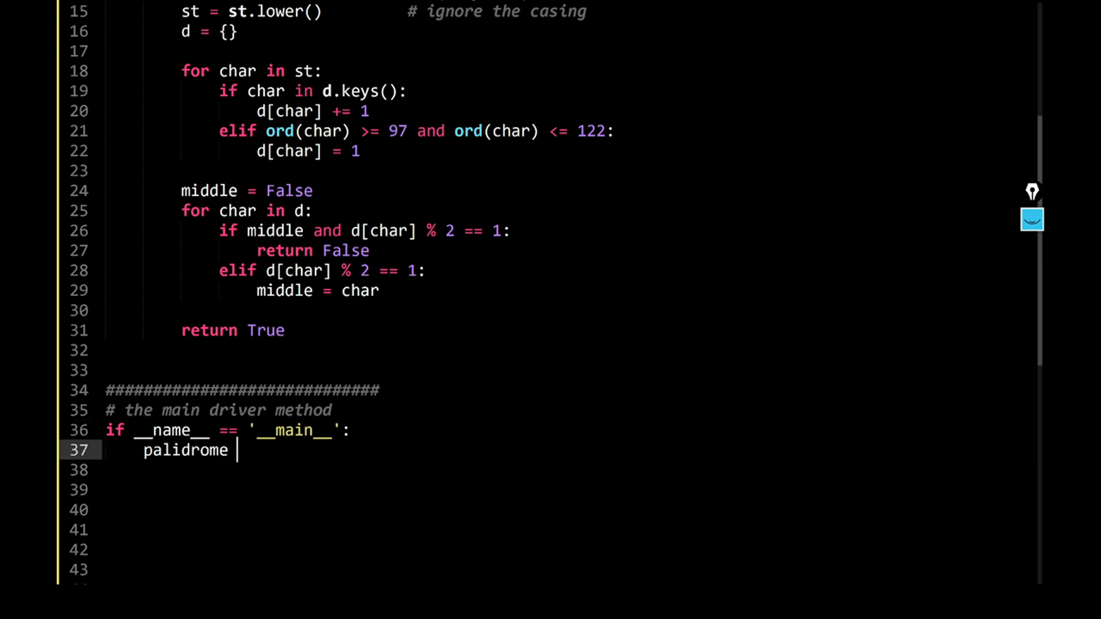
{"action": "type", "text": "= PalidromePermutation"}
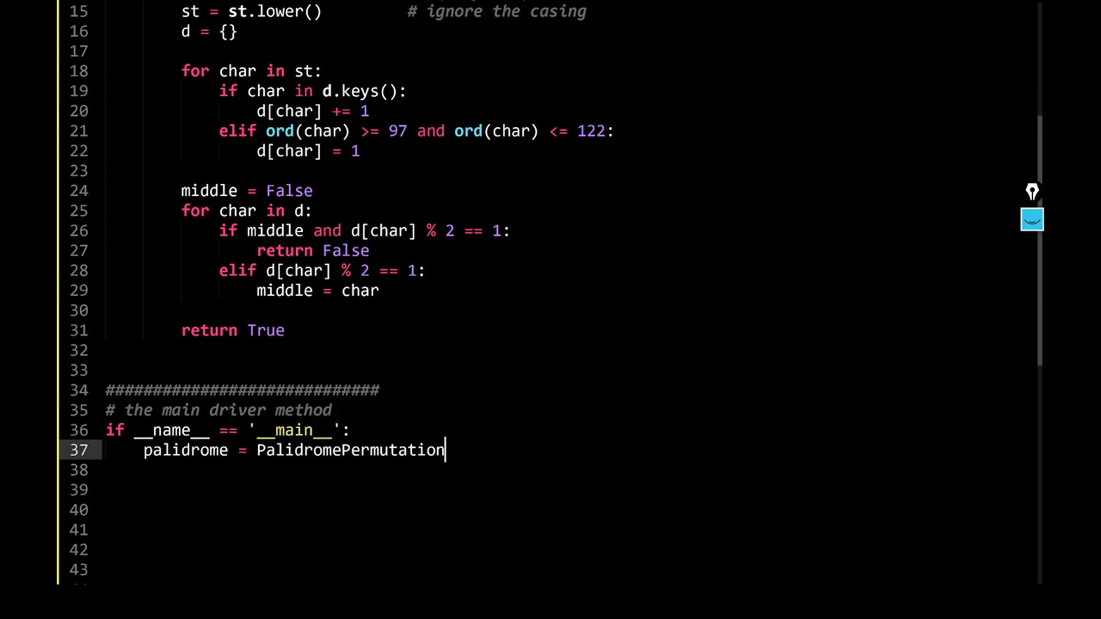
{"action": "type", "text": "()"}
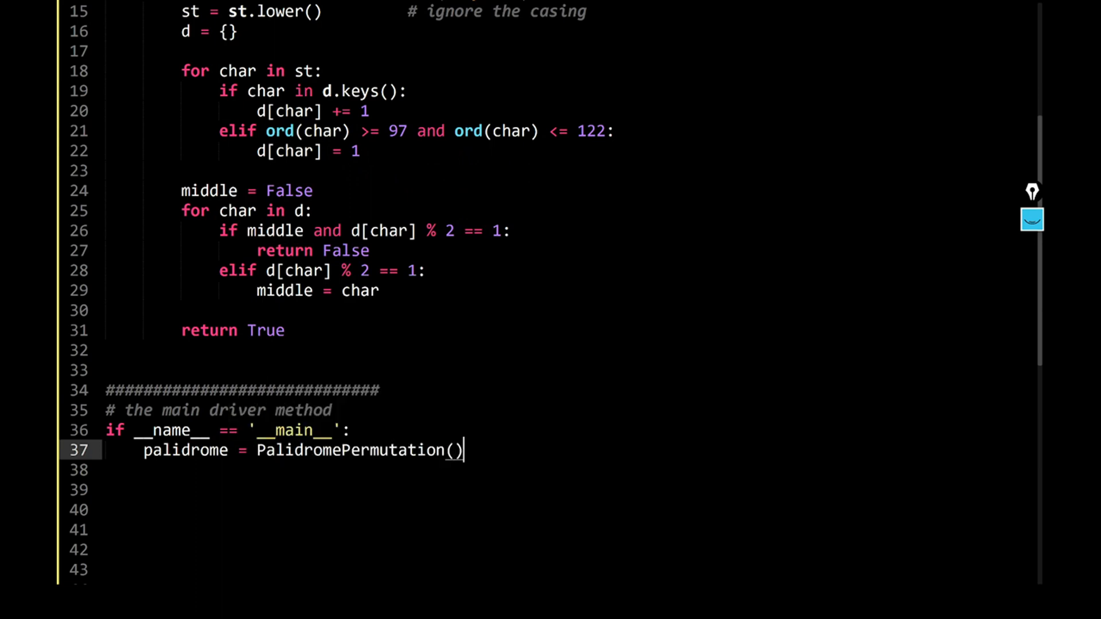
{"action": "type", "text": "t"}
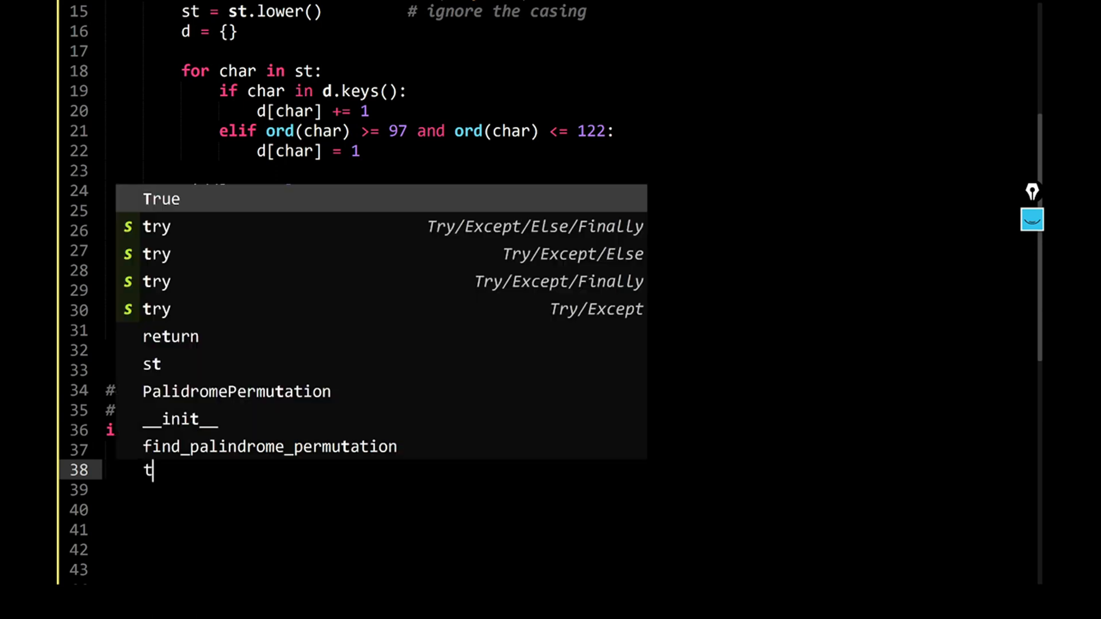
- Define test_cases = ['Racecar', 'Tact Coa', 'Python Programming']
{"action": "type", "text": "est_case"}
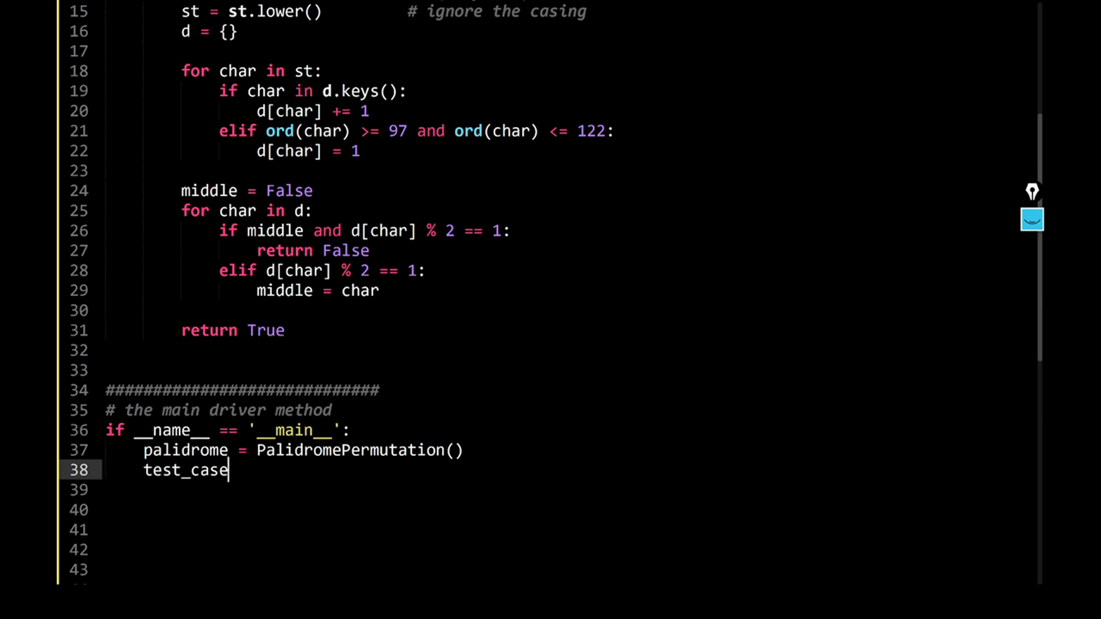
{"action": "type", "text": "s = []"}
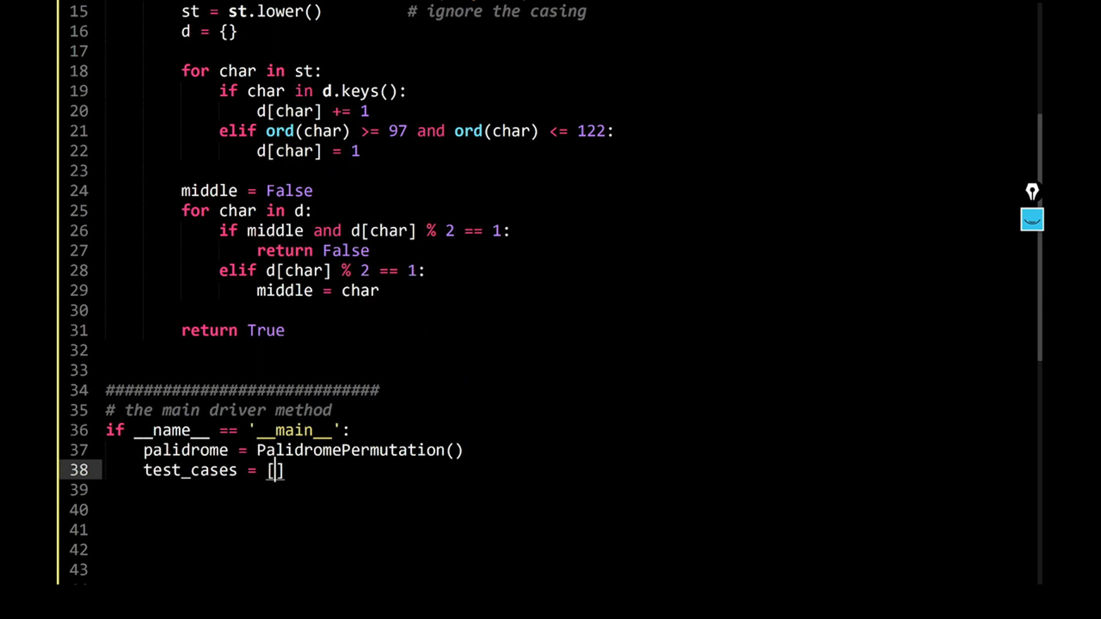
{"action": "type", "text": "'Raceca'"}
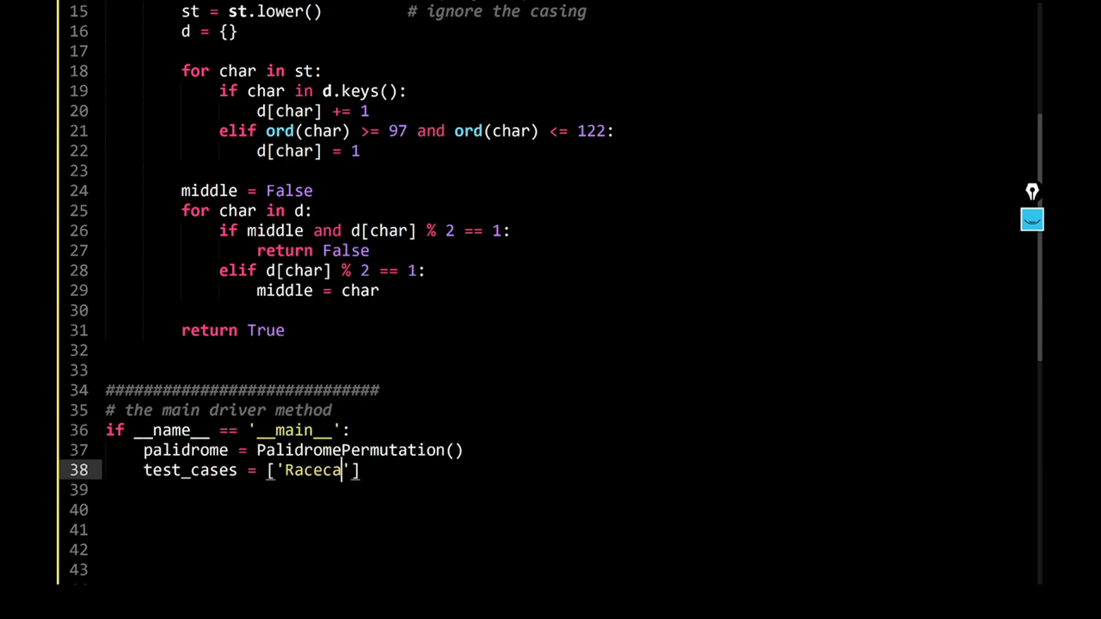
{"action": "type", "text": "r', 'Tact"}
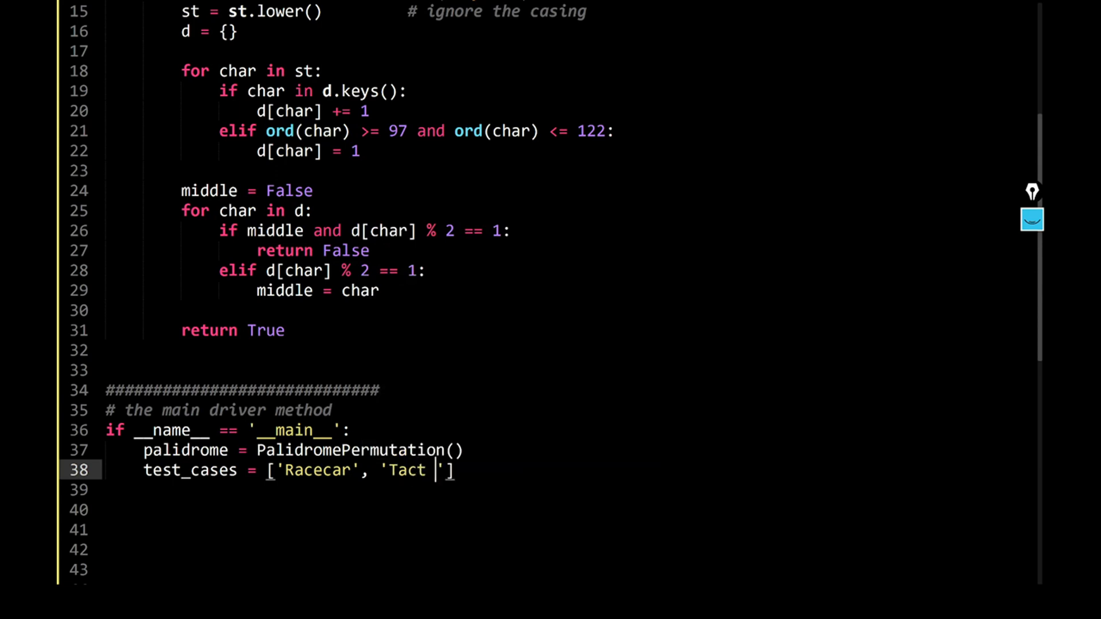
{"action": "type", "text": "Coa',"}
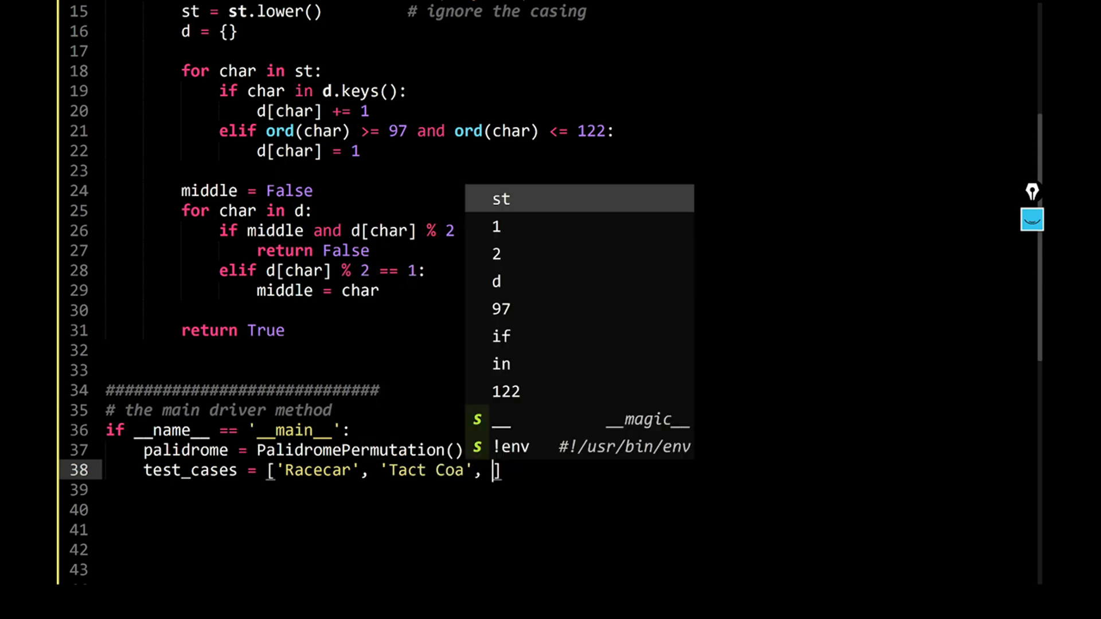
{"action": "type", "text": "'Python P"}
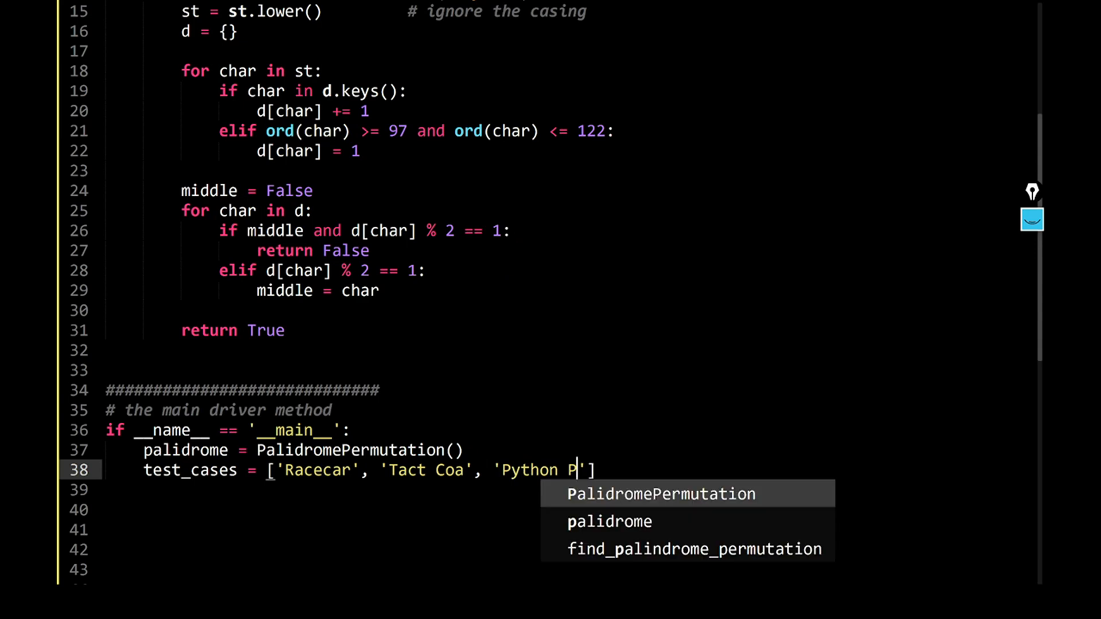
{"action": "type", "text": "rogrm"}
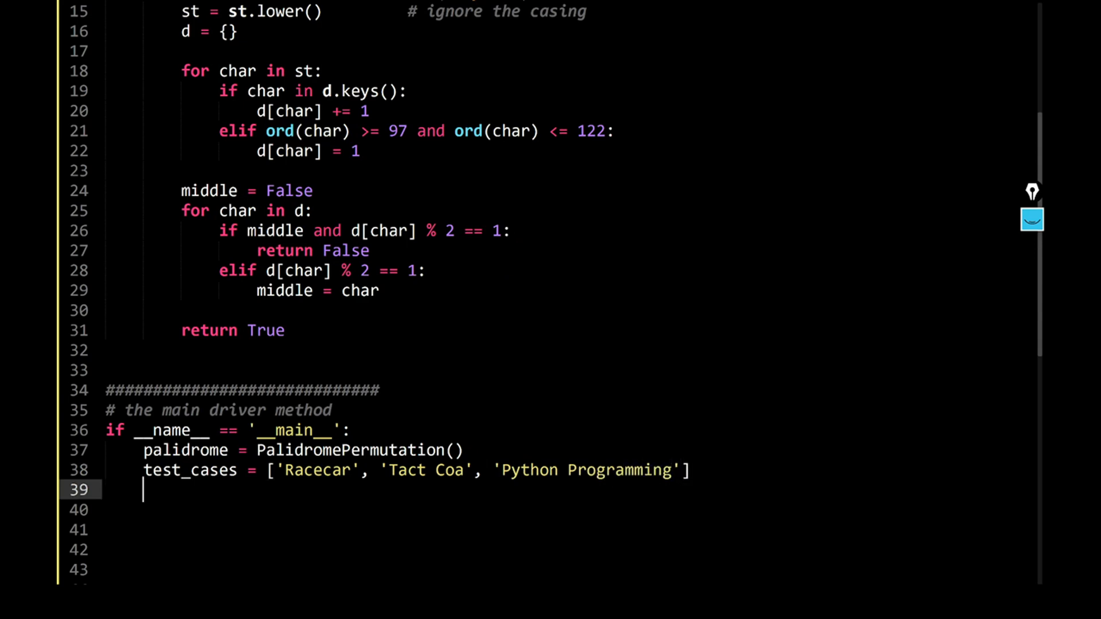
- Loop over test_cases printing palidrome.find_palindrome_permutation(test) for each
{"action": "type", "text": "for test in test"}
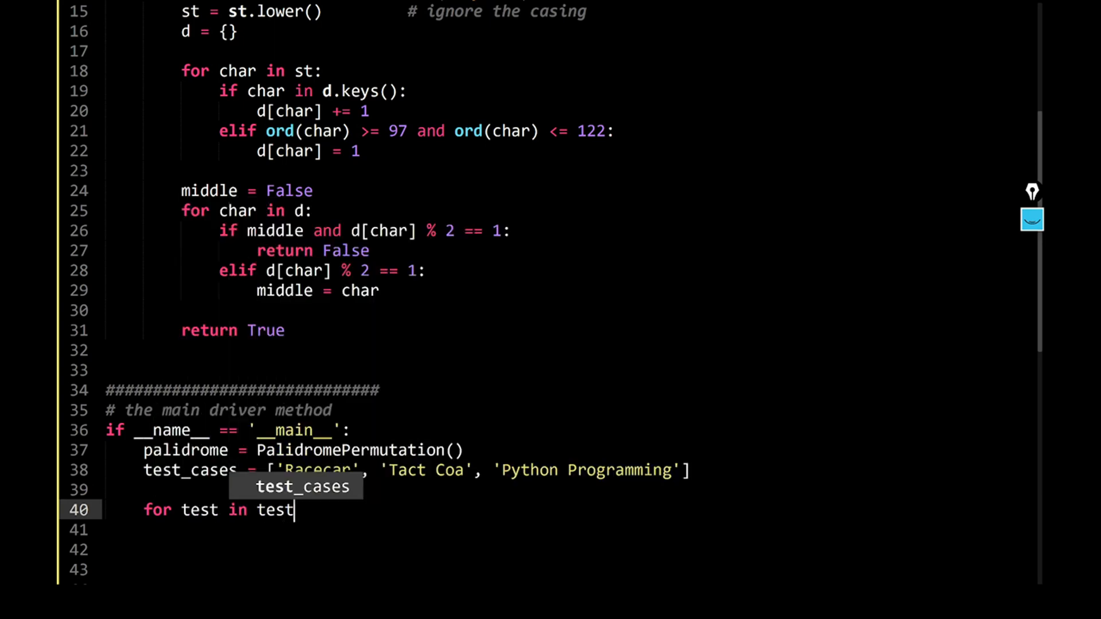
{"action": "key", "text": "Tab"}
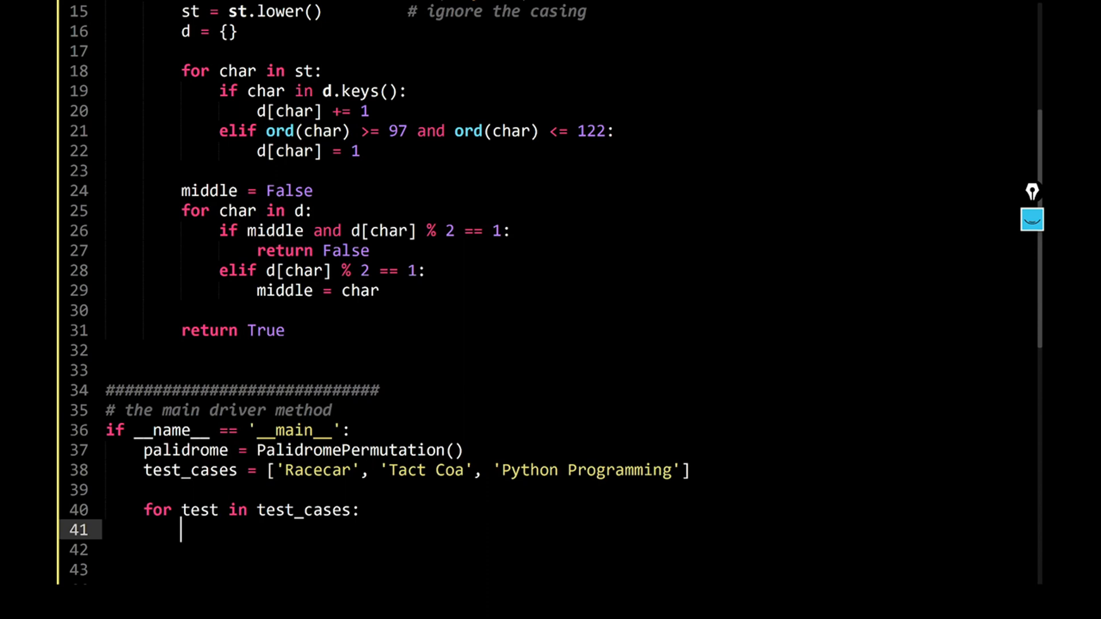
{"action": "type", "text": "print()"}
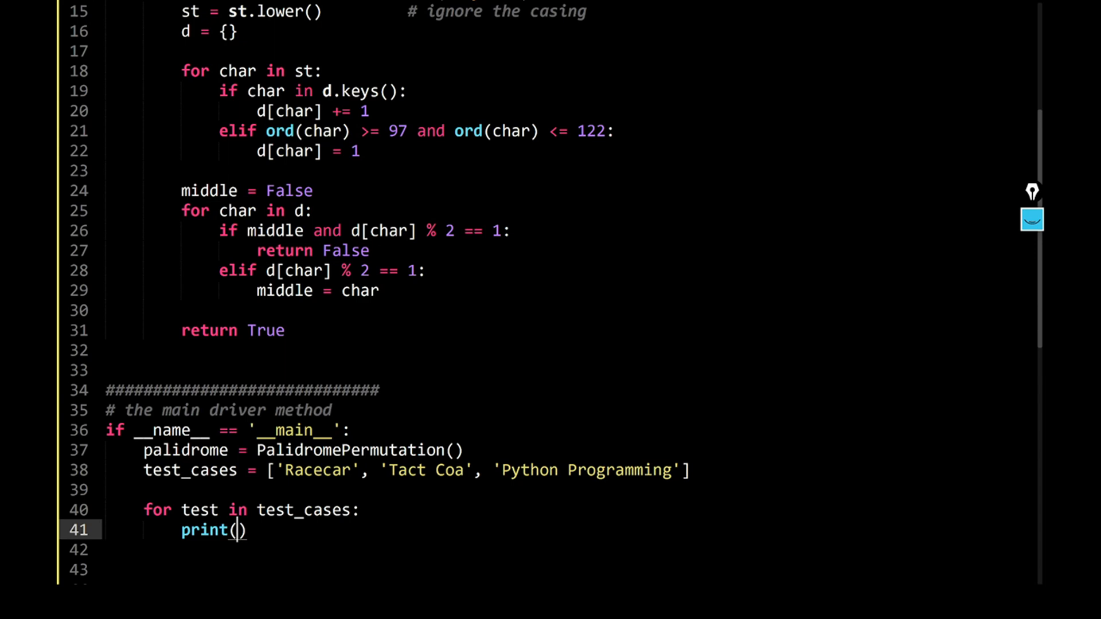
{"action": "type", "text": "palidrome."}
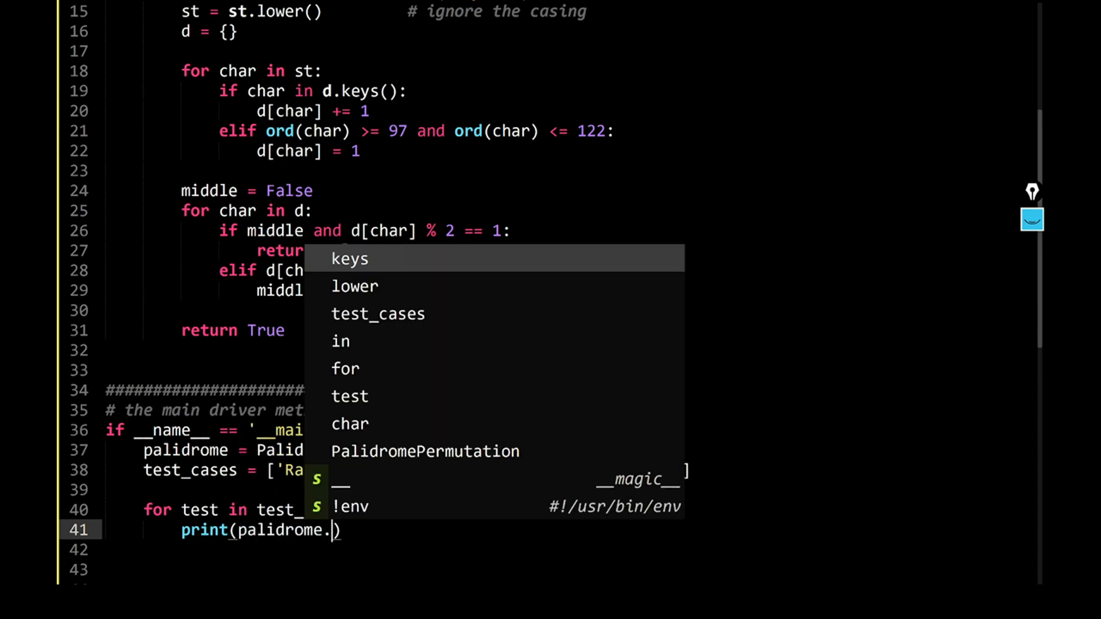
{"action": "type", "text": "find_palindrome_permutation("}
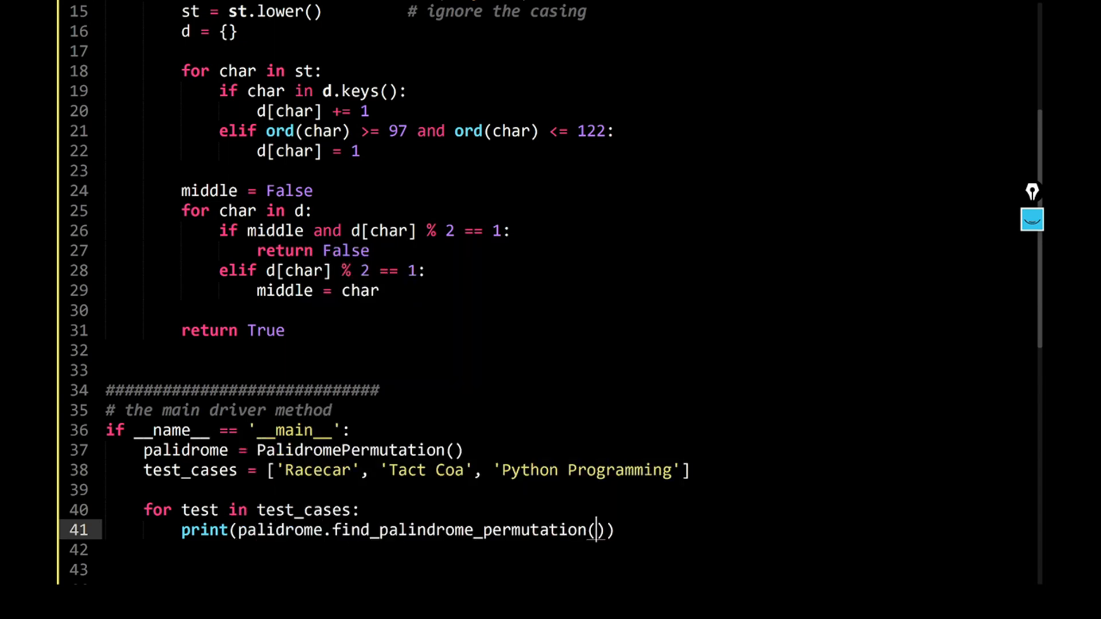
{"action": "type", "text": "test"}
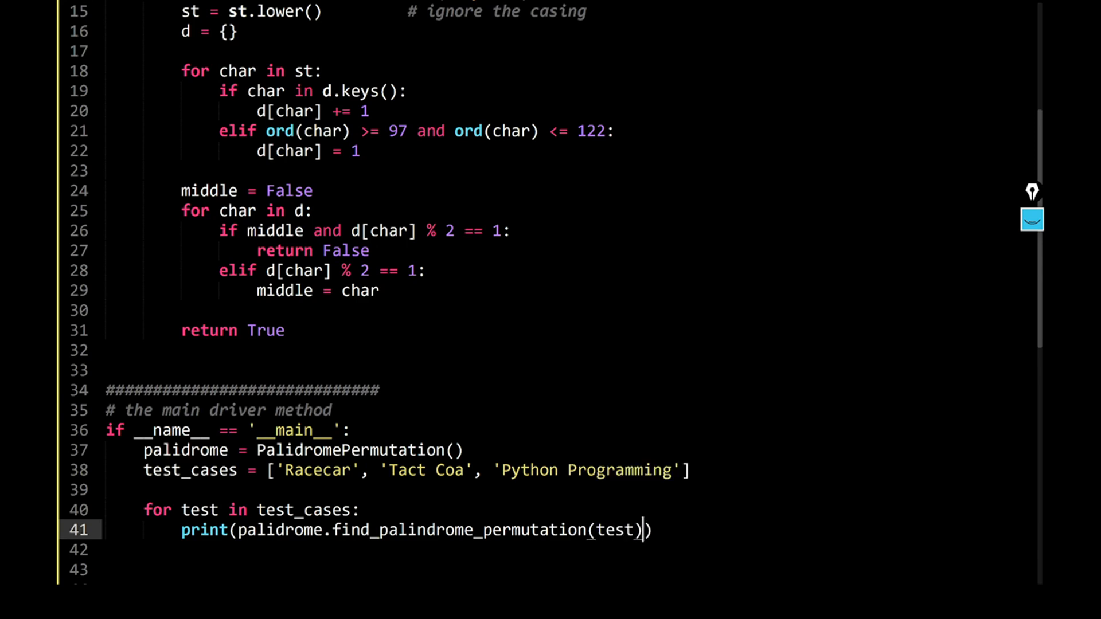
{"action": "type", "text": ")"}
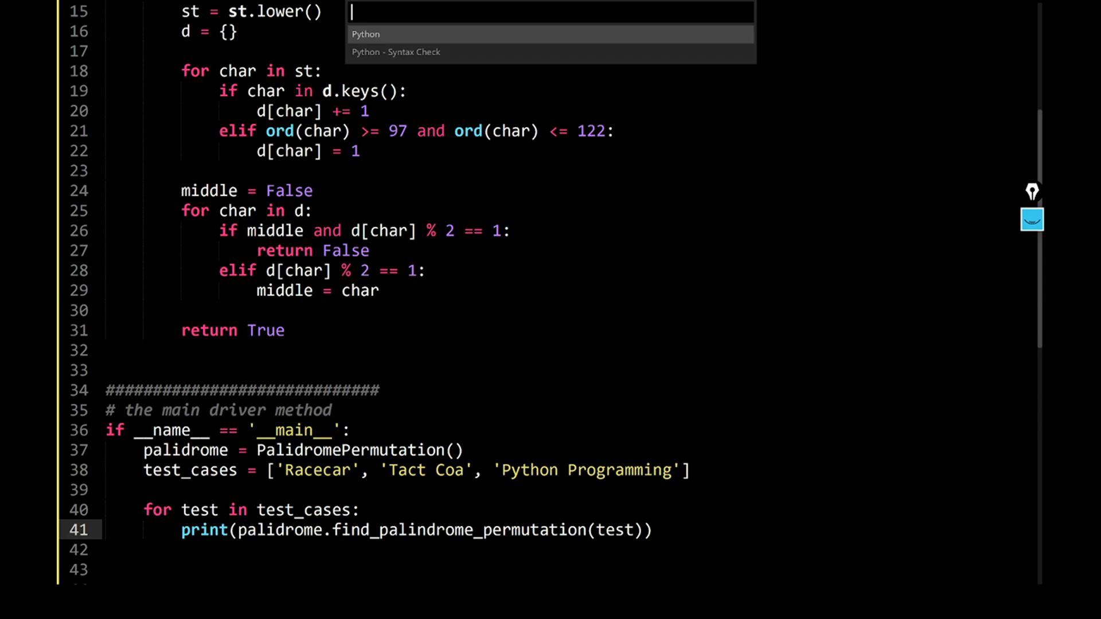
- Run the script with the Python build system and review the output True, True, False
{"action": "type", "text": "# ignore the casing"}
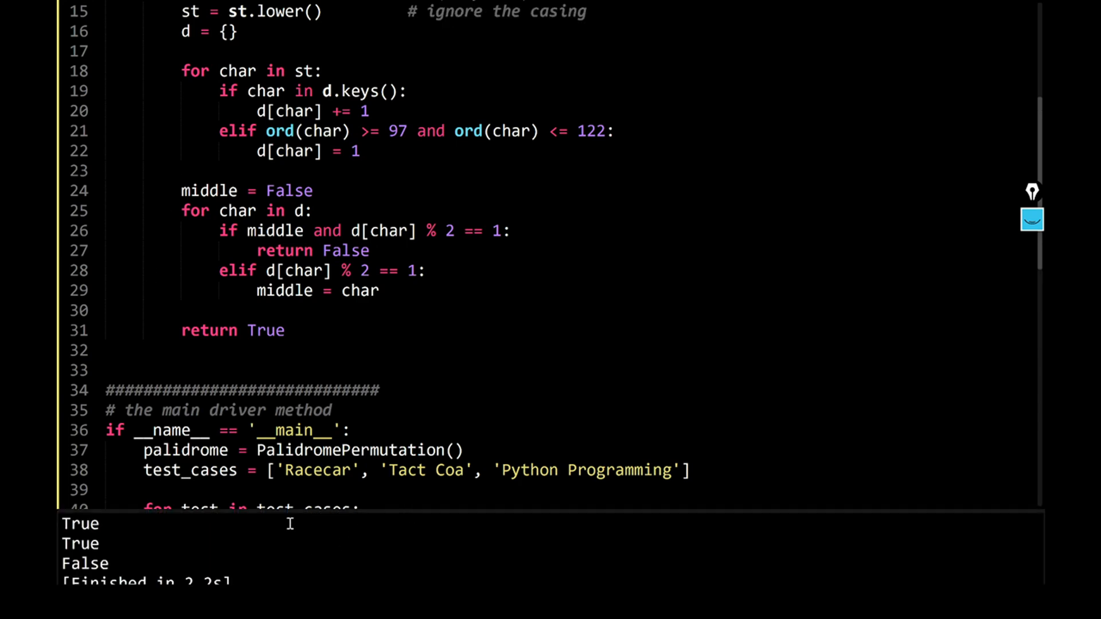
{"action": "type", "text": "print(palidrome.find_palindrome_permutation(test))"}
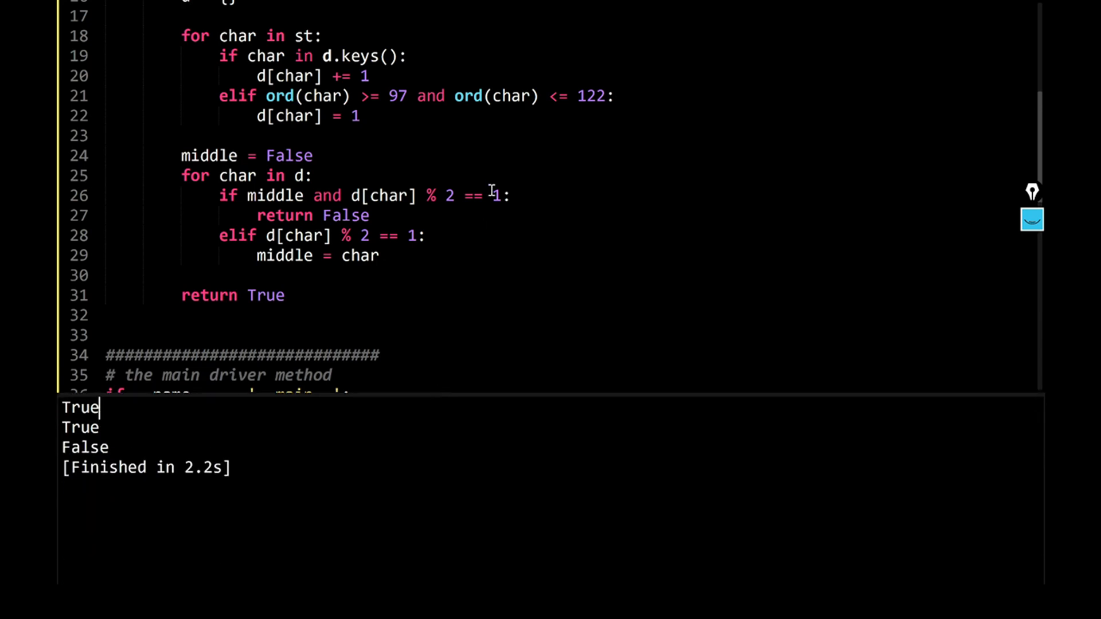
{"action": "scroll", "scroll_direction": "down", "scroll_amount": 3}
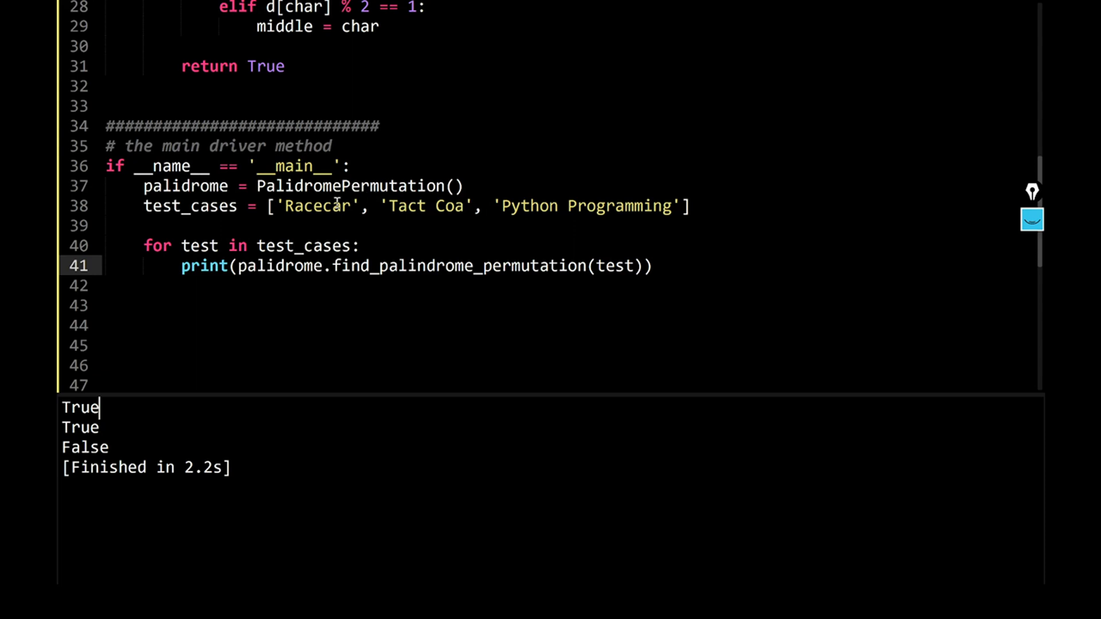
{"action": "mouse_move", "coordinate": [424, 213]}
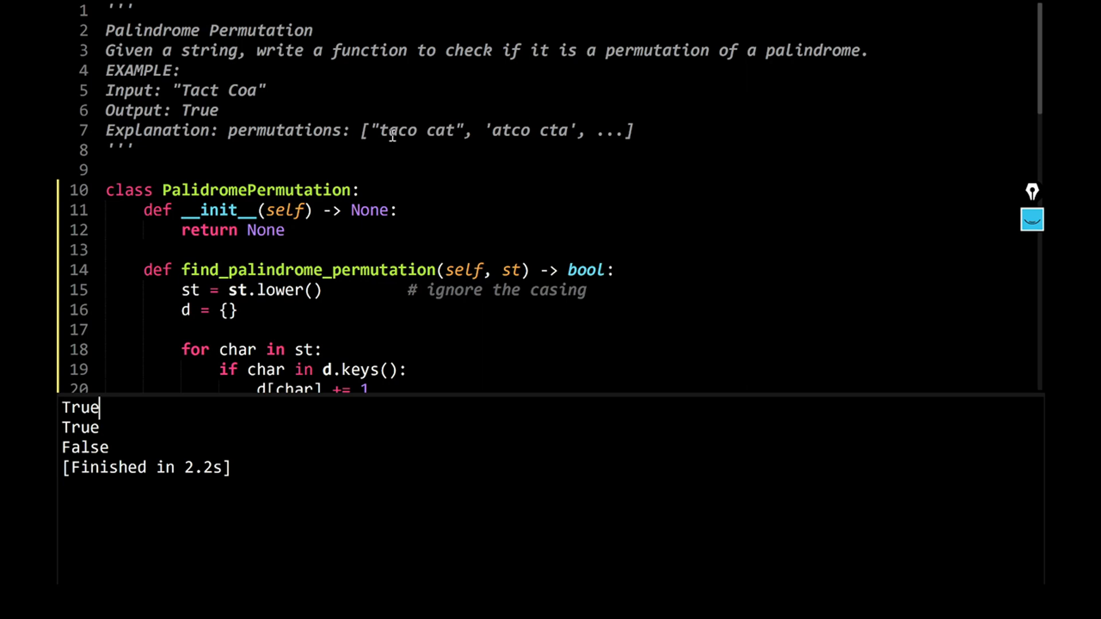
{"action": "scroll", "scroll_direction": "down", "scroll_amount": 3}
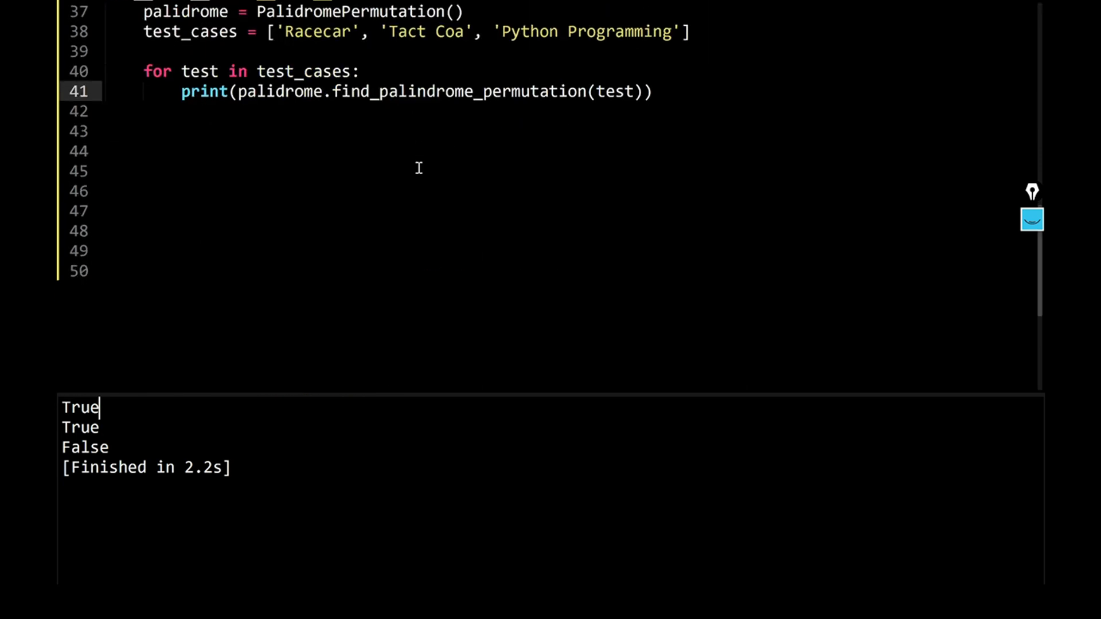